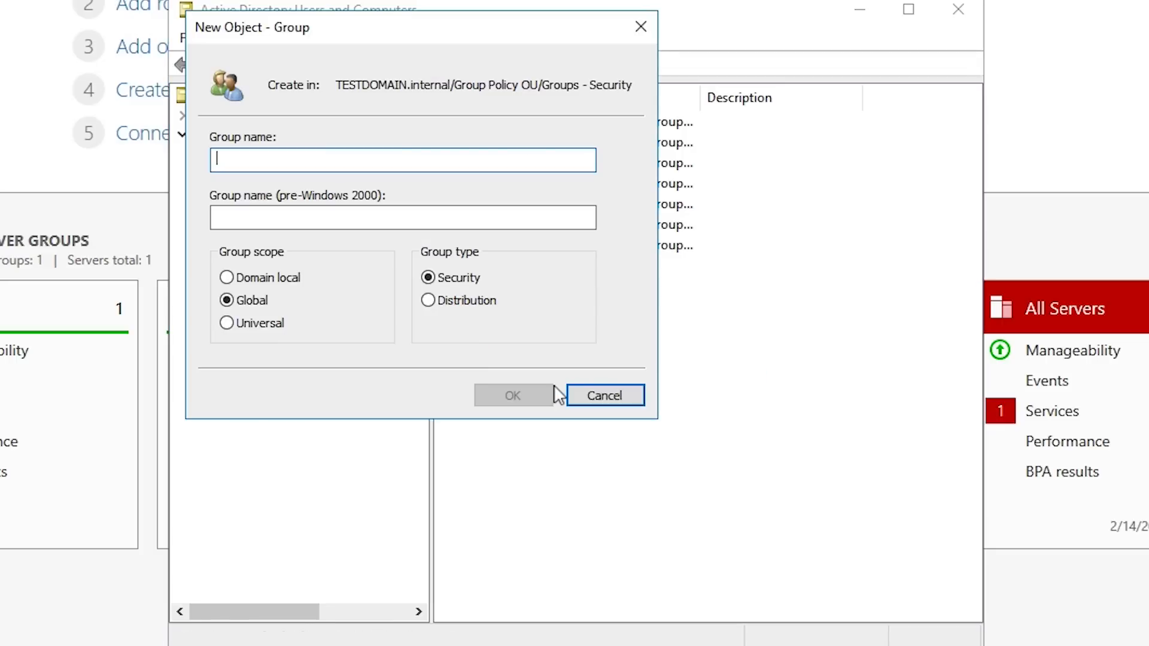
Step: Cancel the New Object - Group dialog without creating a group
click(604, 395)
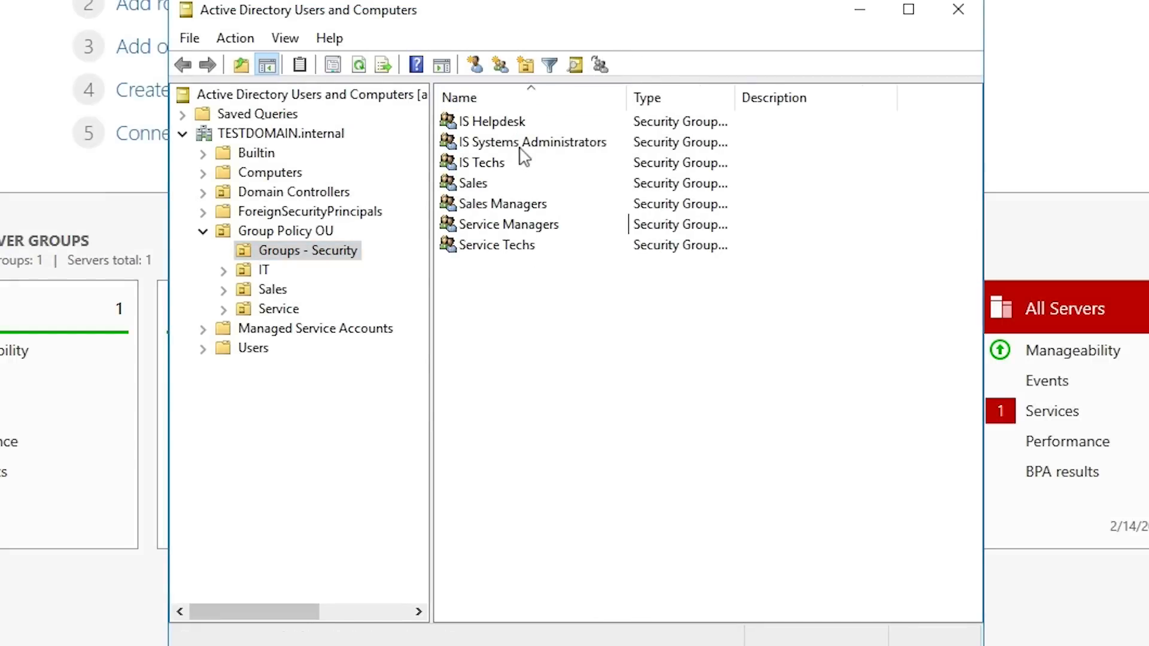
mouse_move(505, 198)
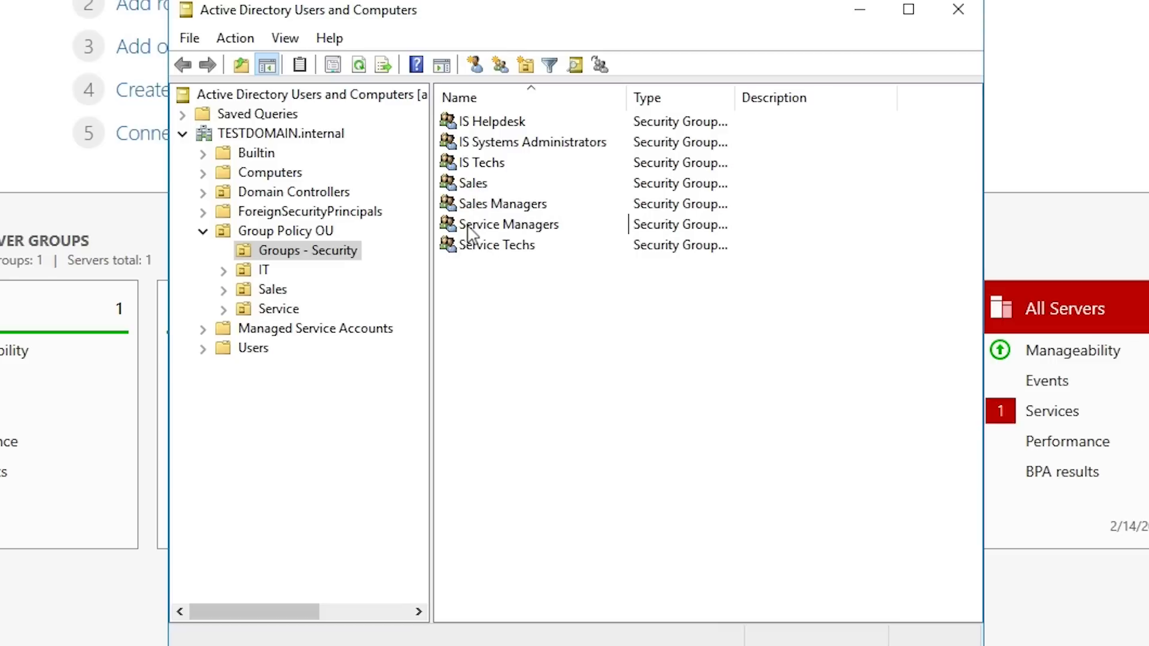
mouse_move(521, 254)
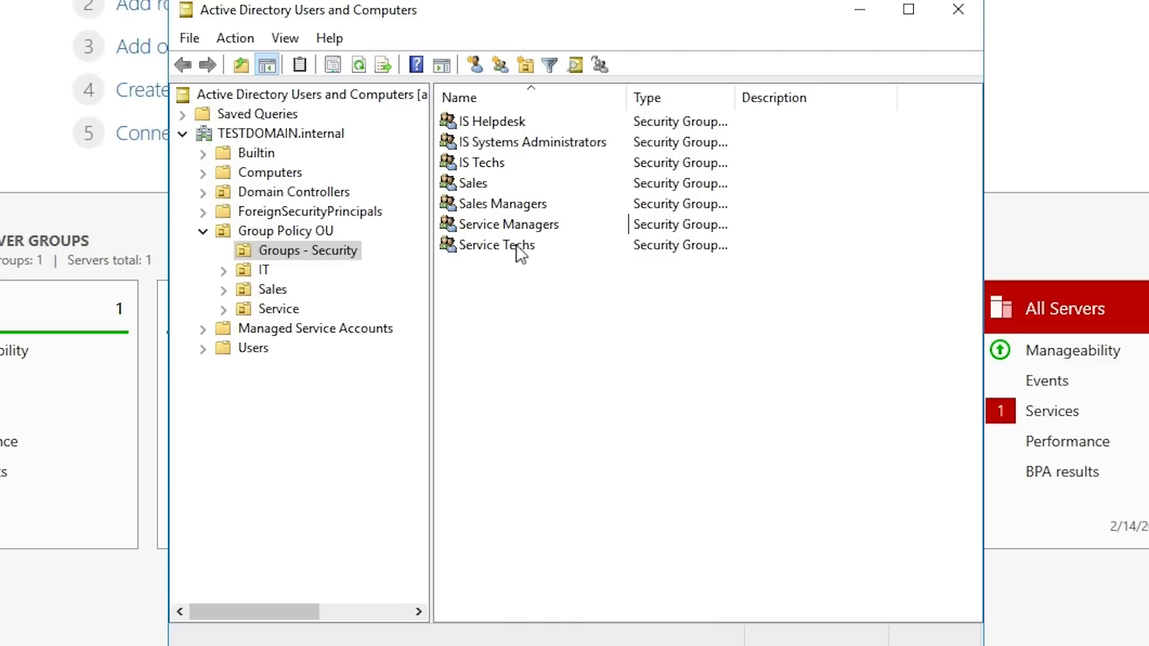
mouse_move(539, 256)
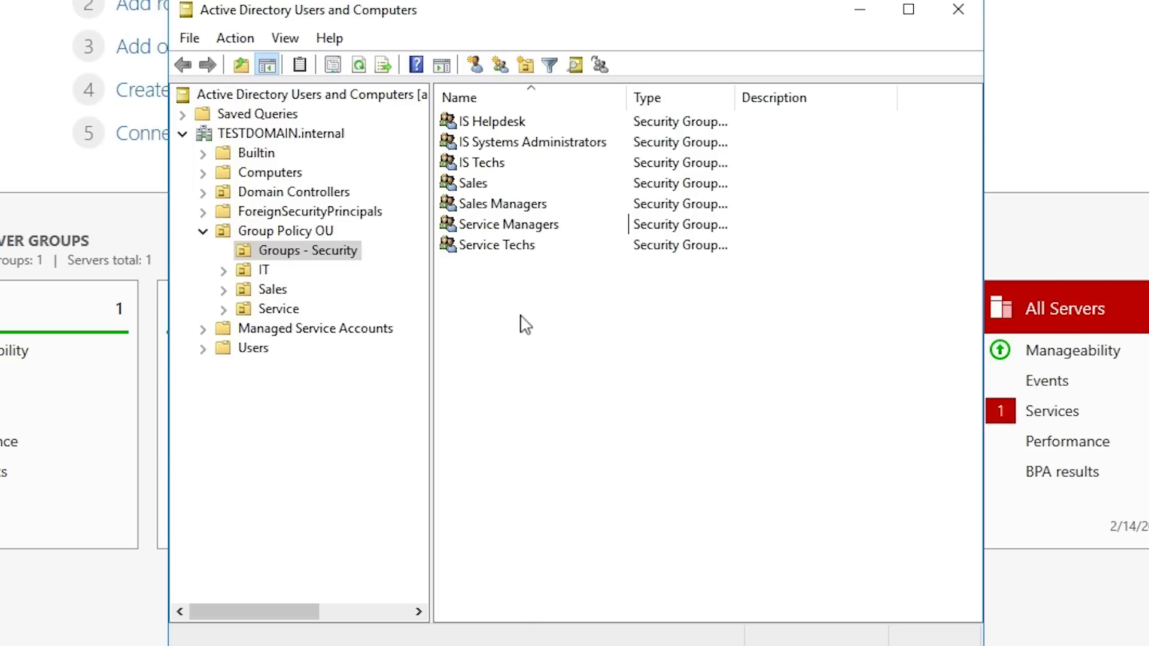
mouse_move(514, 322)
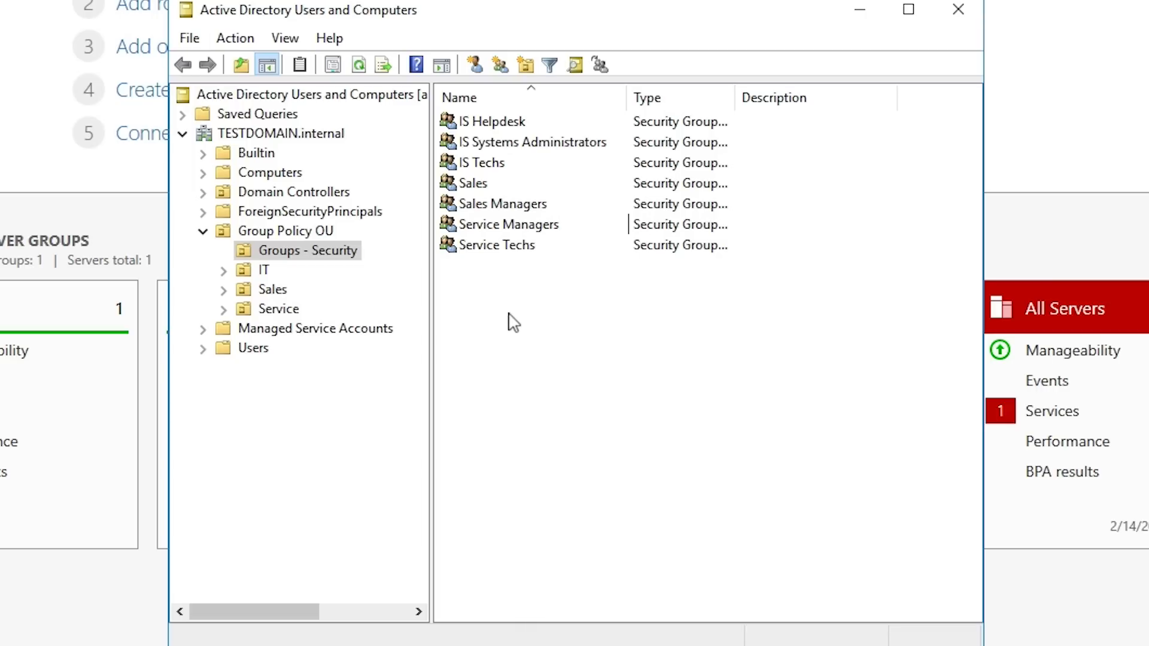
mouse_move(476, 313)
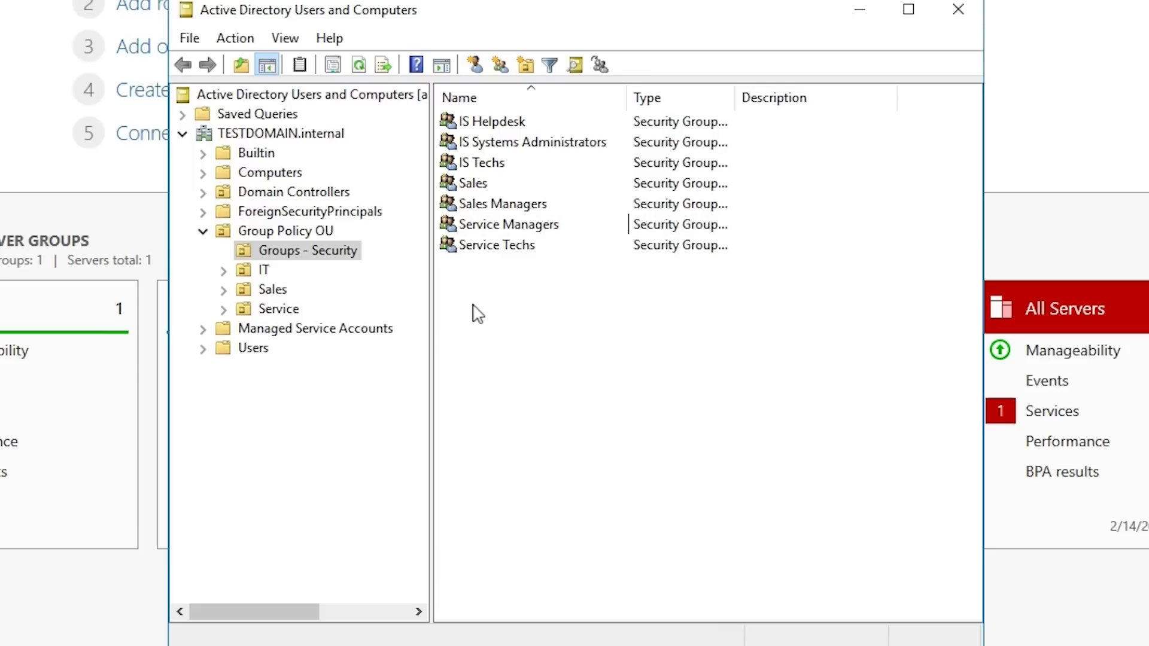
mouse_move(285, 234)
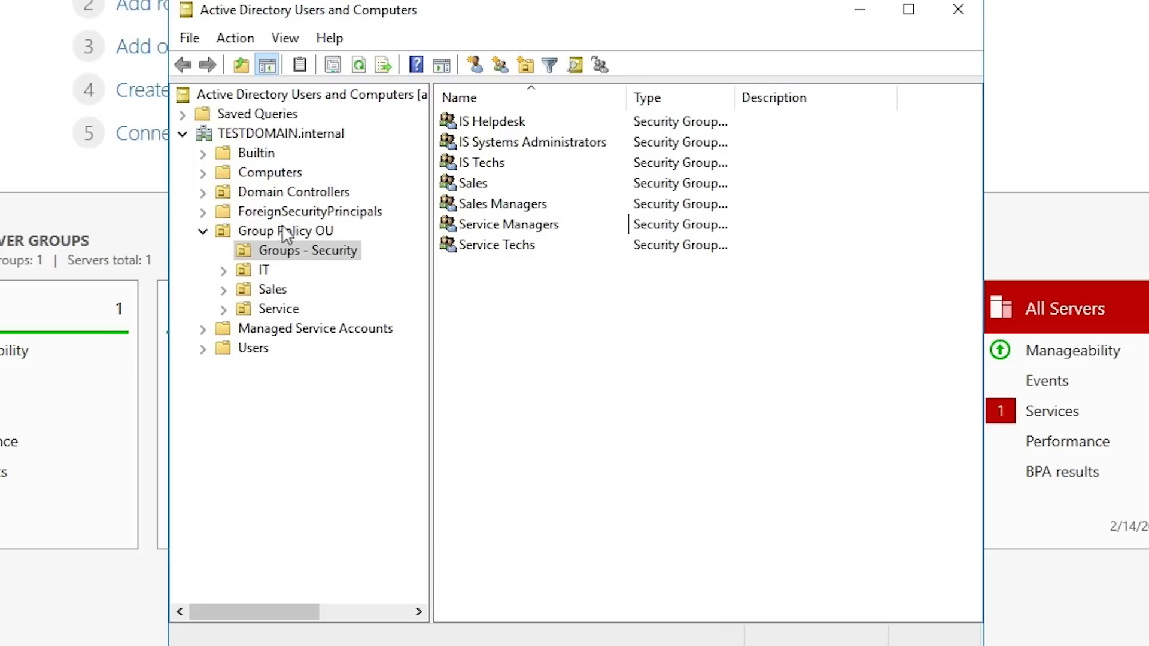
Step: Add a new global security group named Managers under Groups - Security
right_click(318, 250)
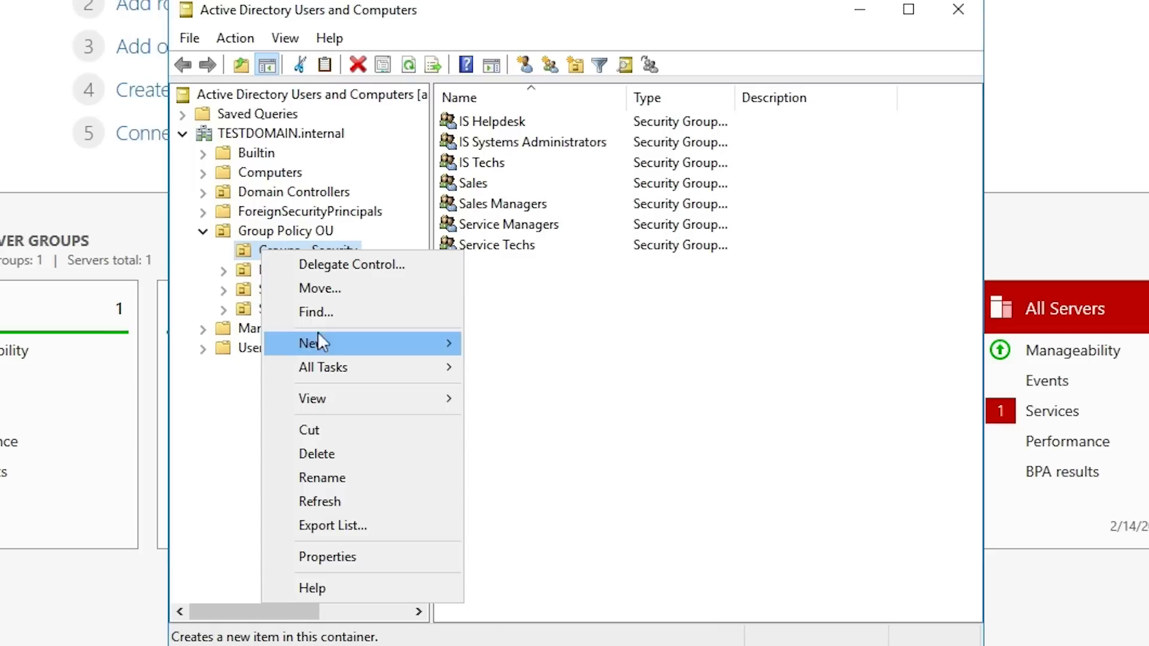
click(476, 344)
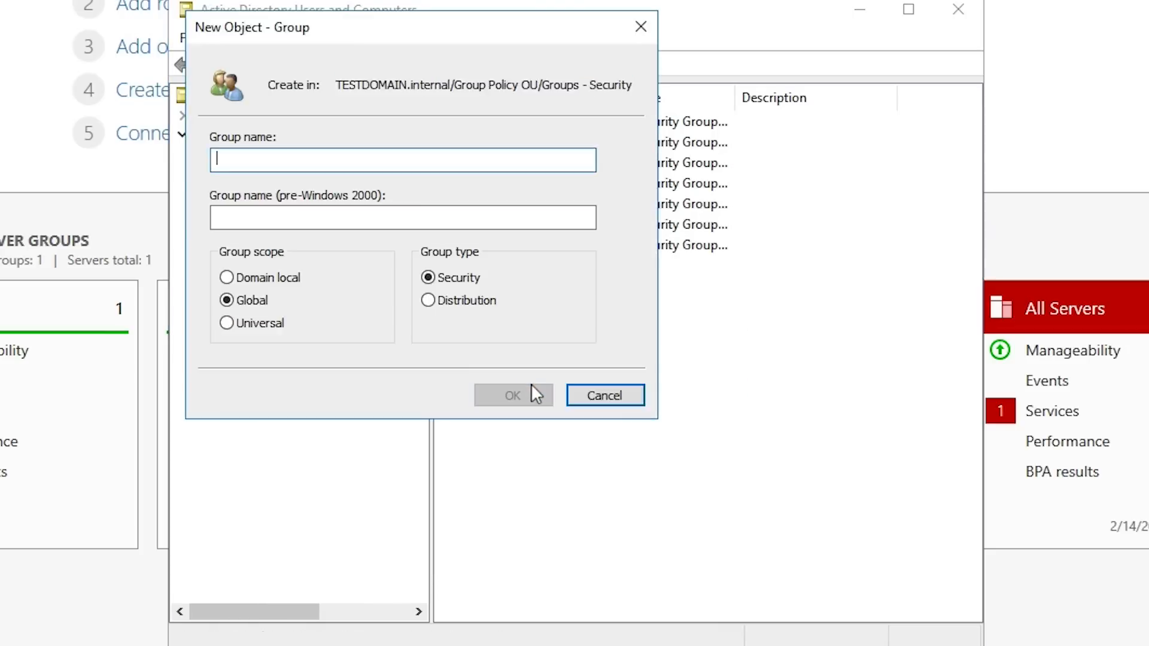
text(Mana)
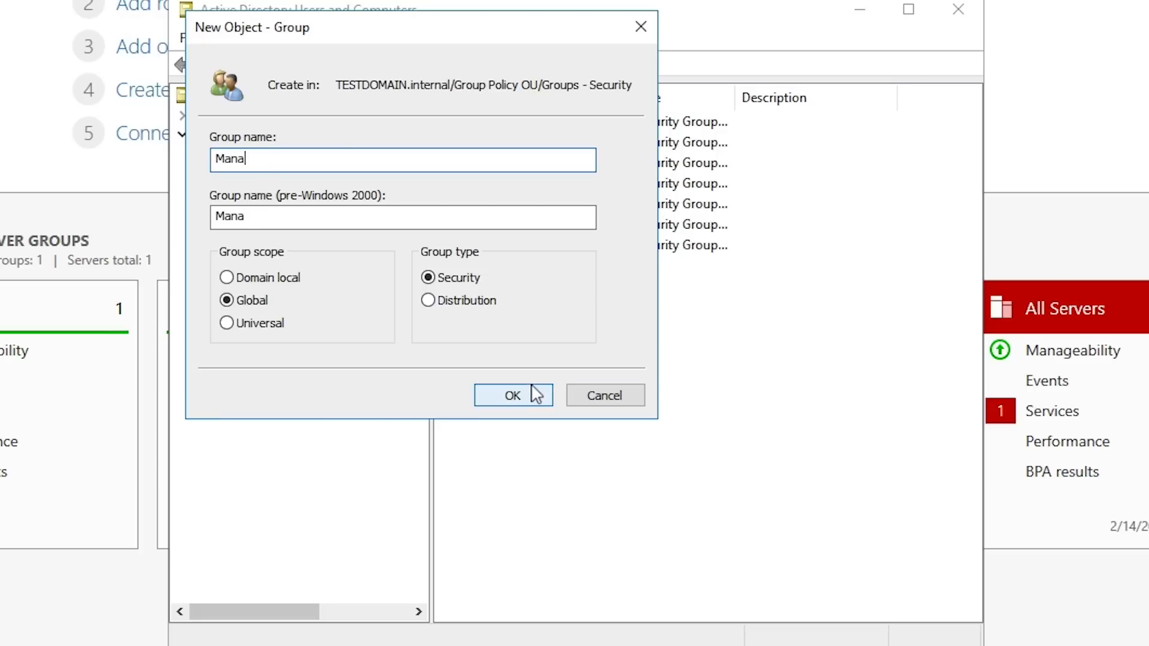
click(514, 395)
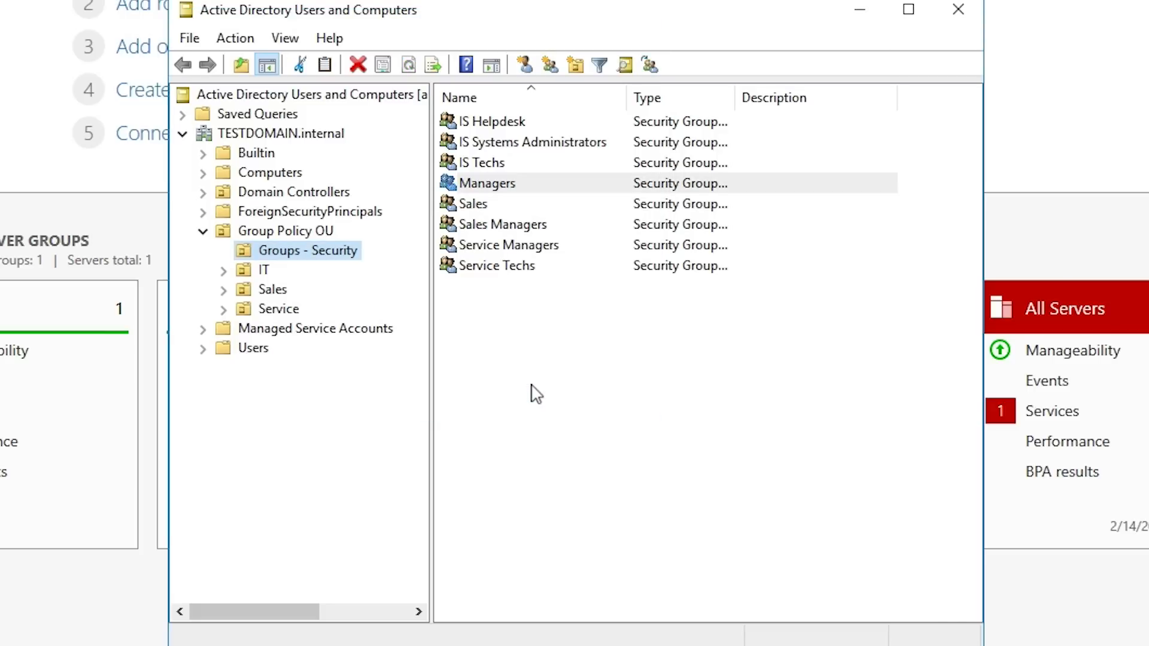
mouse_move(498, 231)
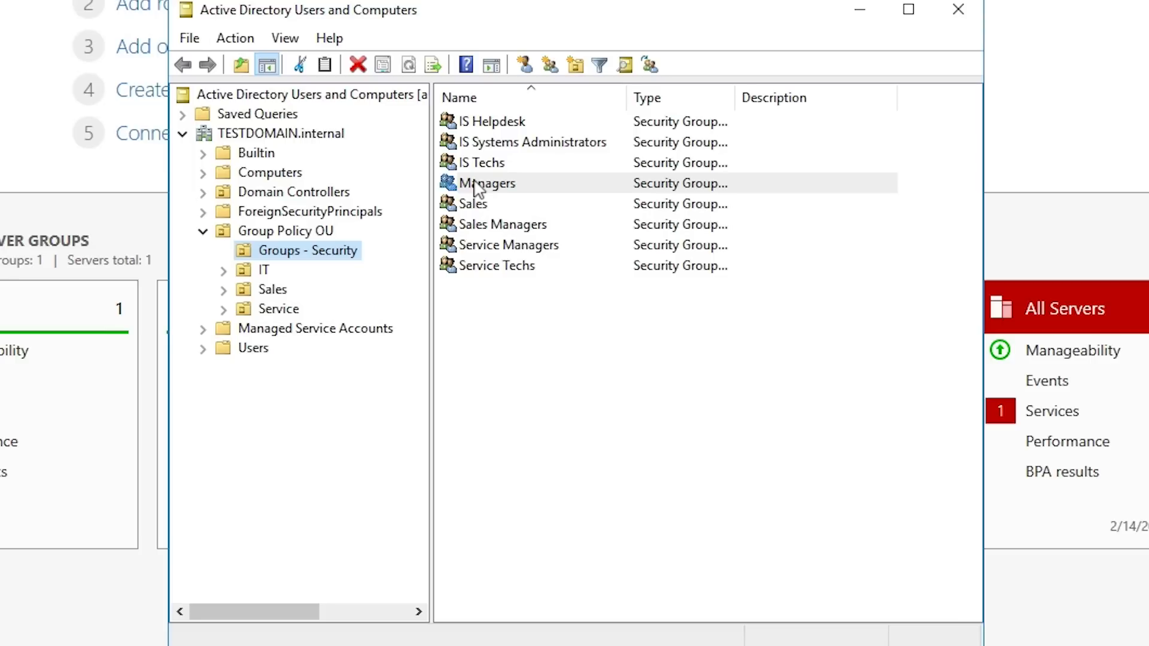
mouse_move(498, 232)
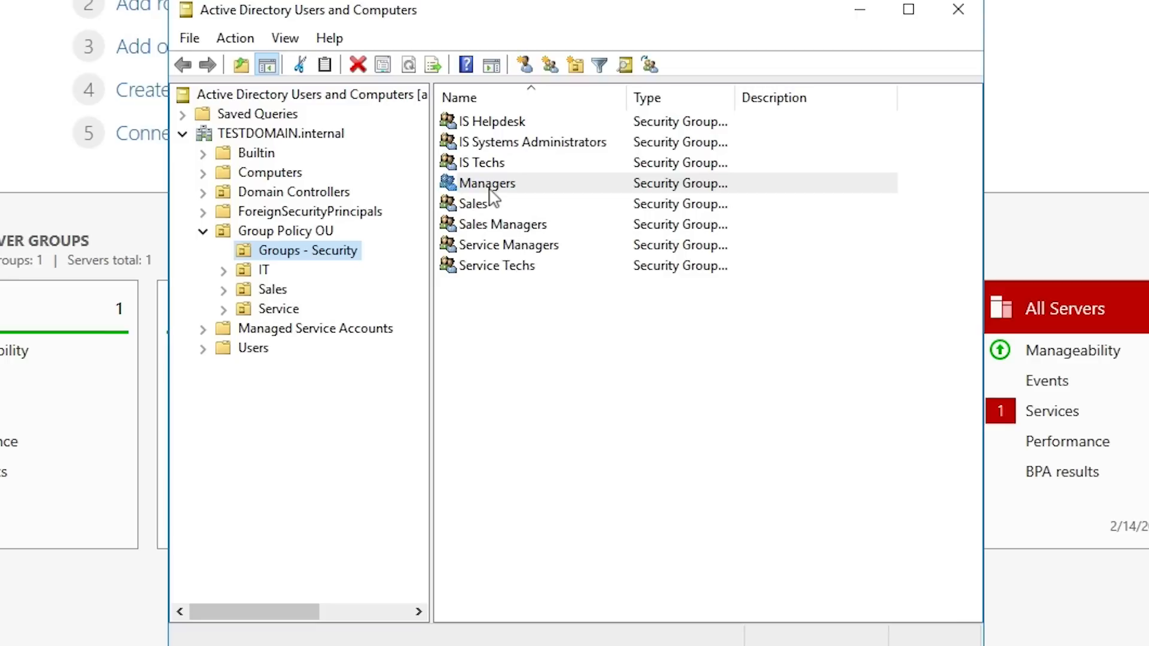
mouse_move(503, 234)
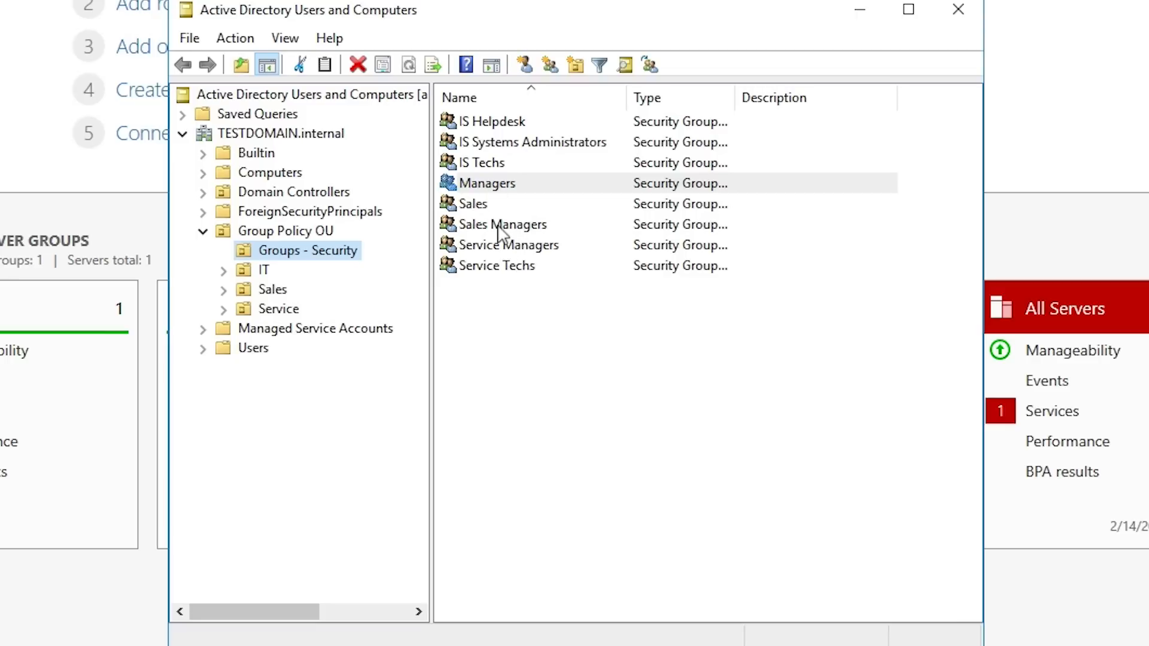
Step: After briefly checking Sales Managers, view the Managers group's Members list and start adding members
double_click(504, 224)
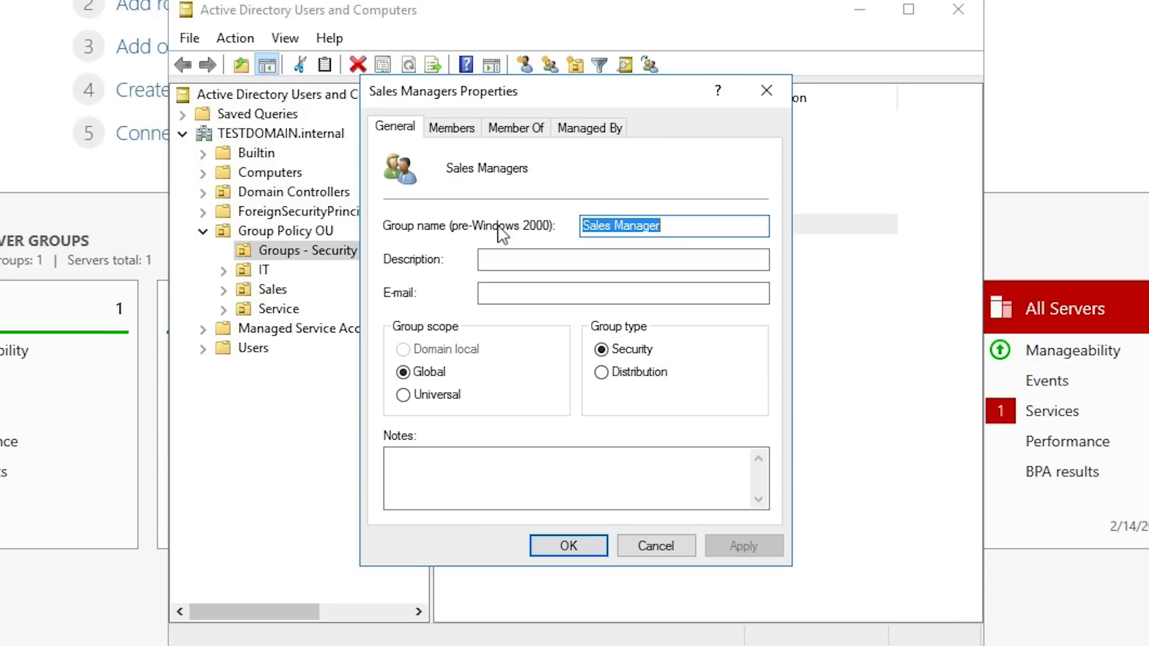
click(515, 127)
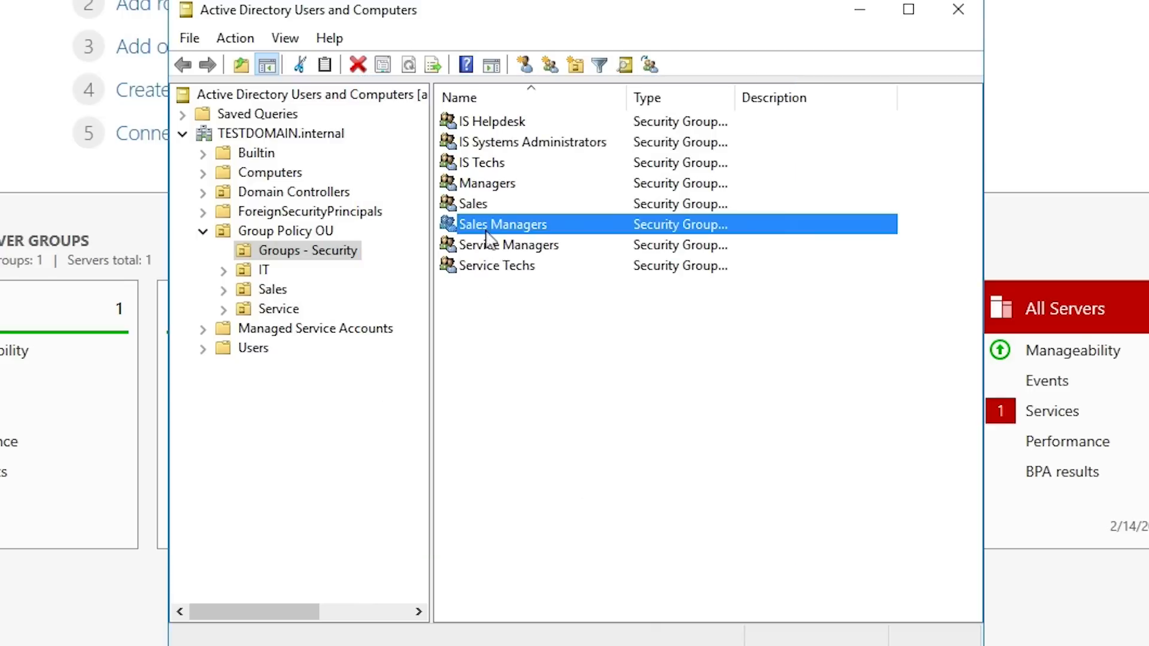
double_click(492, 183)
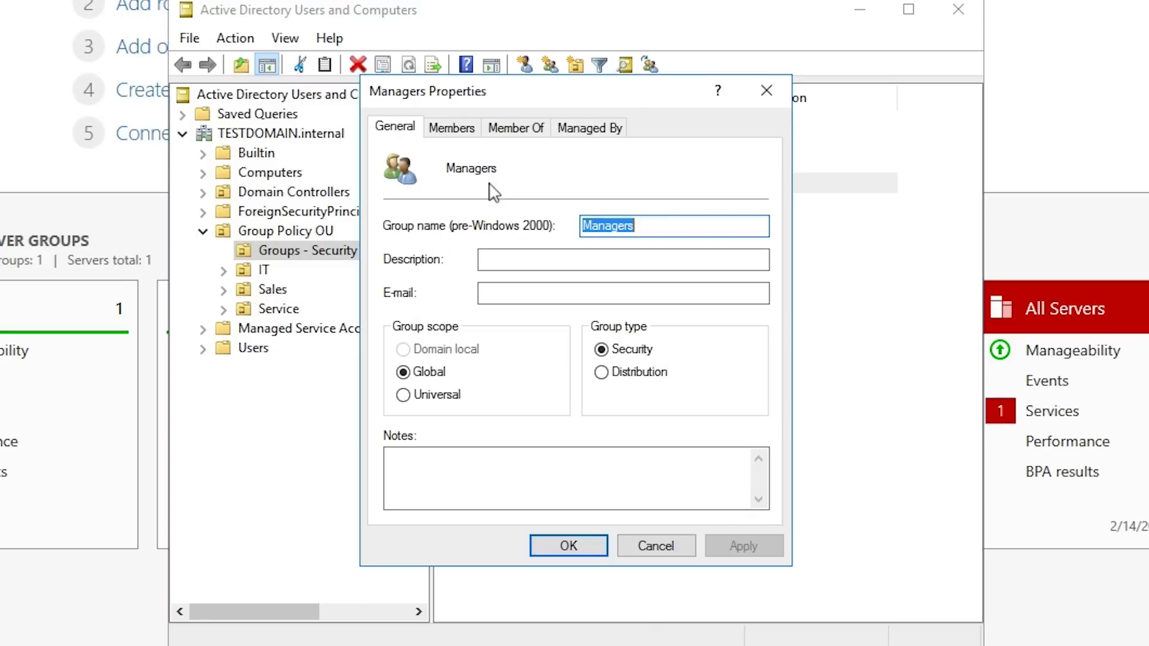
click(452, 128)
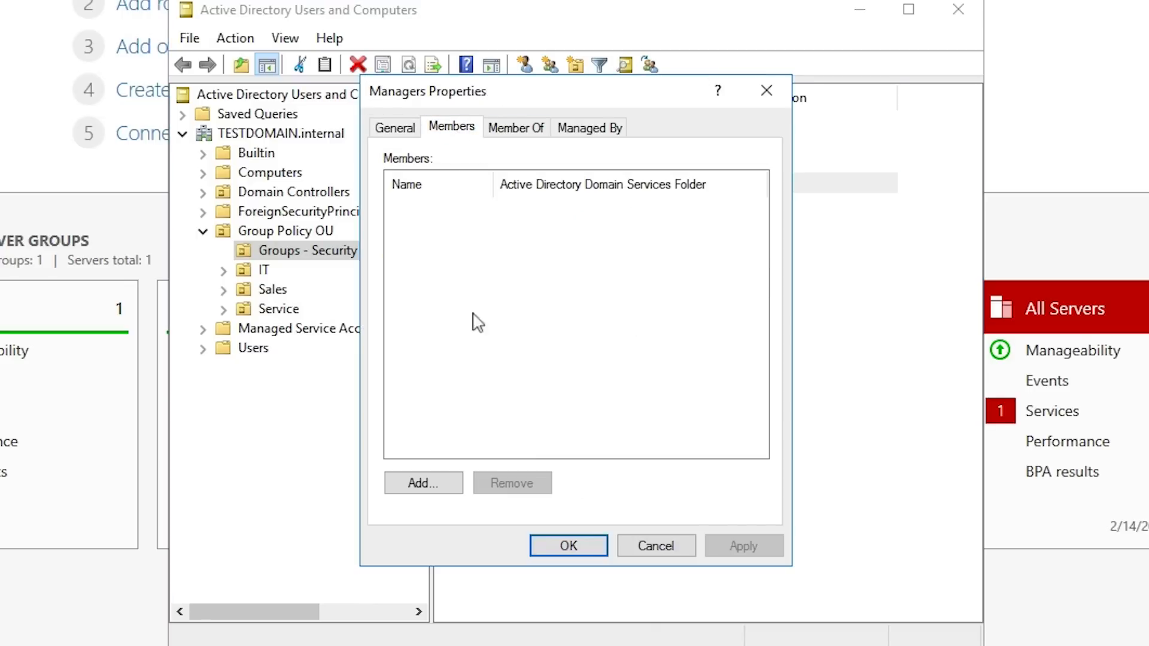
click(422, 482)
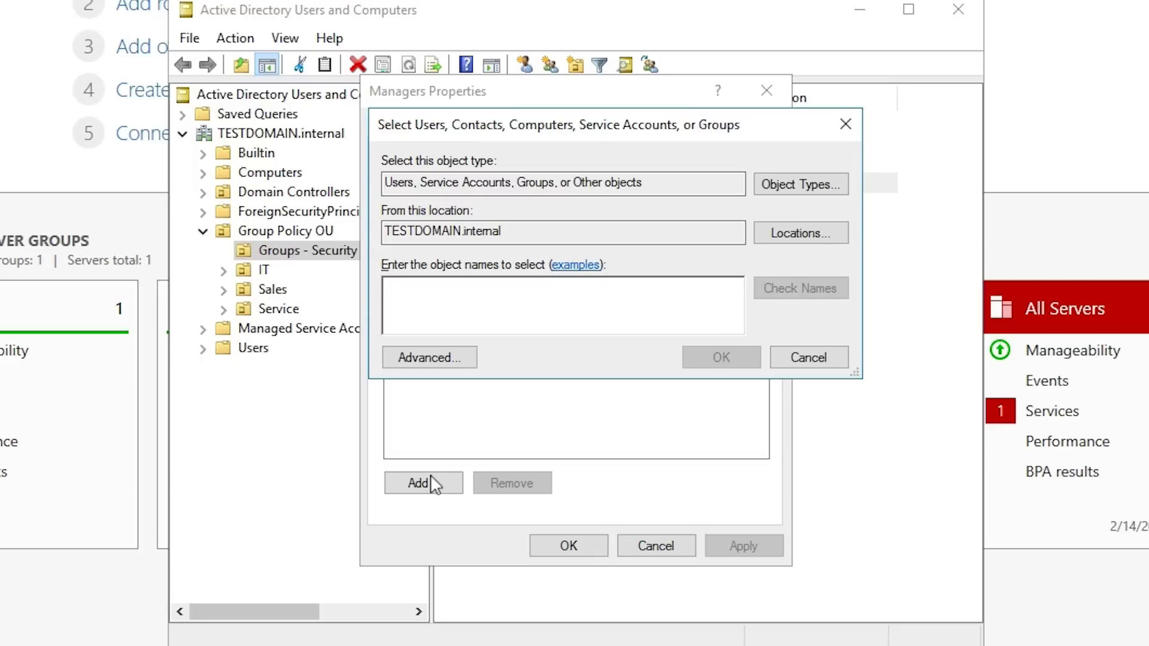
Step: Add Service Managers and Sales Managers as members of Managers and save the change
text(service)
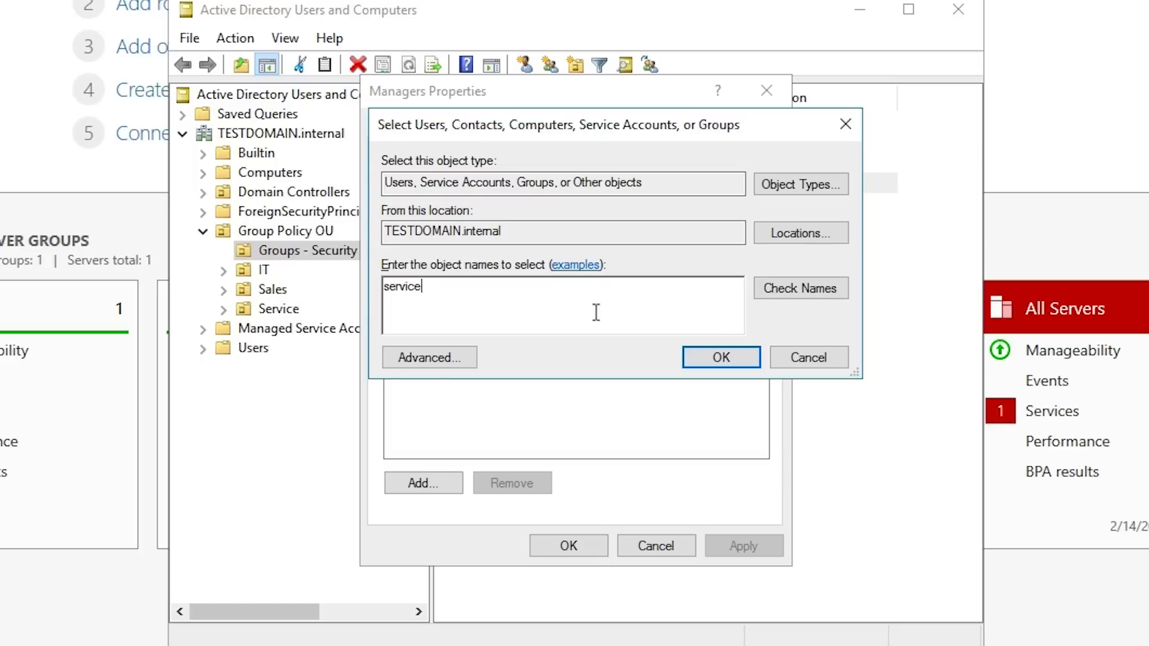
key(Backspace)
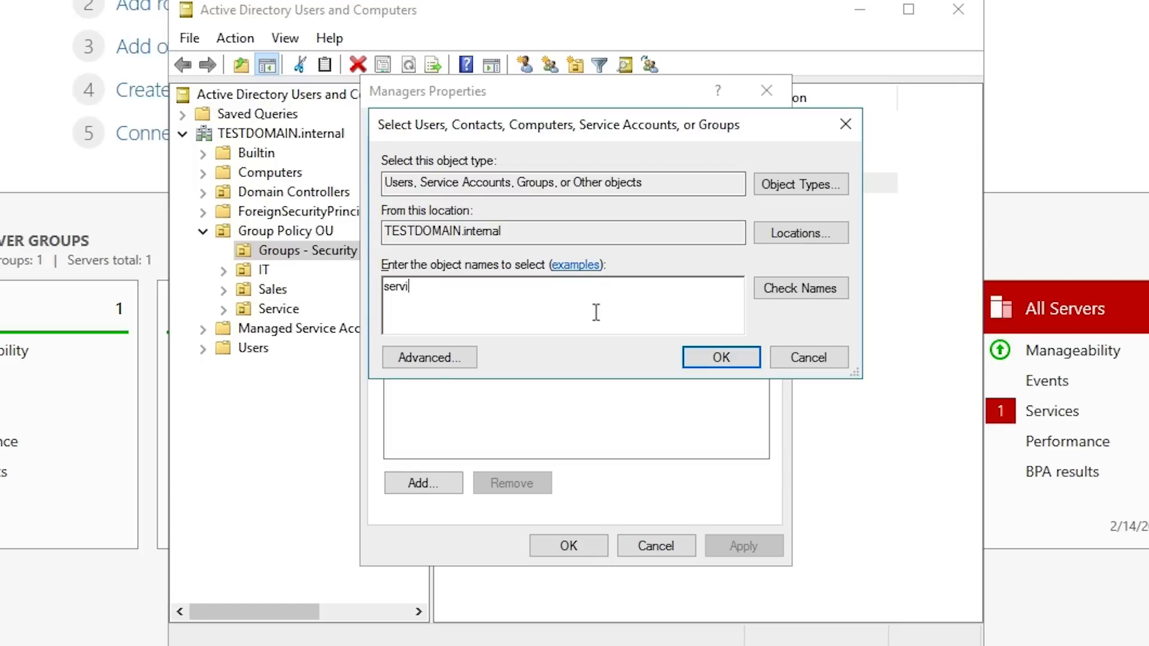
click(719, 358)
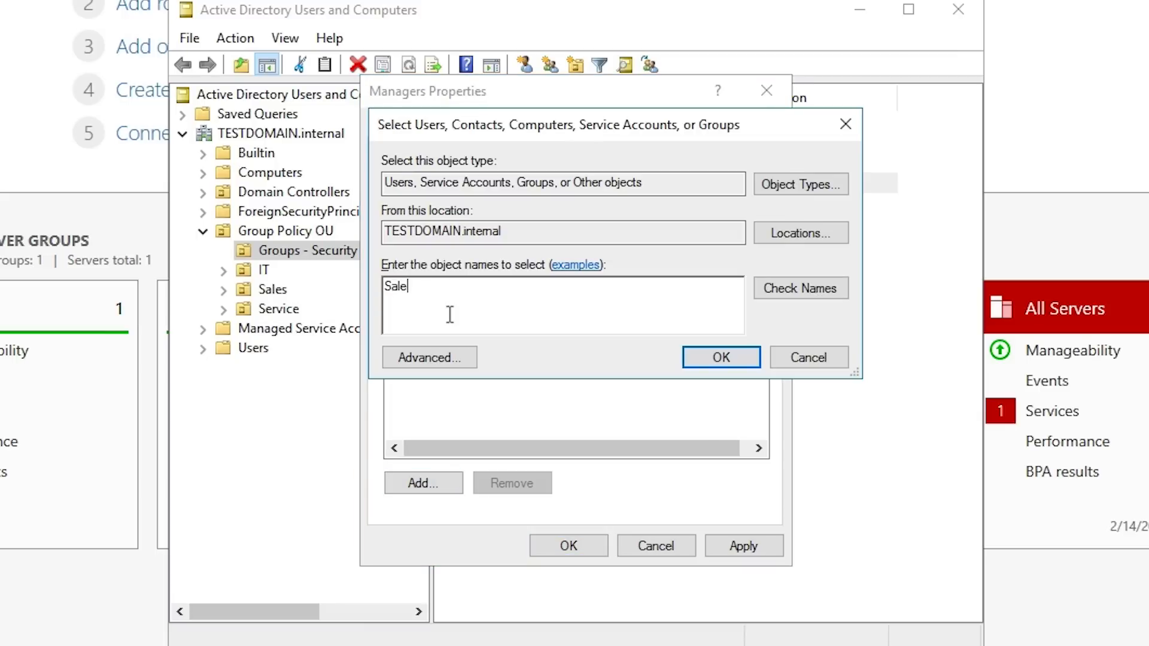
click(721, 358)
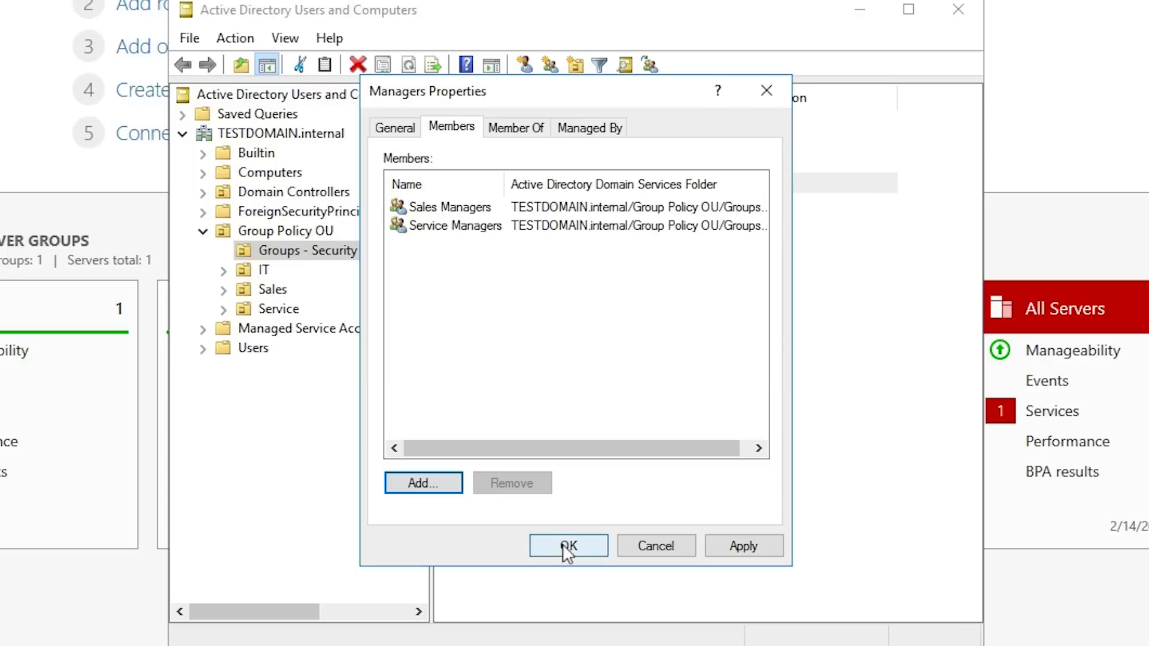
click(455, 226)
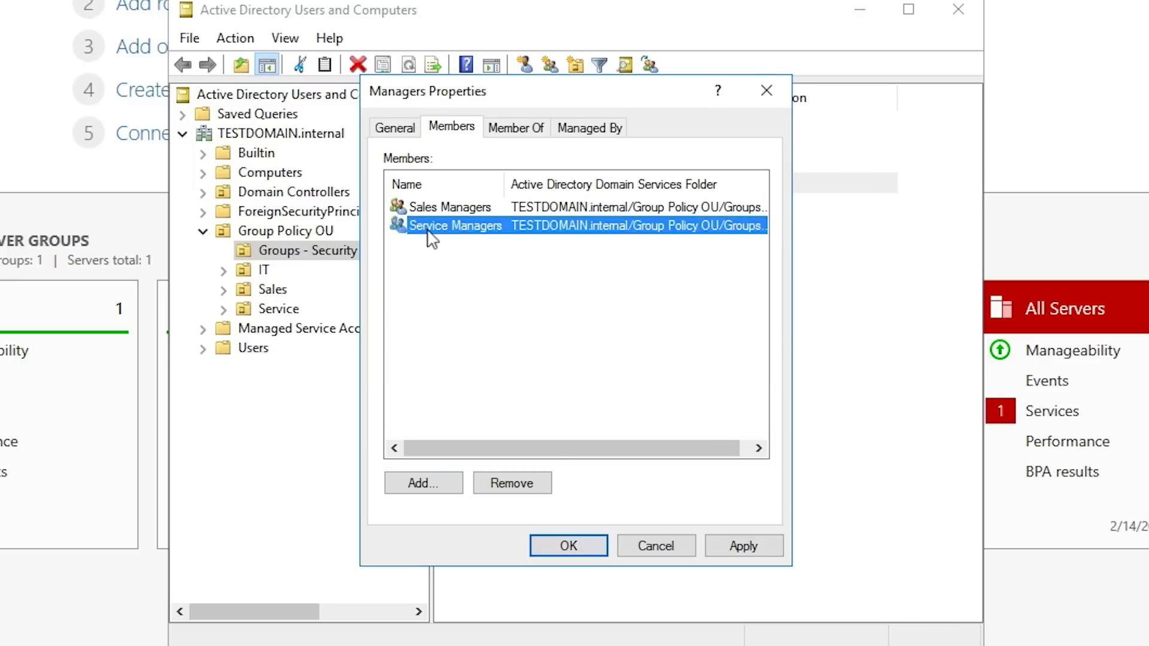
double_click(456, 226)
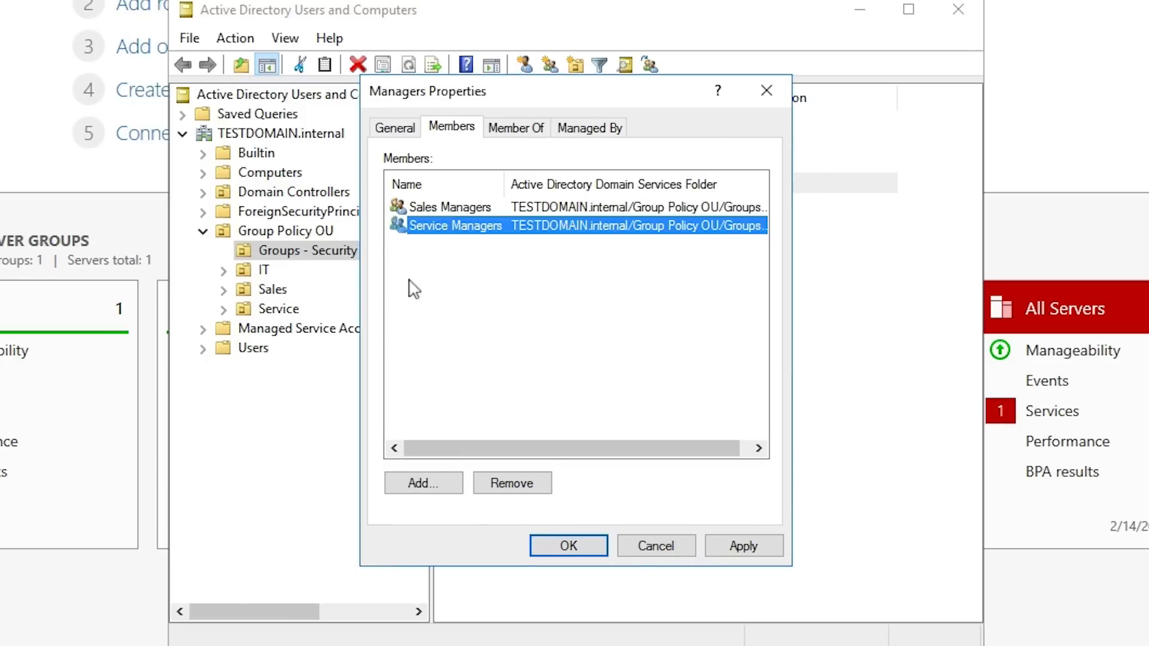
mouse_move(552, 444)
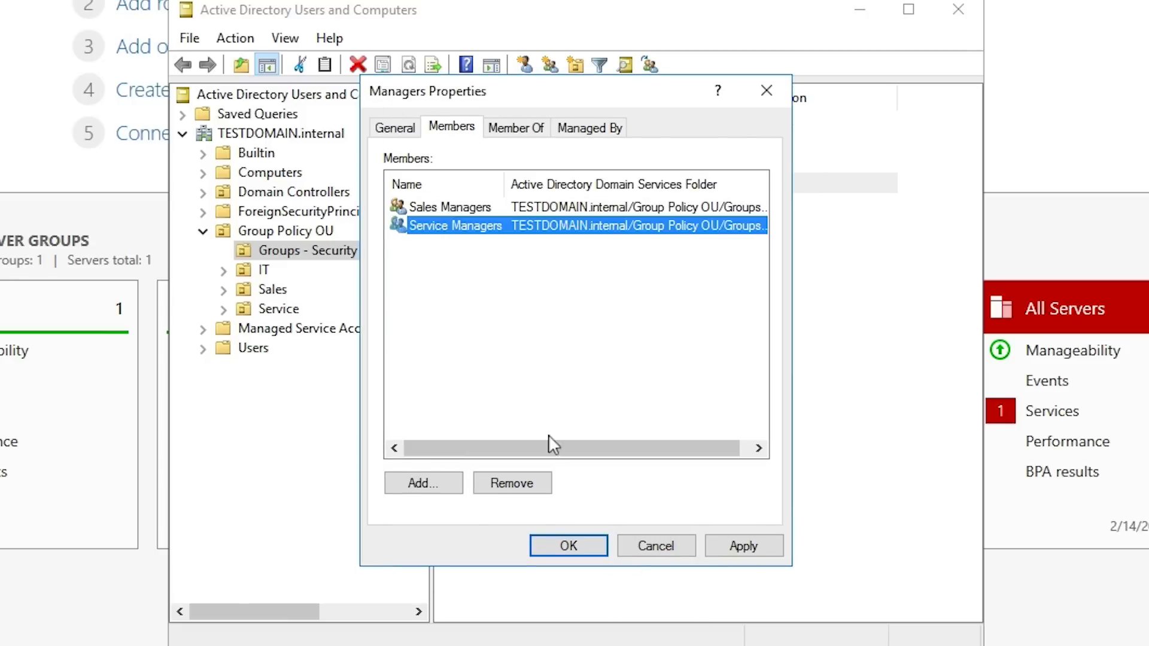
click(568, 546)
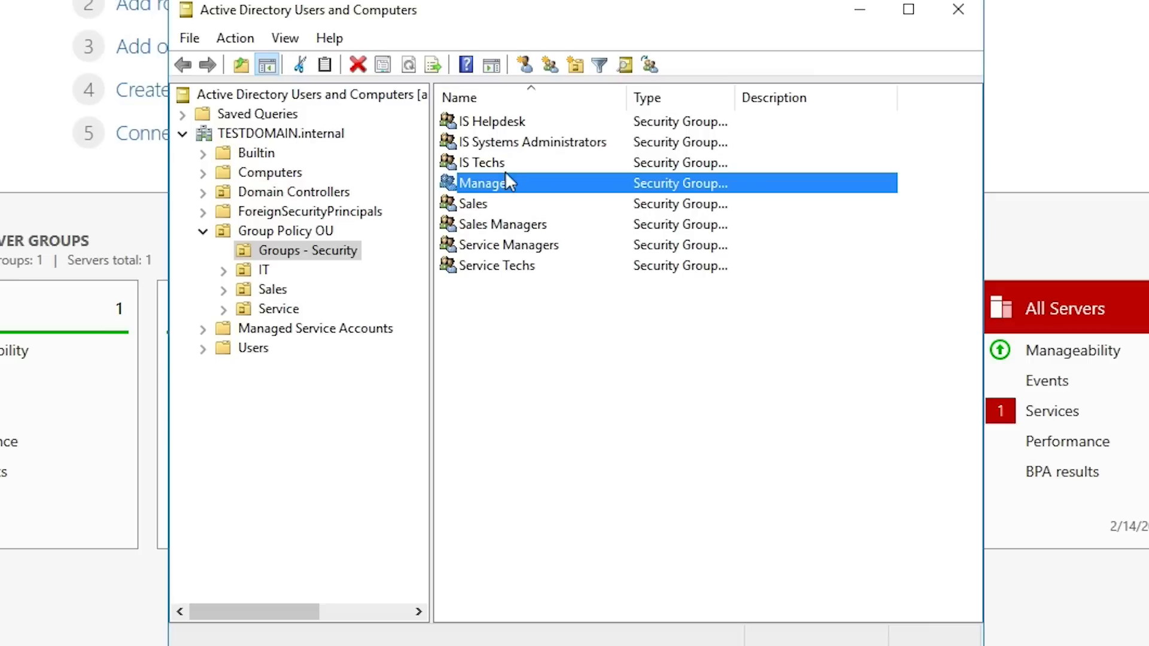
mouse_move(517, 194)
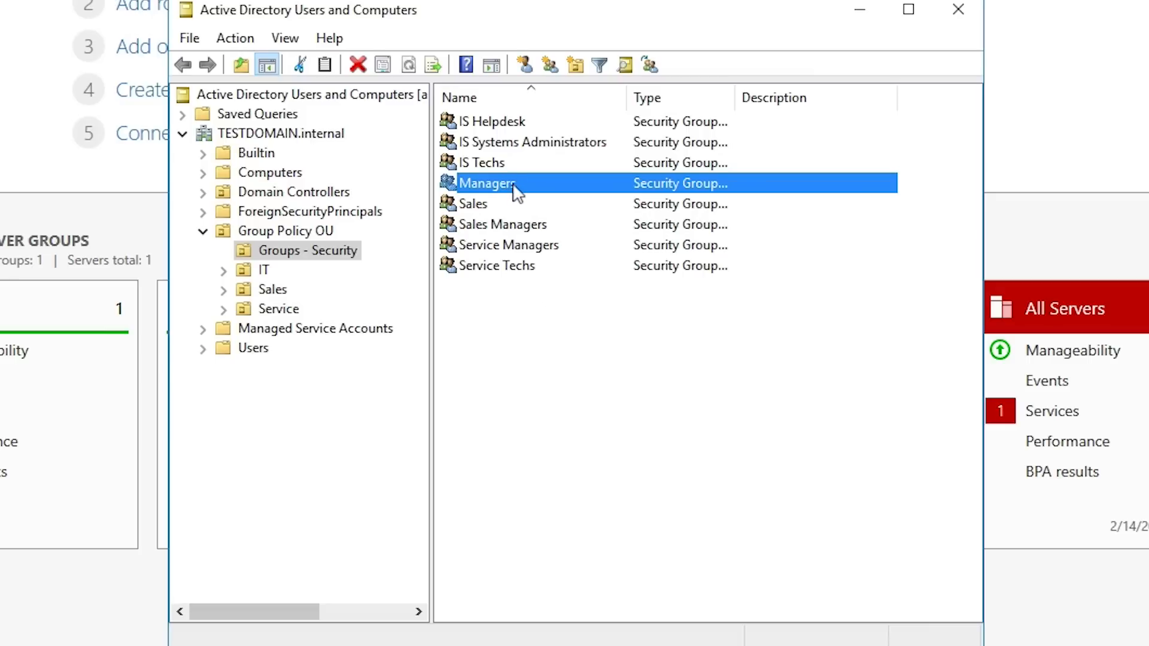
Step: Rename the Managers group to Management, including its pre-Windows 2000 name
right_click(487, 183)
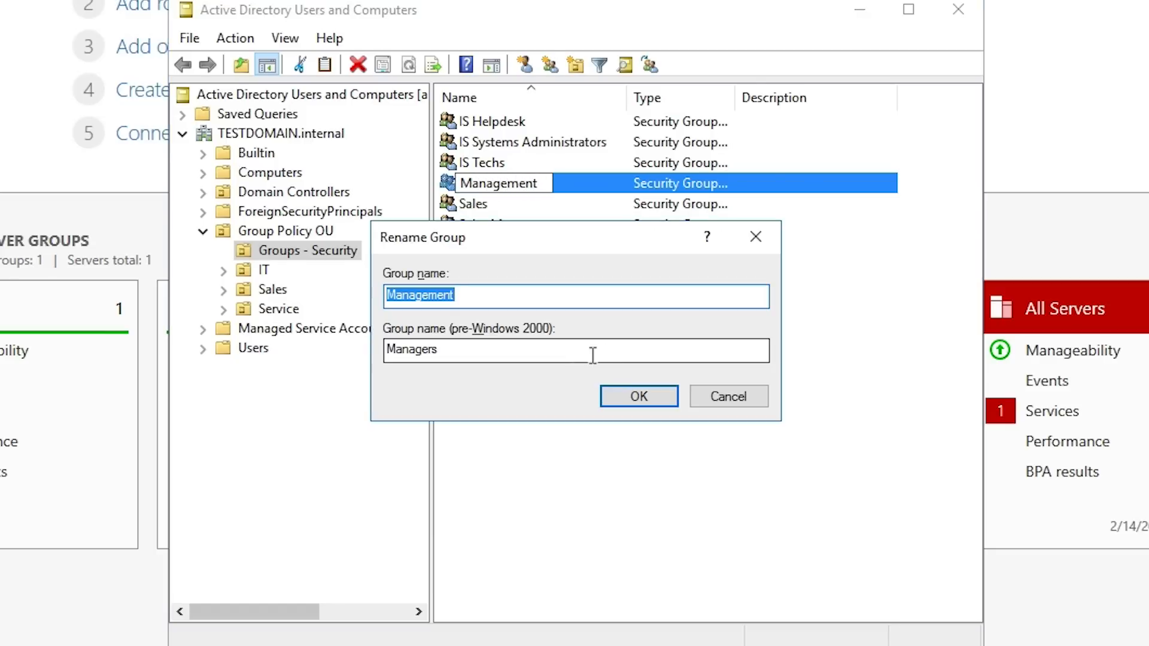
click(637, 396)
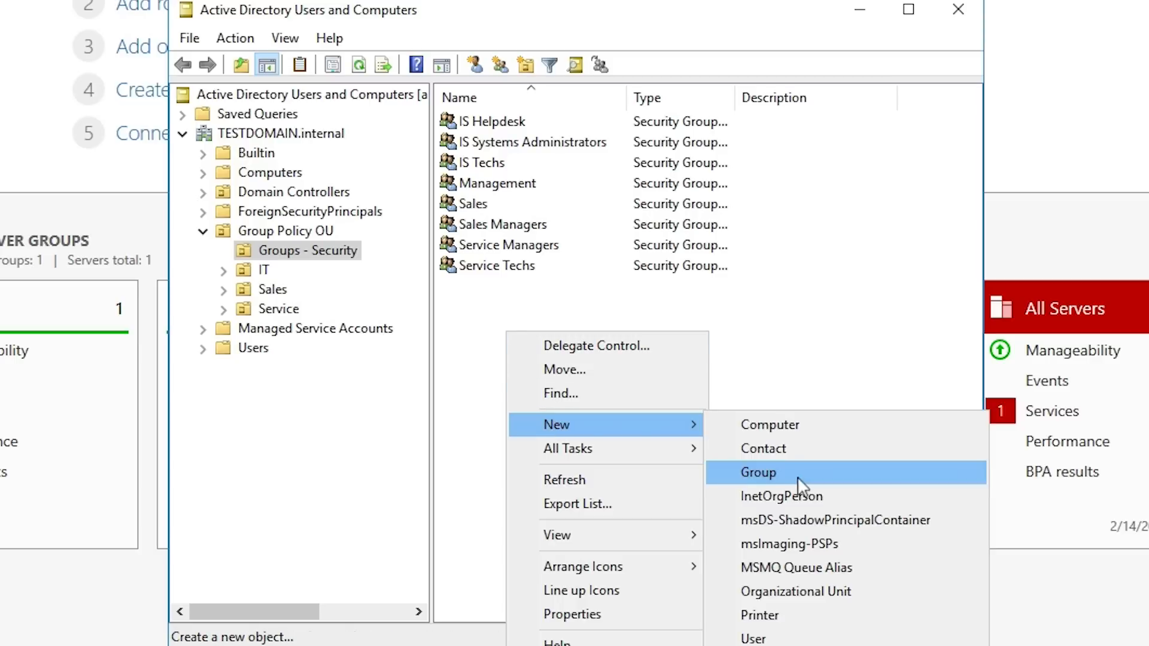
Step: Add a global security group named Community Tire Rescue Committee in Groups - Security
click(758, 472)
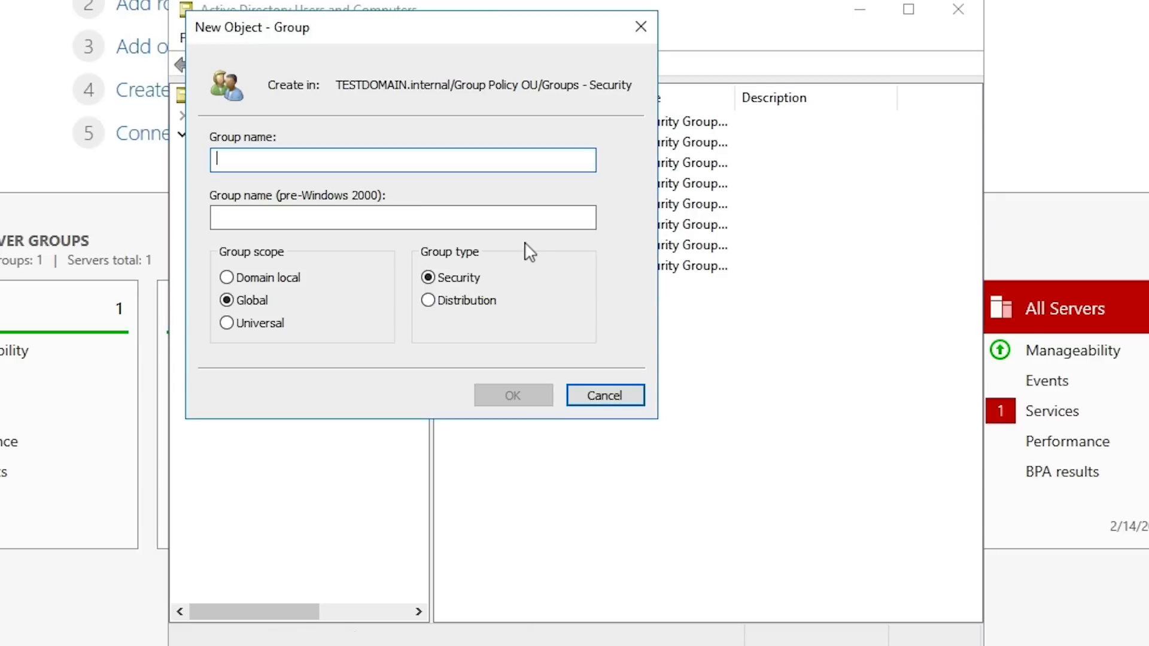
text(Community Tire Rescue Committee)
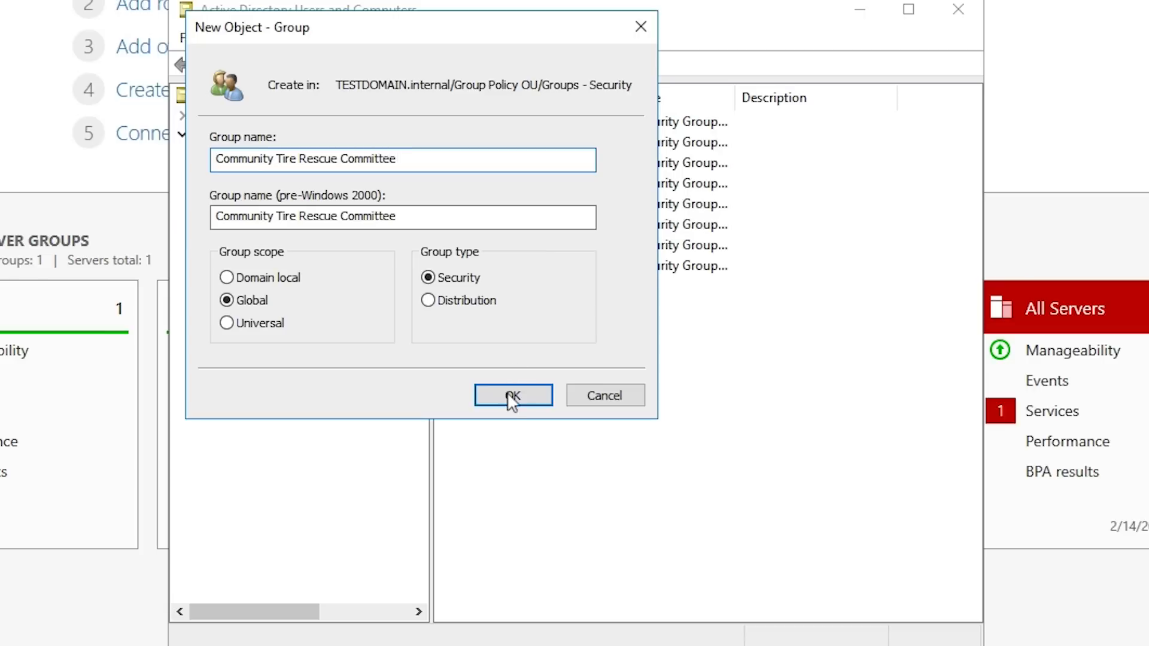
click(513, 395)
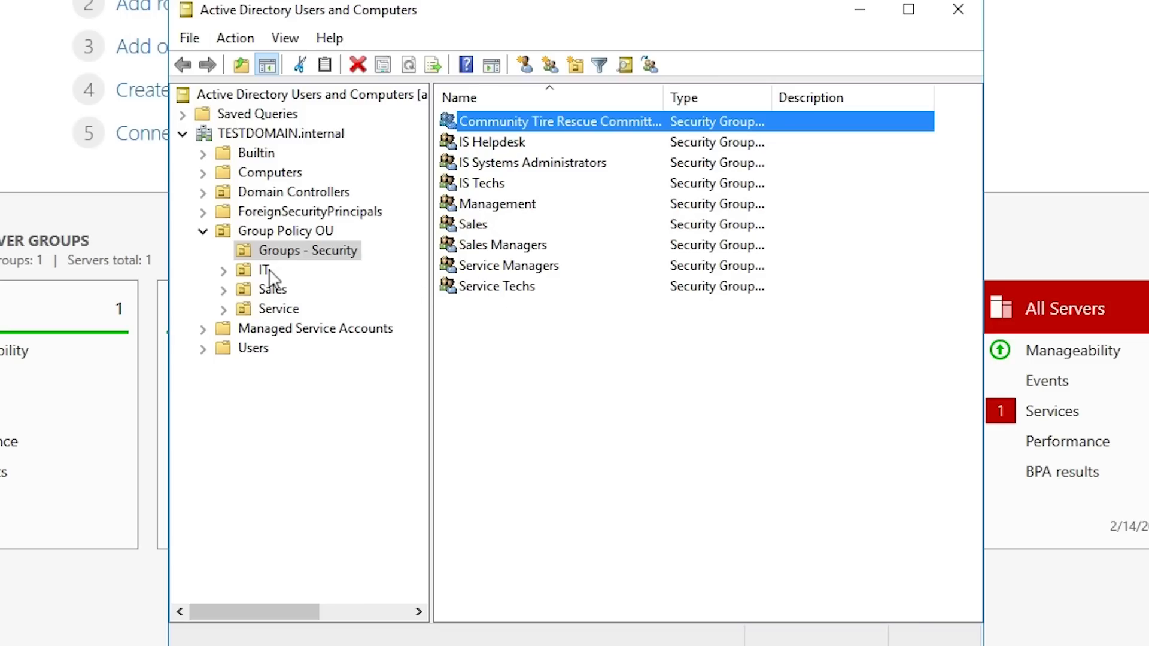
mouse_move(703, 368)
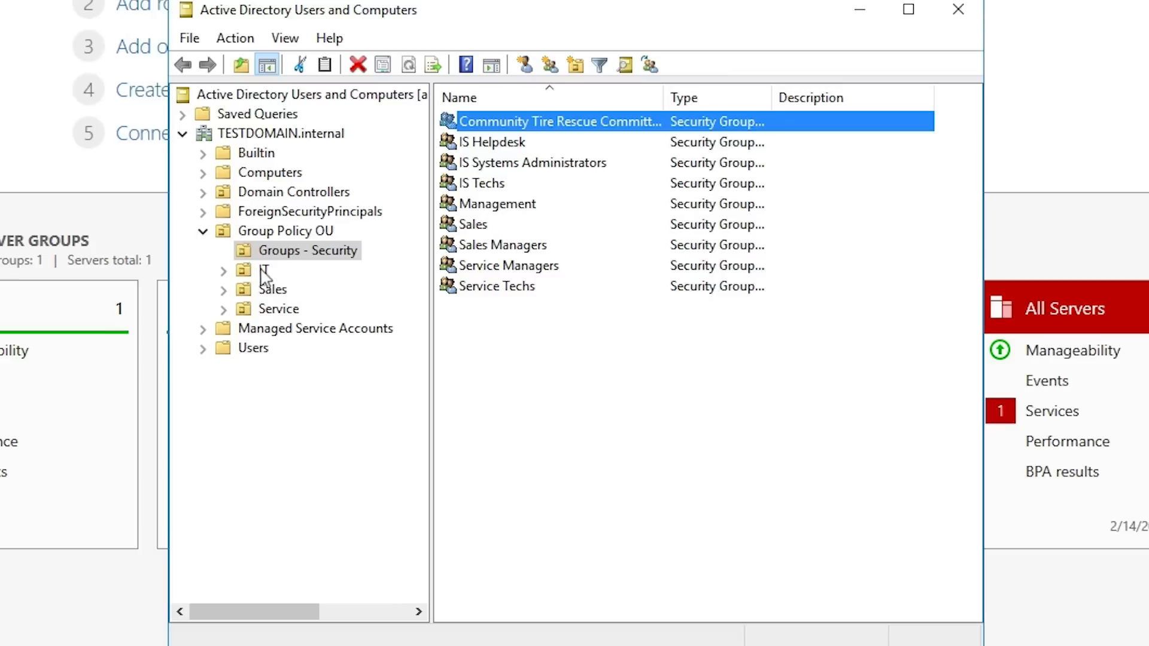
Step: Expand IT > Systems Administrators > Users, then show the domain's built-in Users container
click(265, 269)
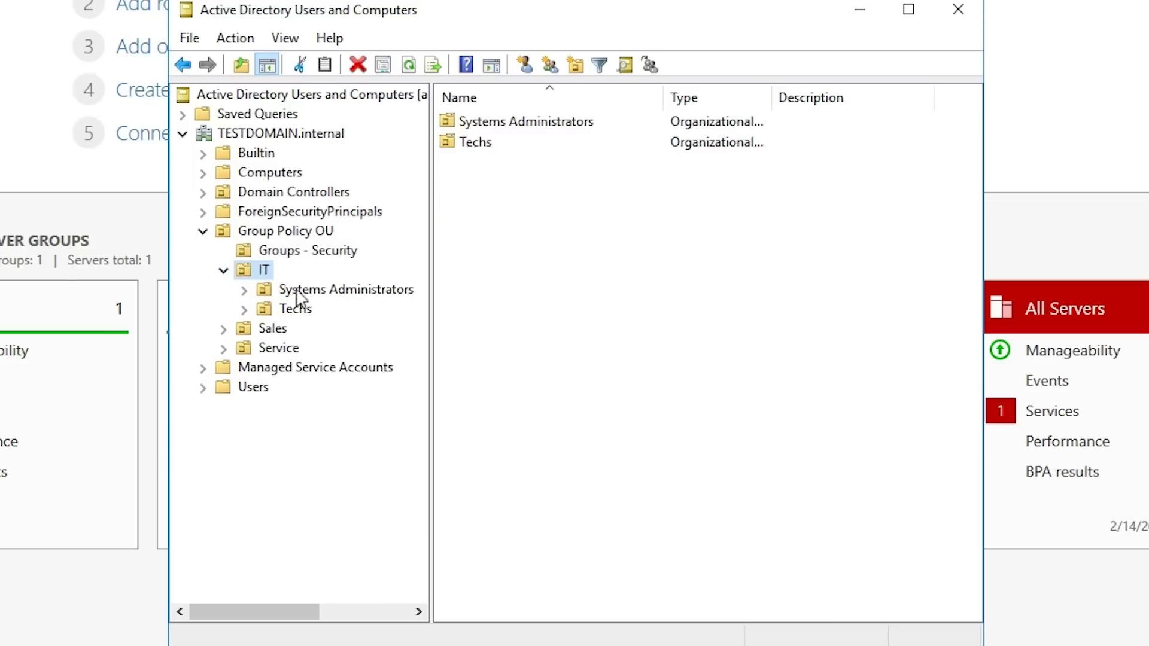
click(345, 290)
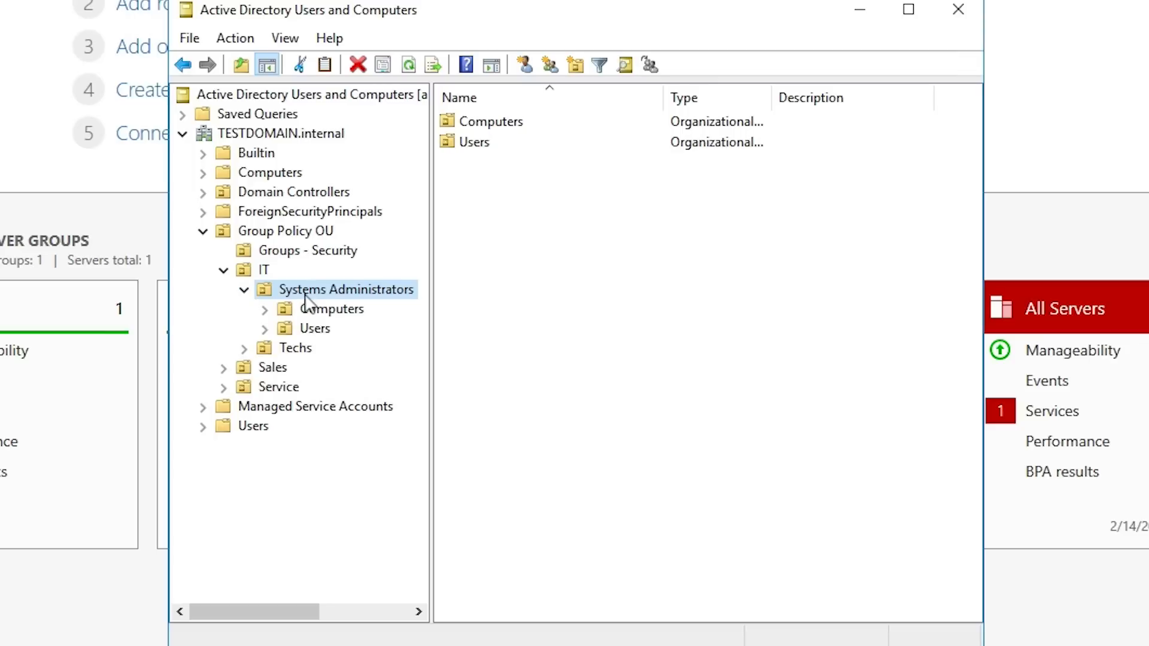
click(315, 328)
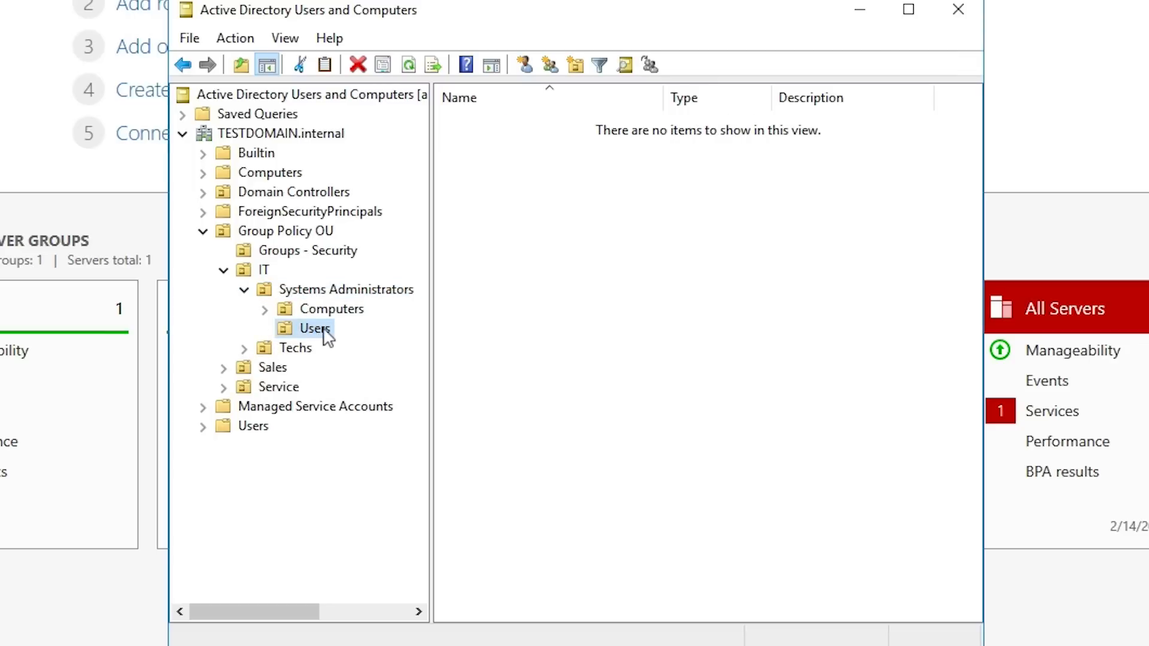
click(251, 427)
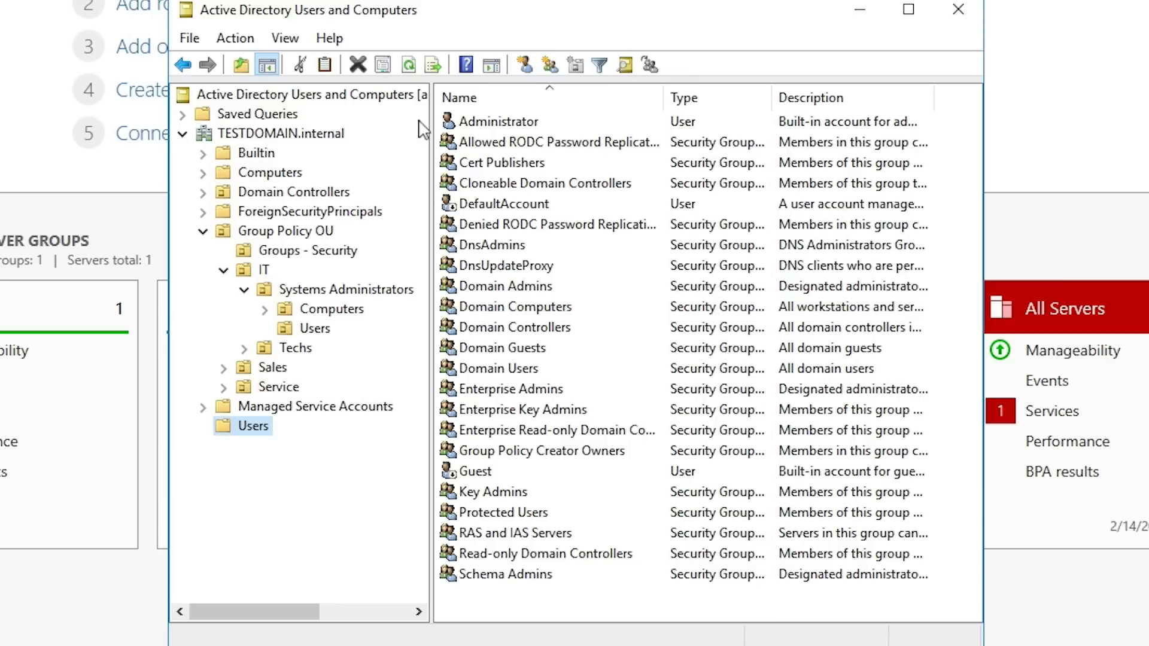
mouse_move(492, 131)
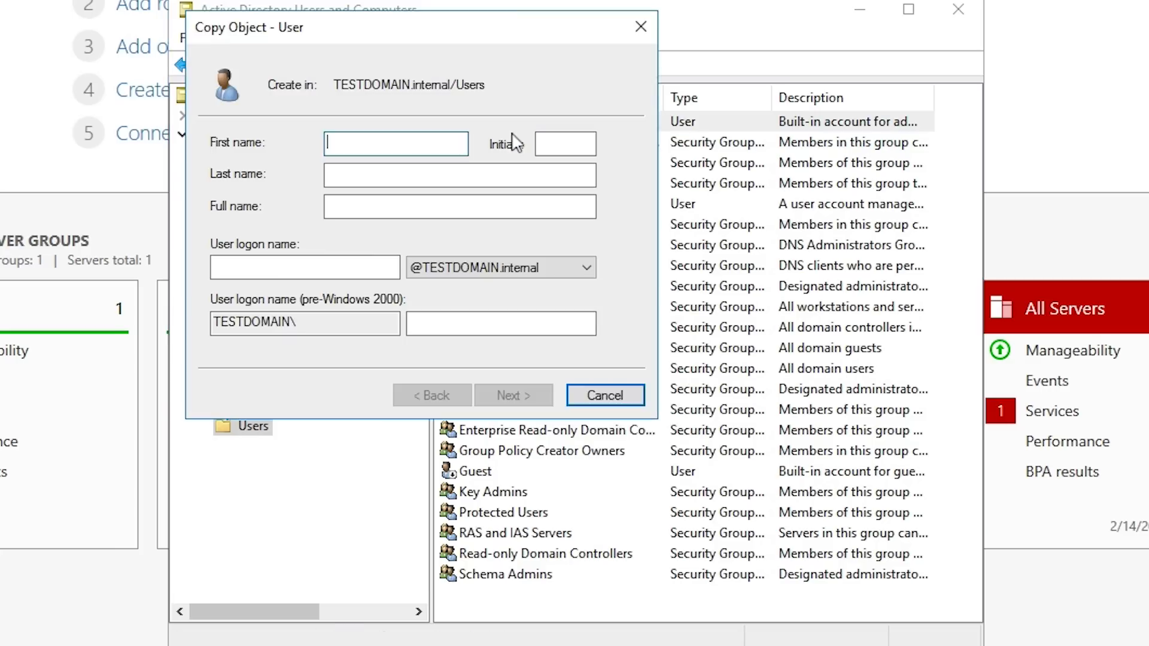
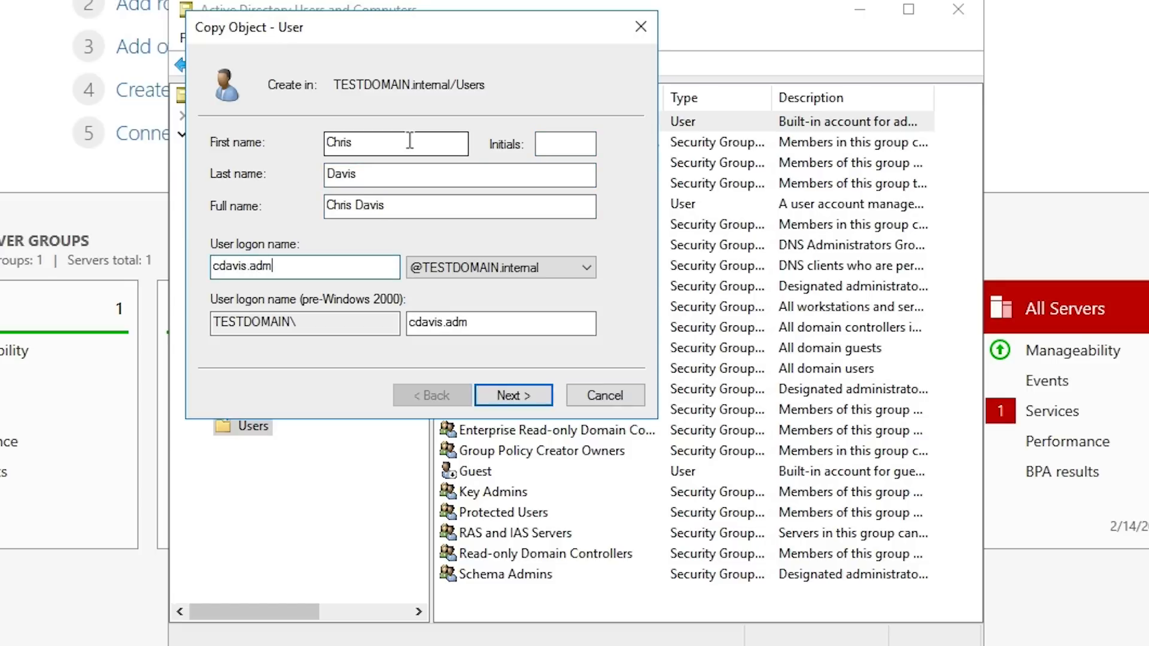
click(513, 395)
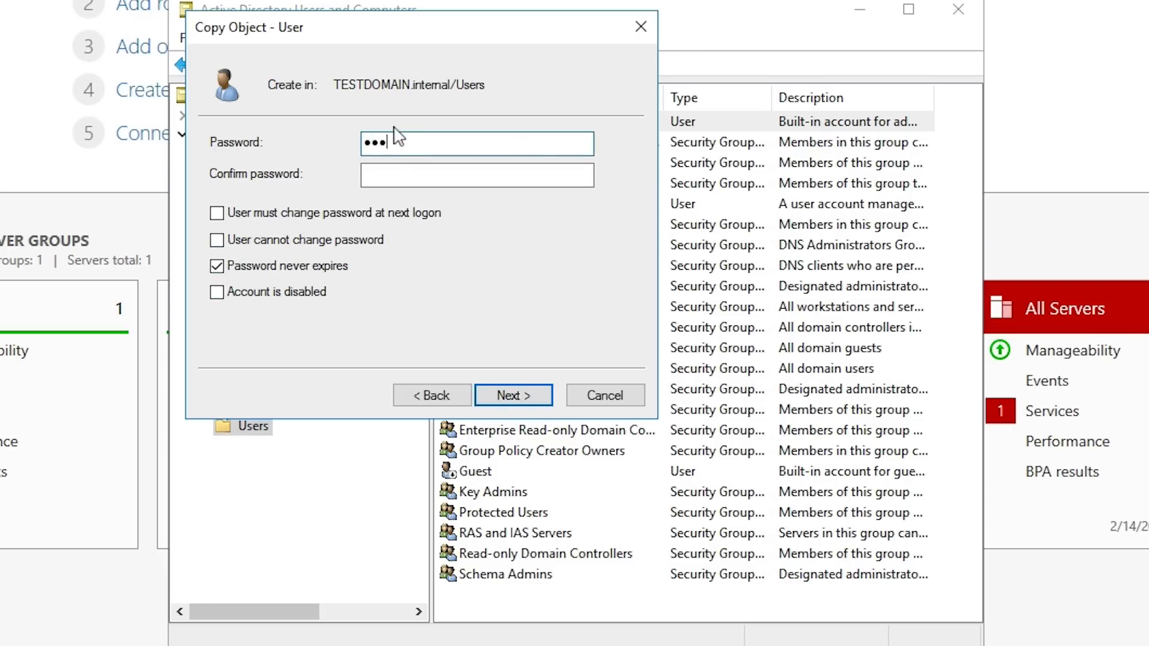
text(password)
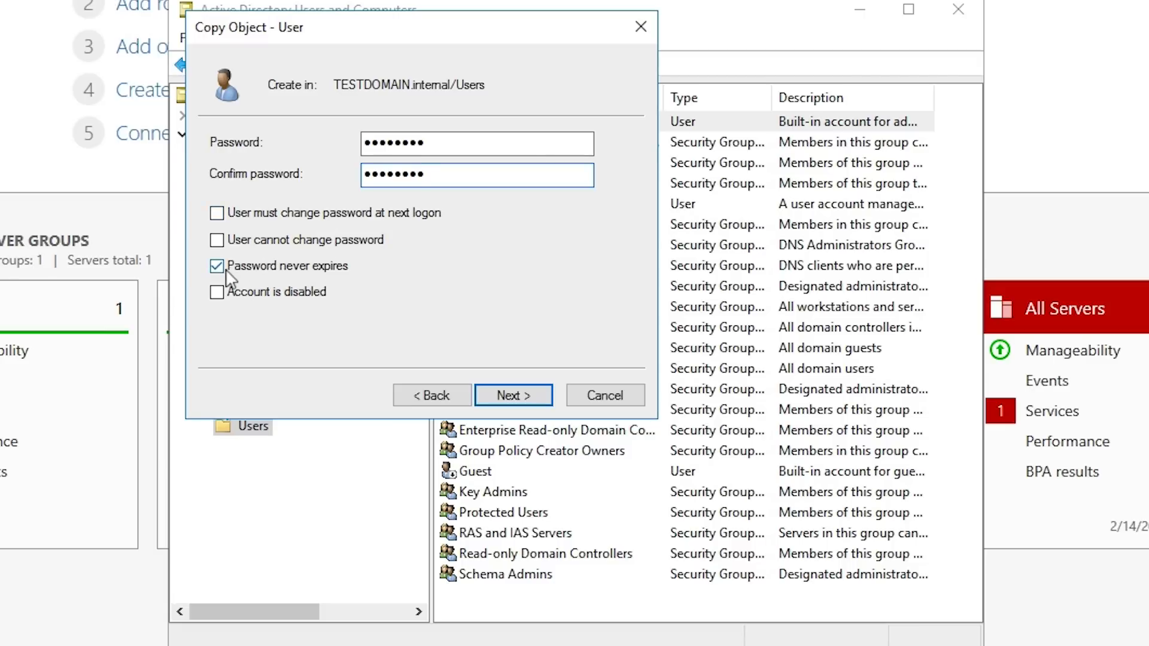
click(512, 395)
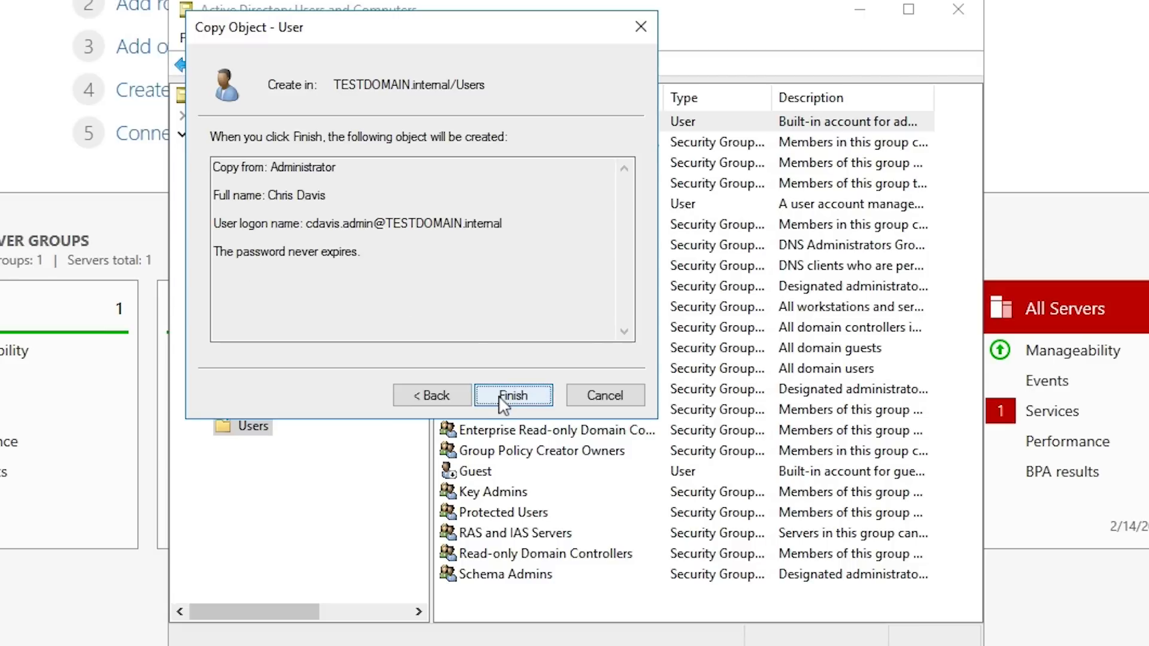
click(514, 395)
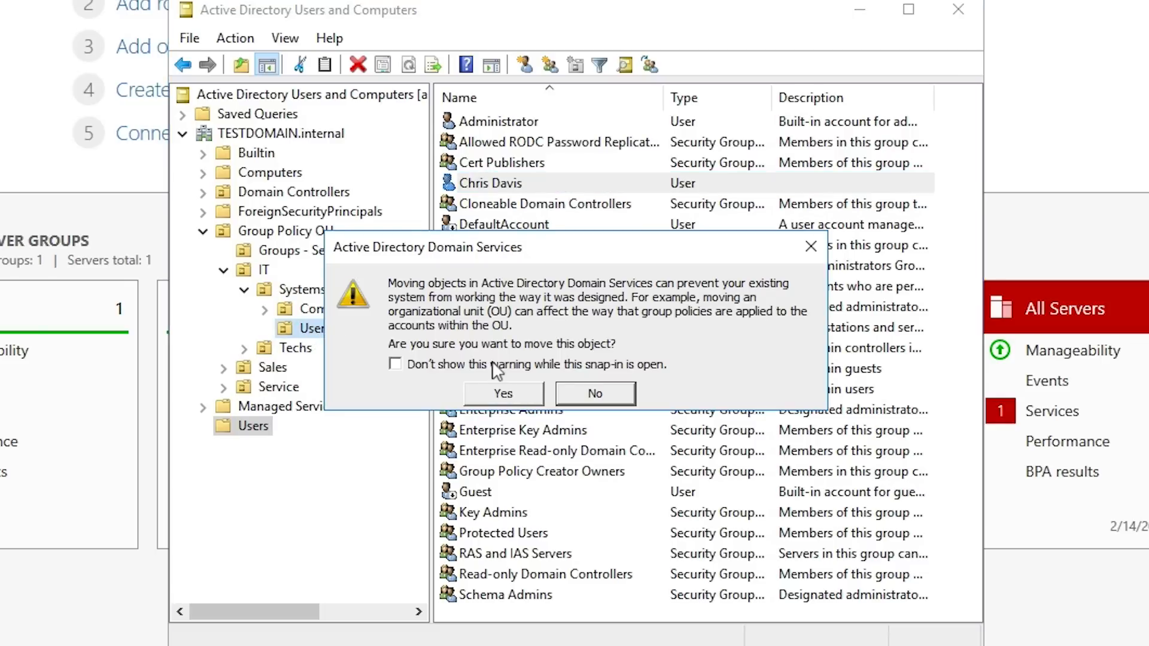
click(395, 364)
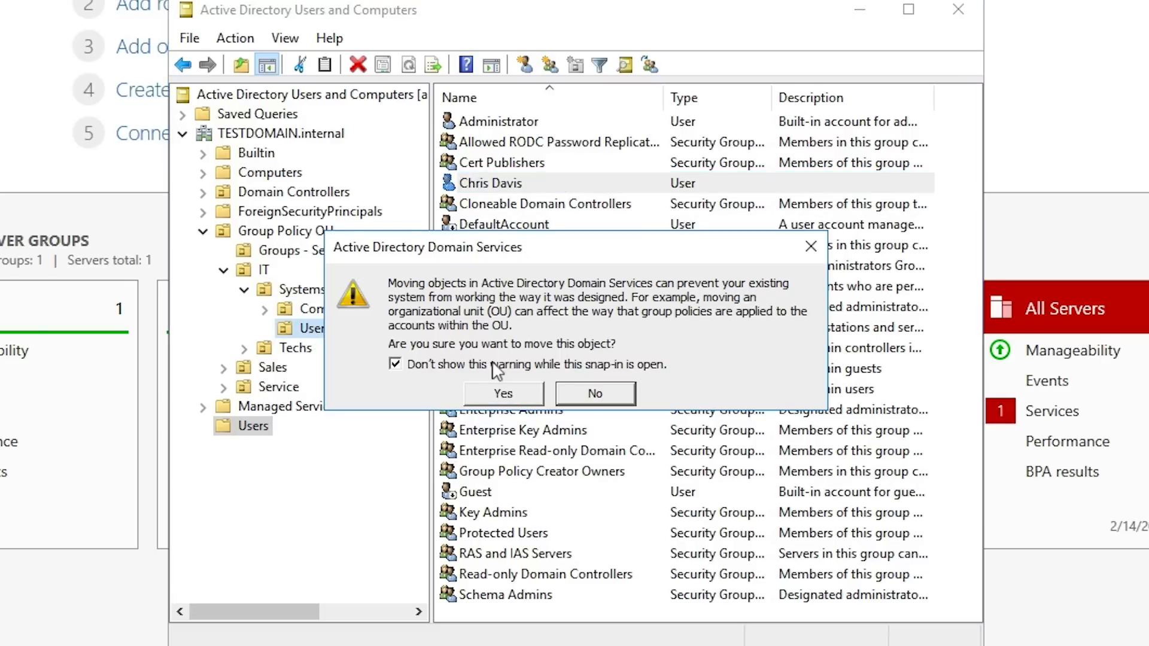
click(503, 394)
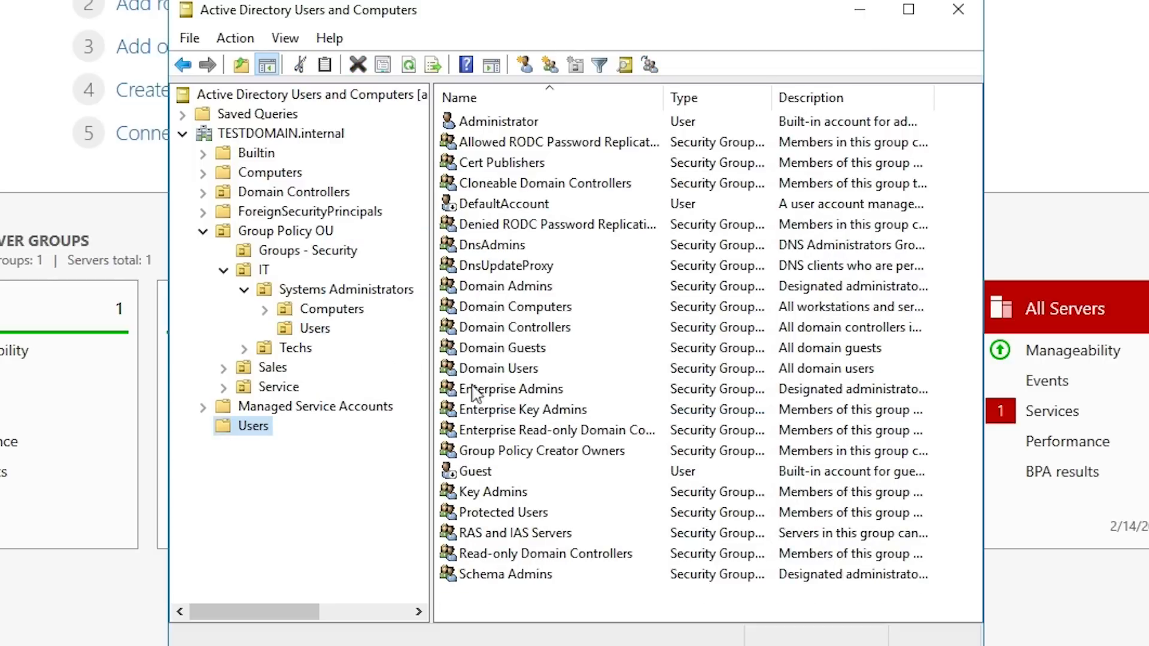
click(315, 329)
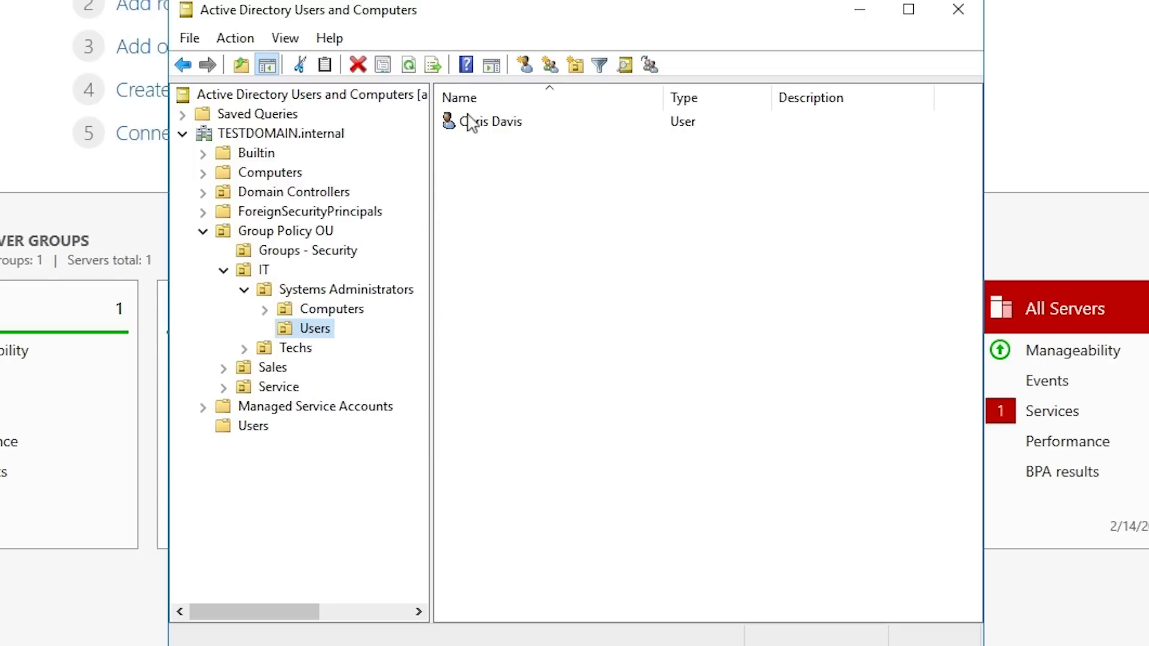
mouse_move(471, 298)
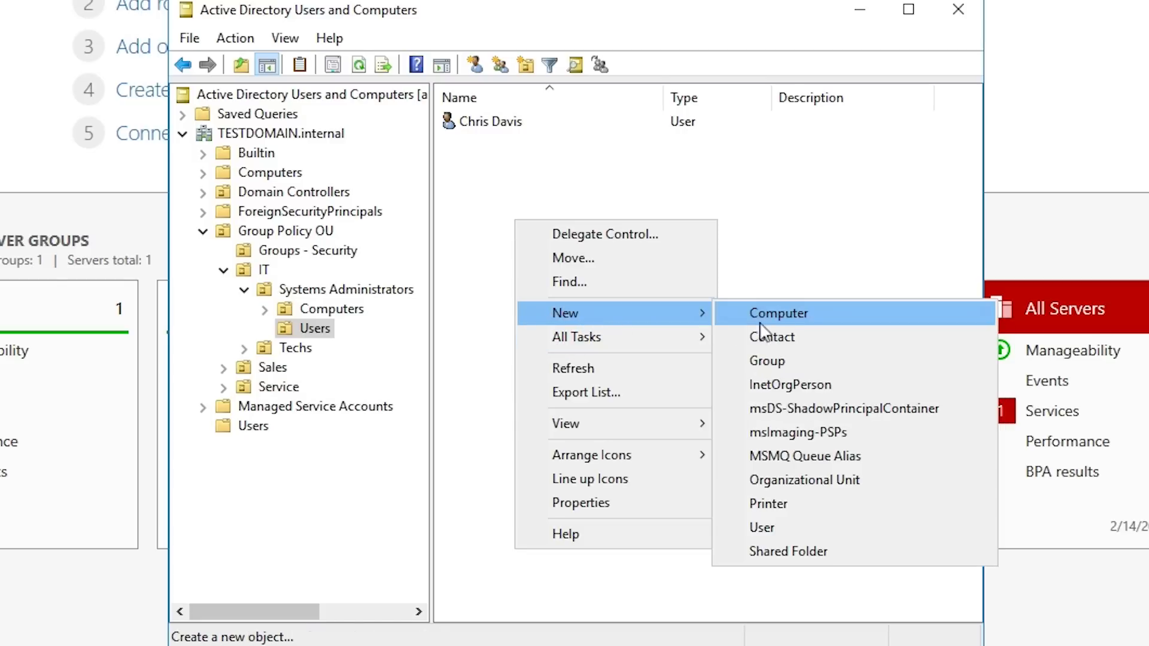
mouse_move(762, 528)
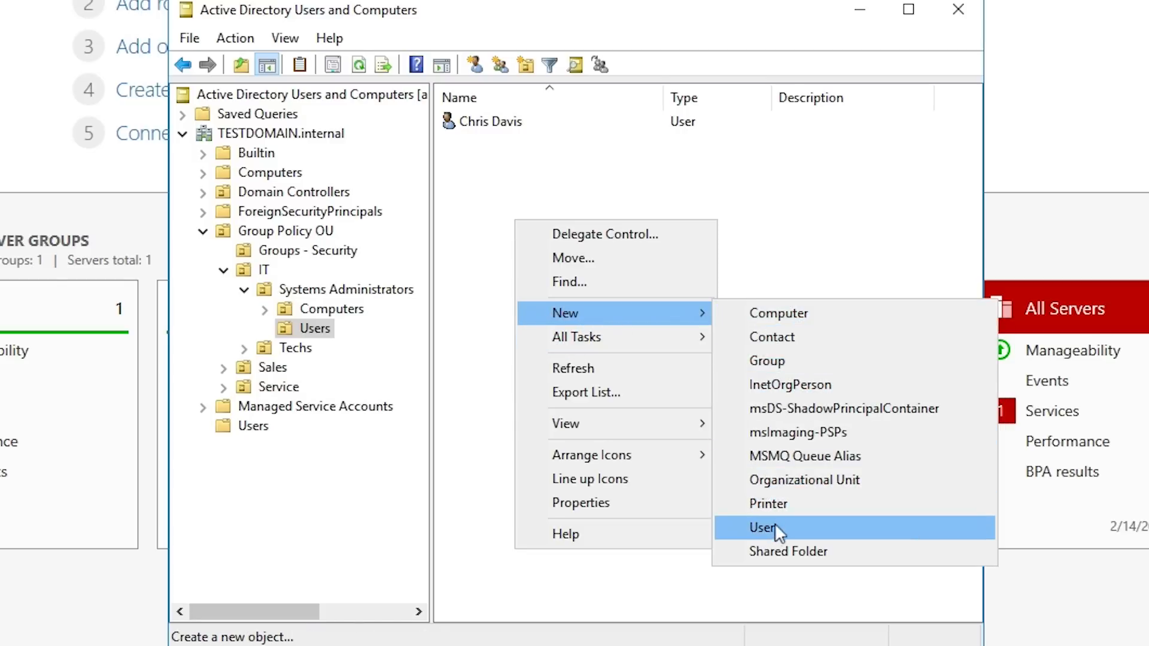
click(763, 528)
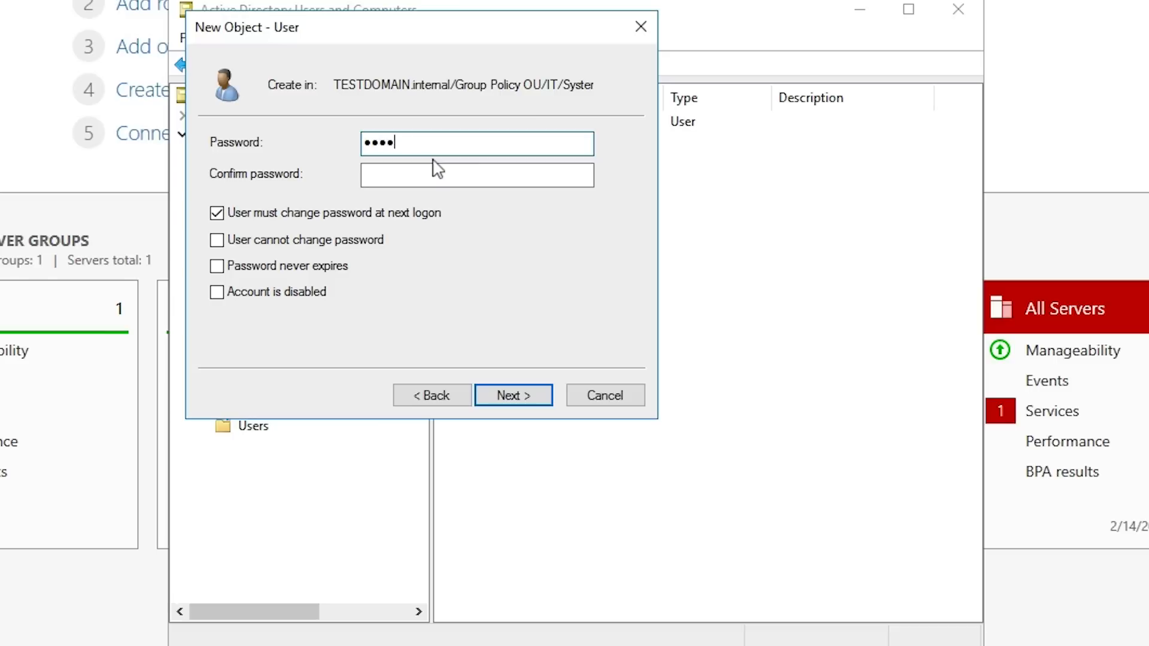
text(••••••••)
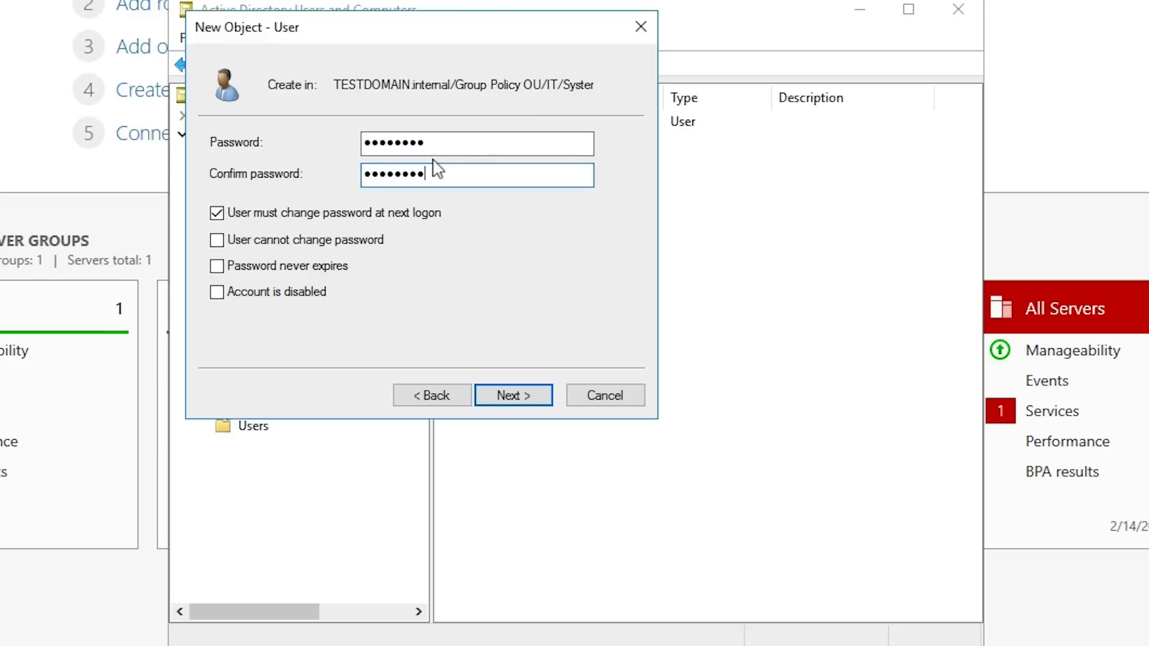
click(217, 213)
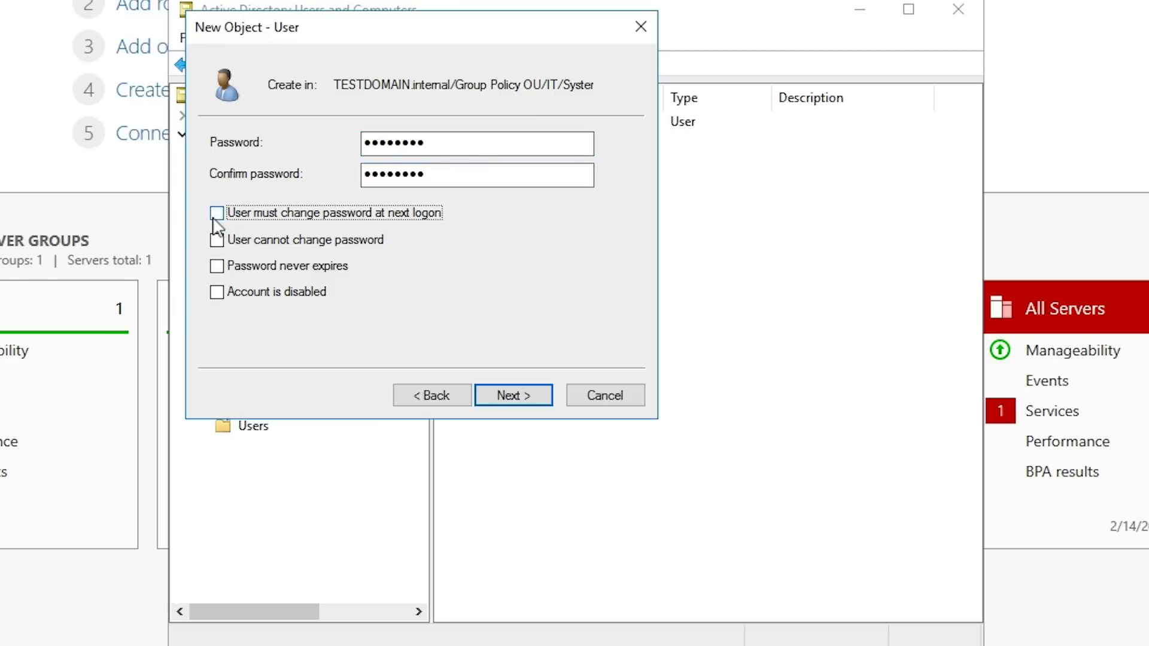
click(513, 395)
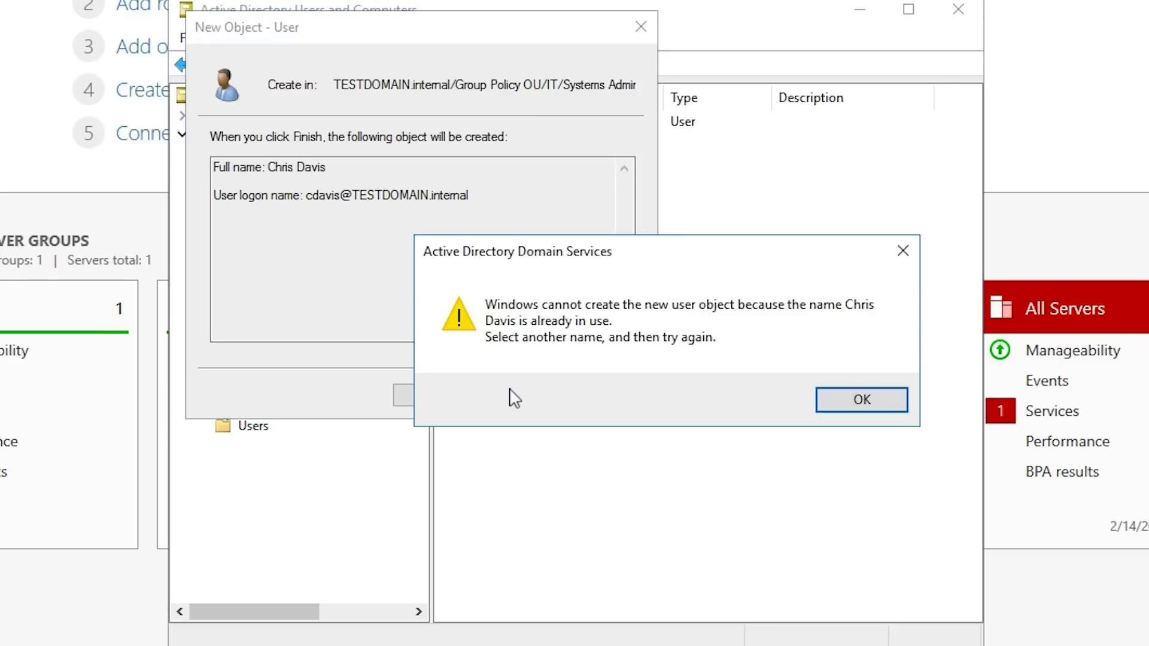
mouse_move(860, 400)
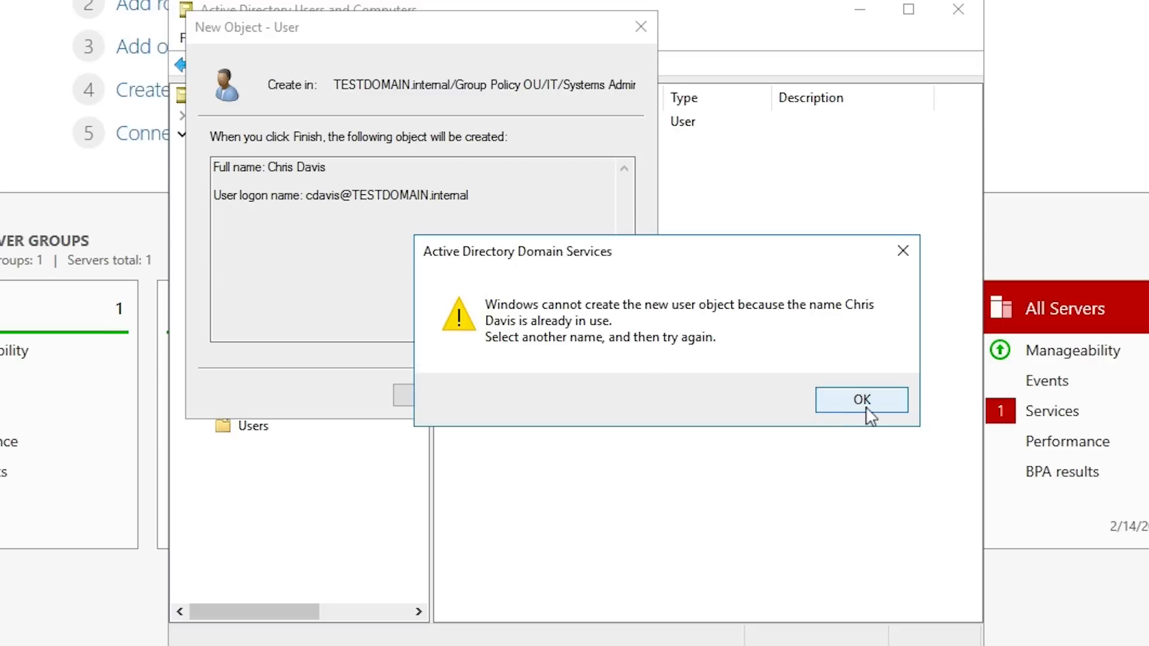
click(861, 400)
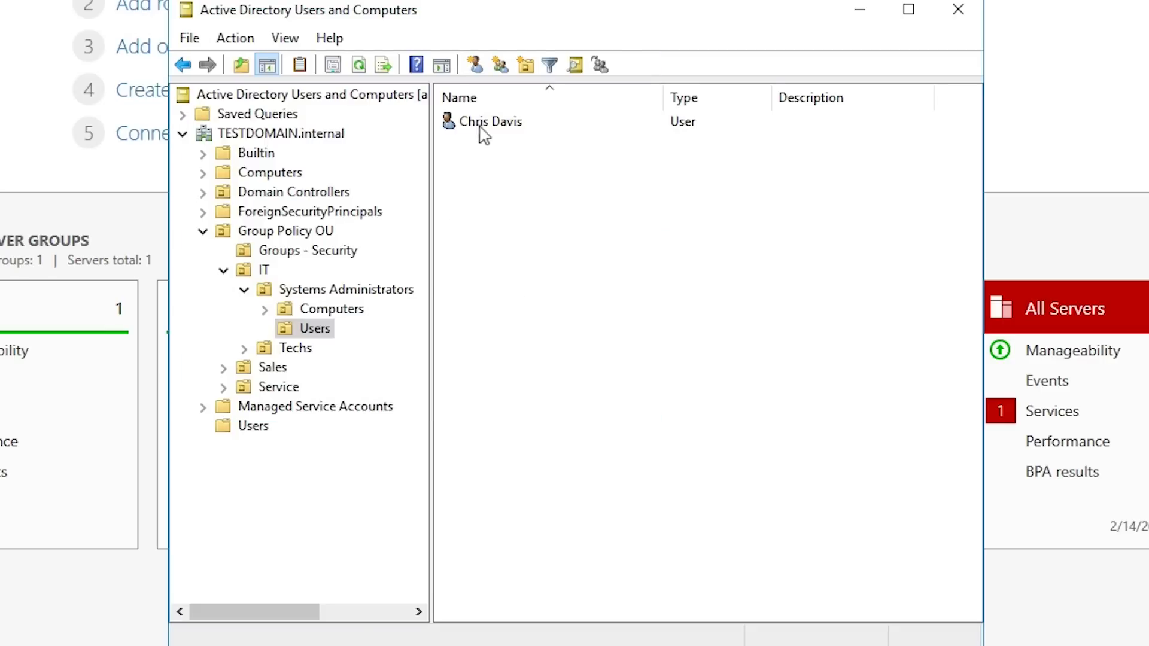
right_click(490, 121)
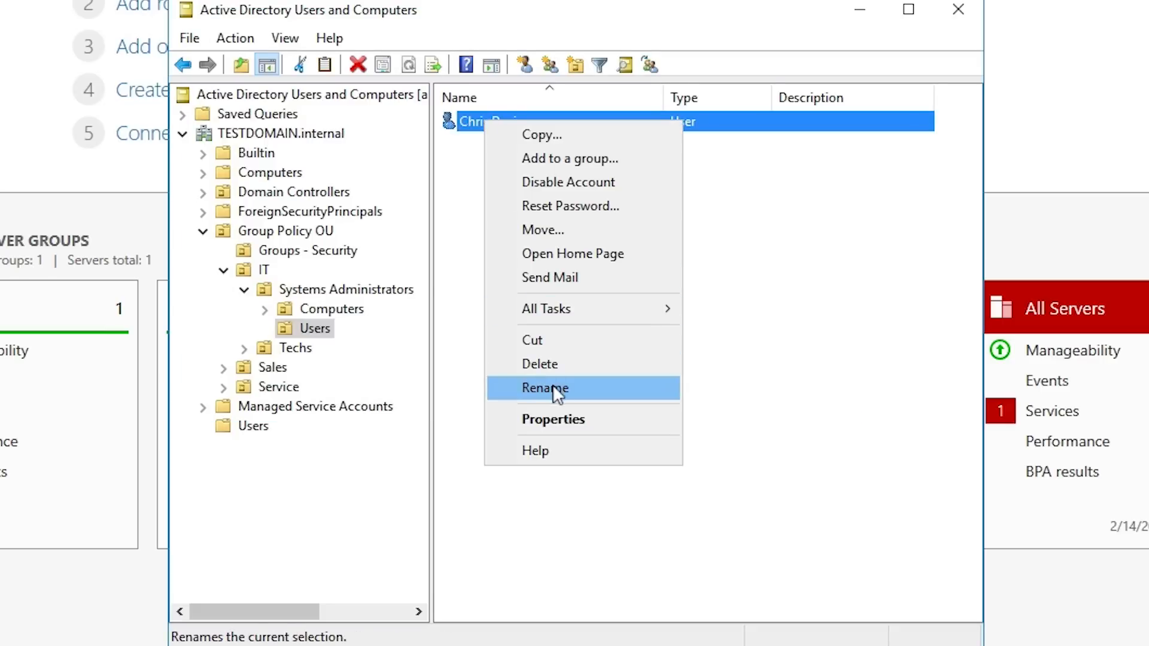
click(545, 388)
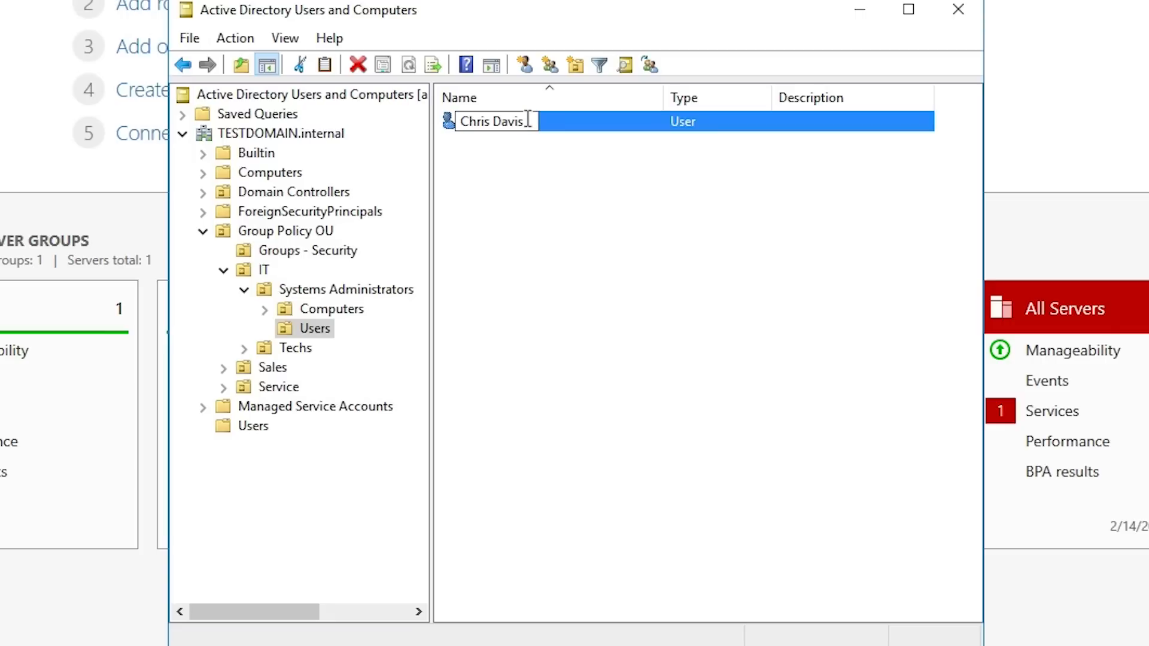
text(Admin)
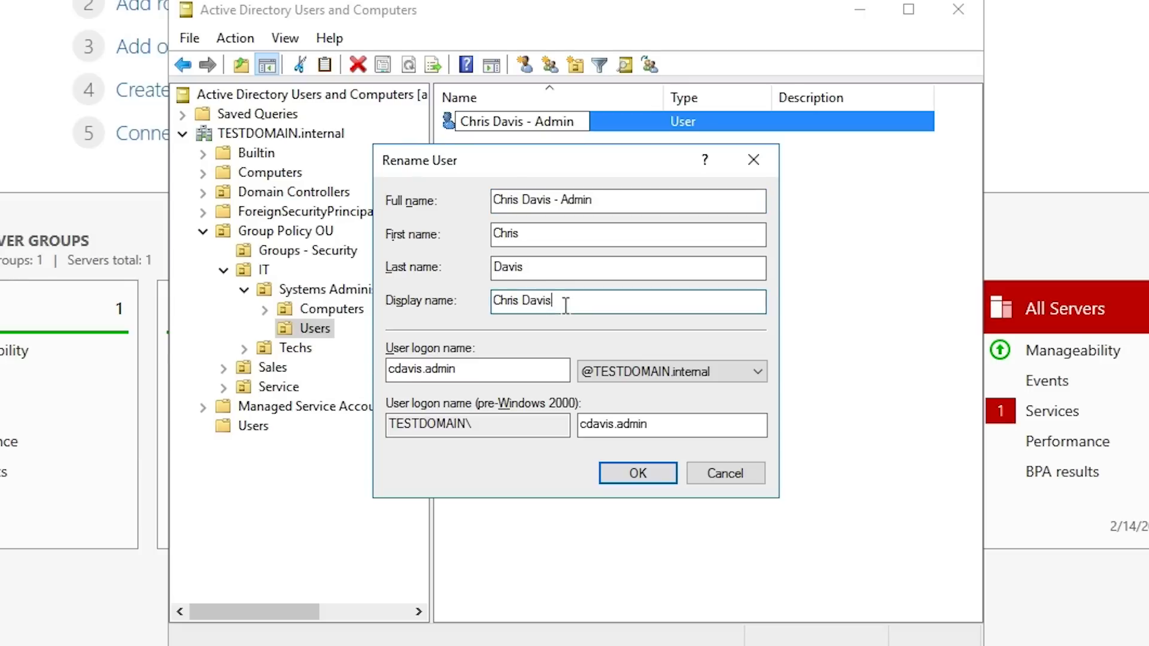
text(- Admin)
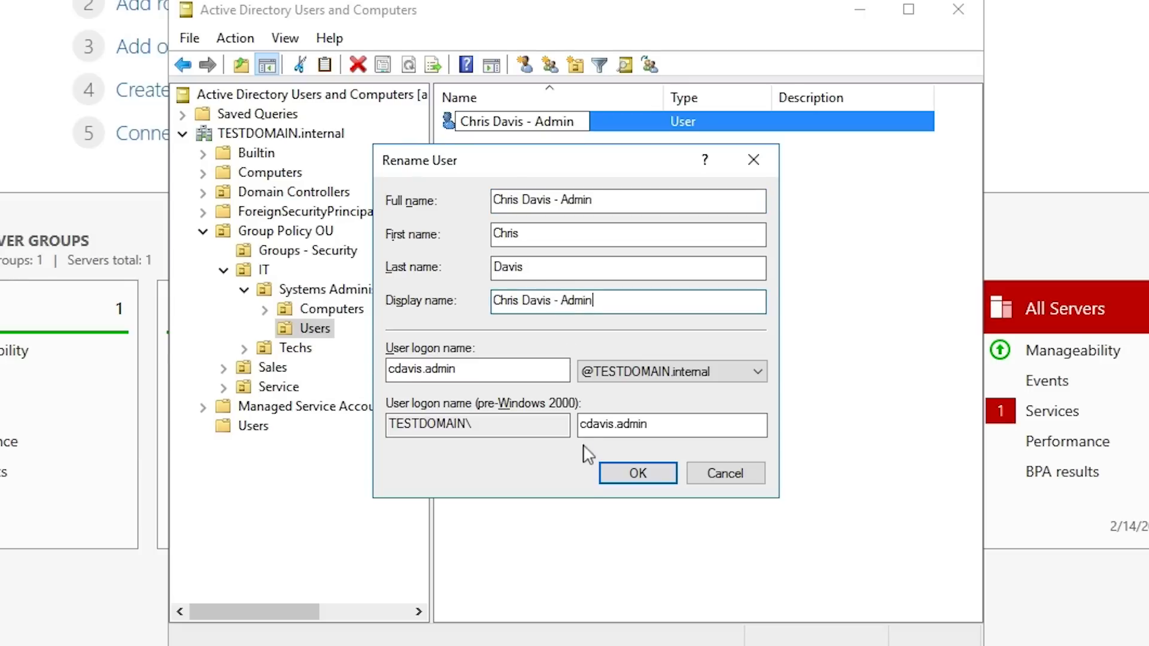
click(637, 473)
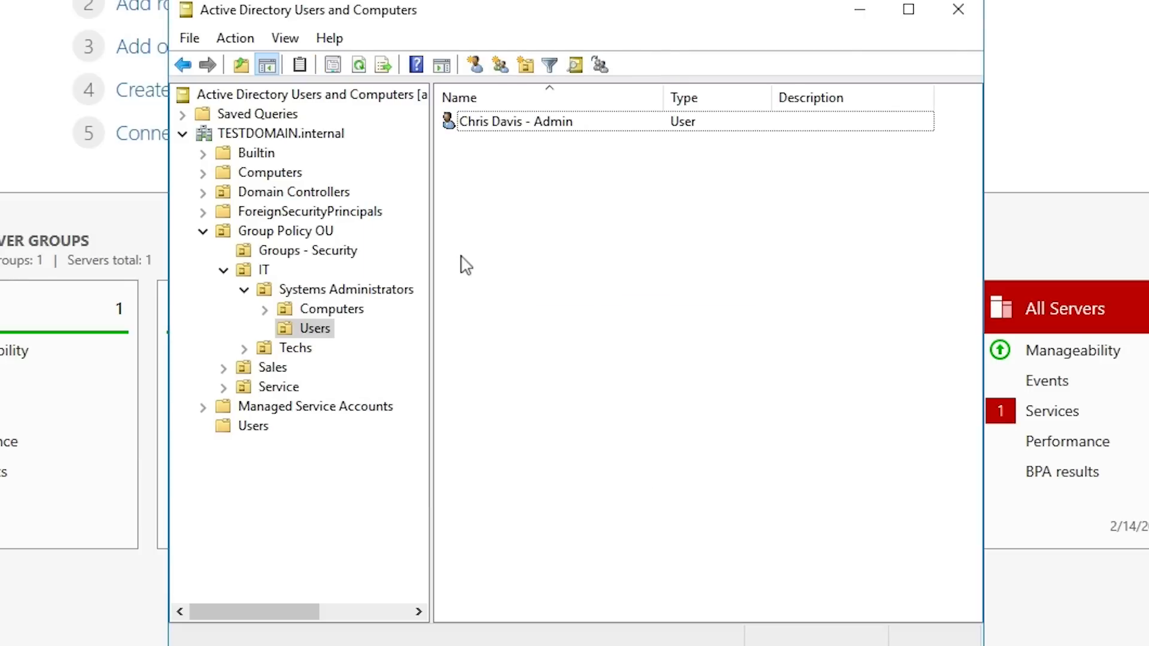
right_click(465, 263)
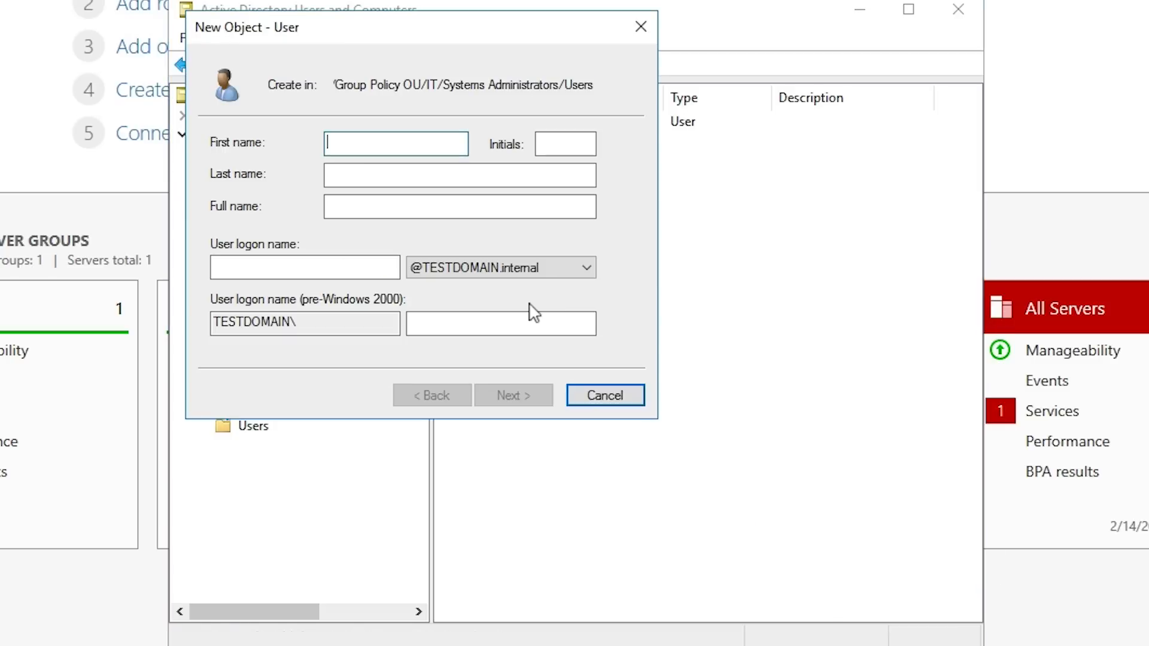
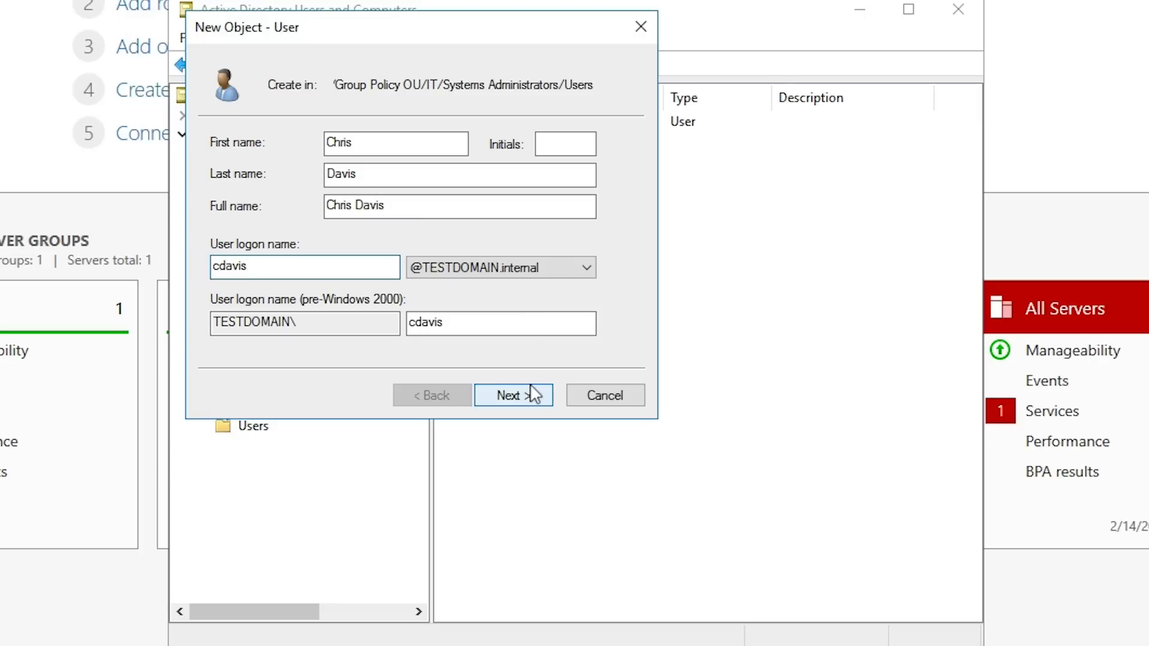
click(513, 395)
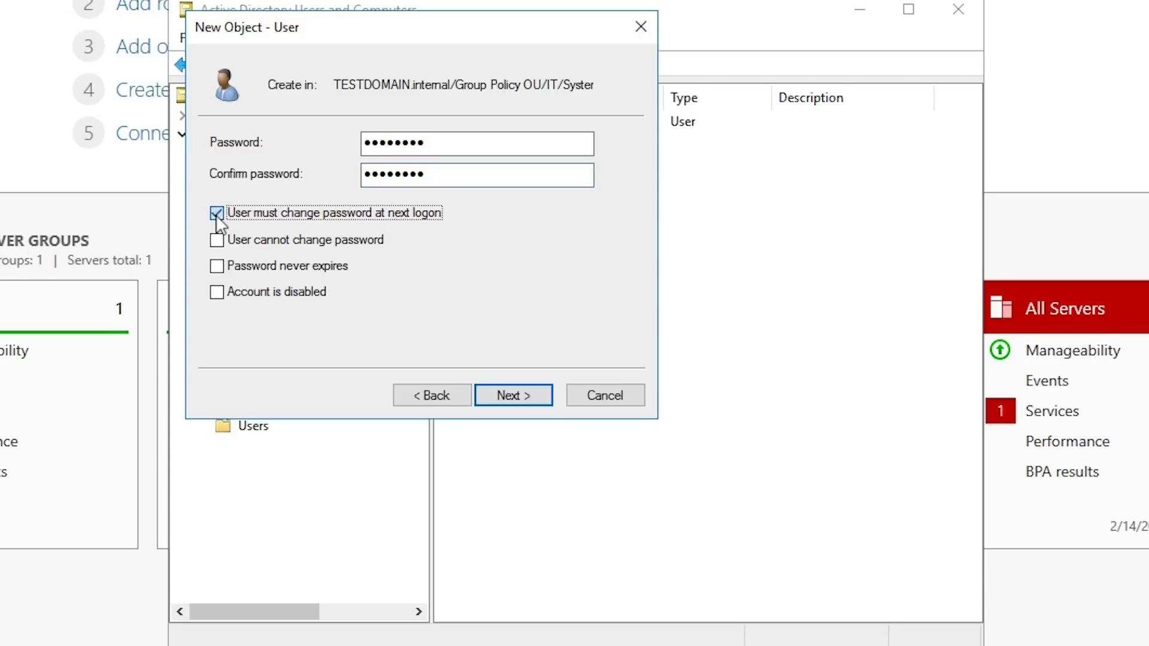
click(514, 395)
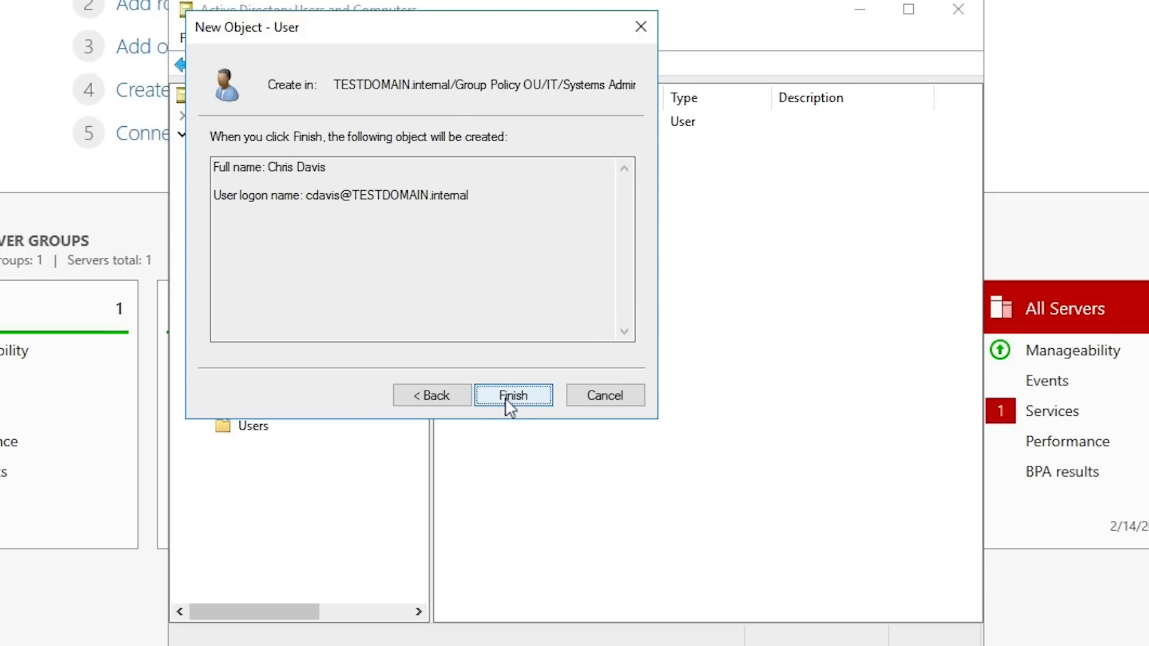
click(514, 395)
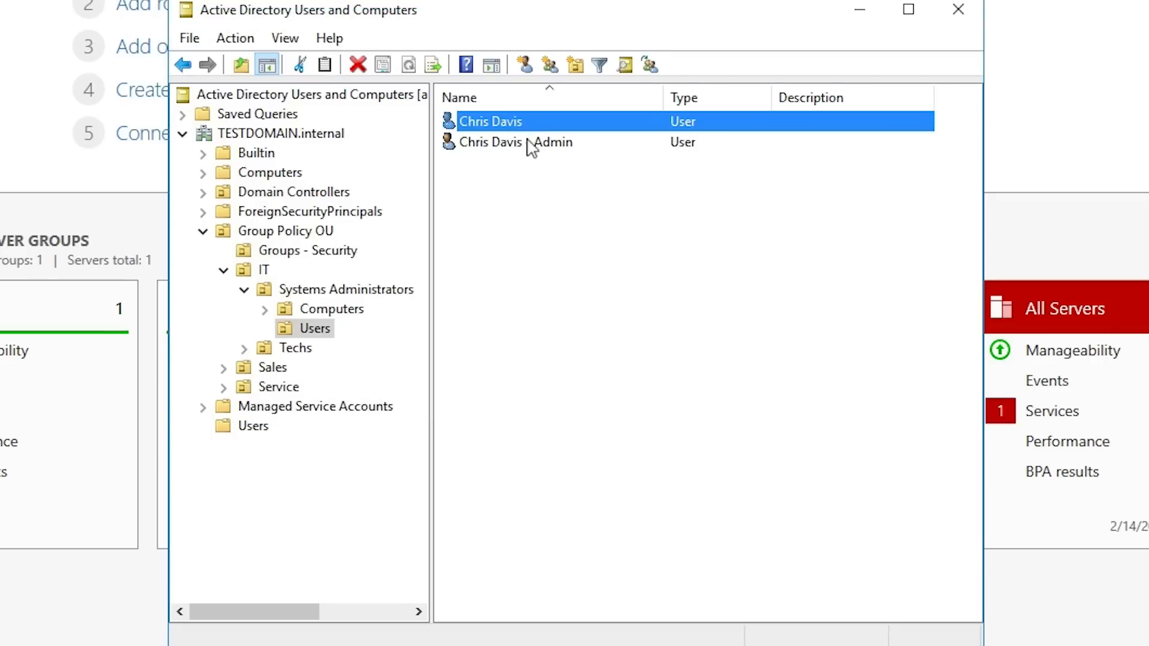
click(515, 141)
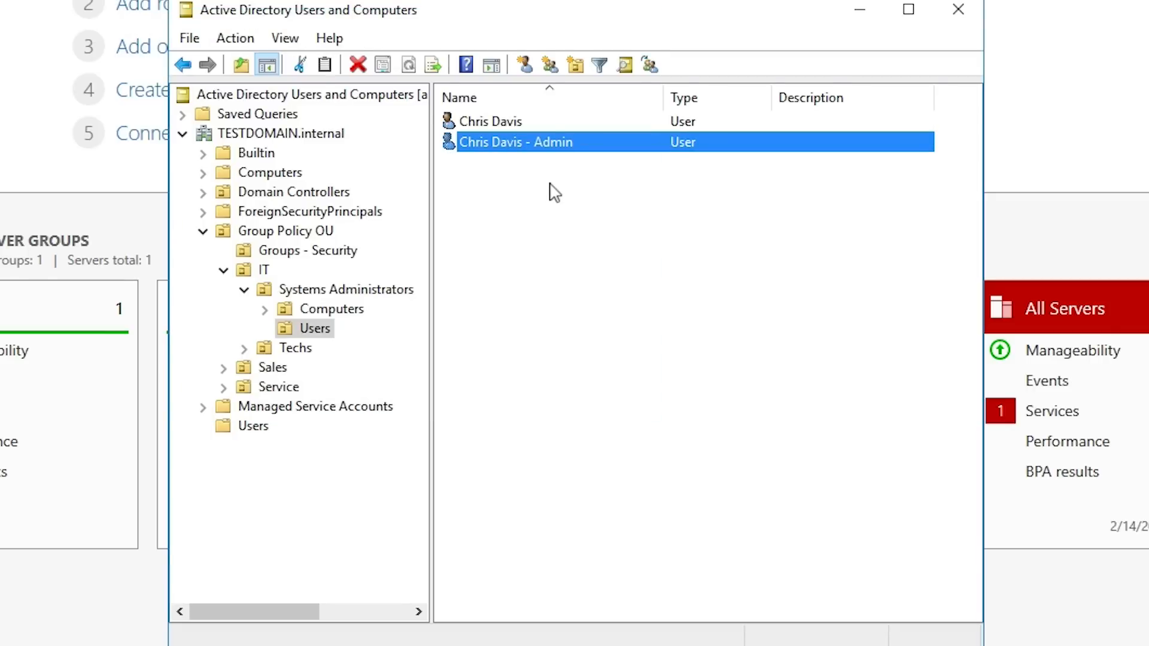
mouse_move(360, 324)
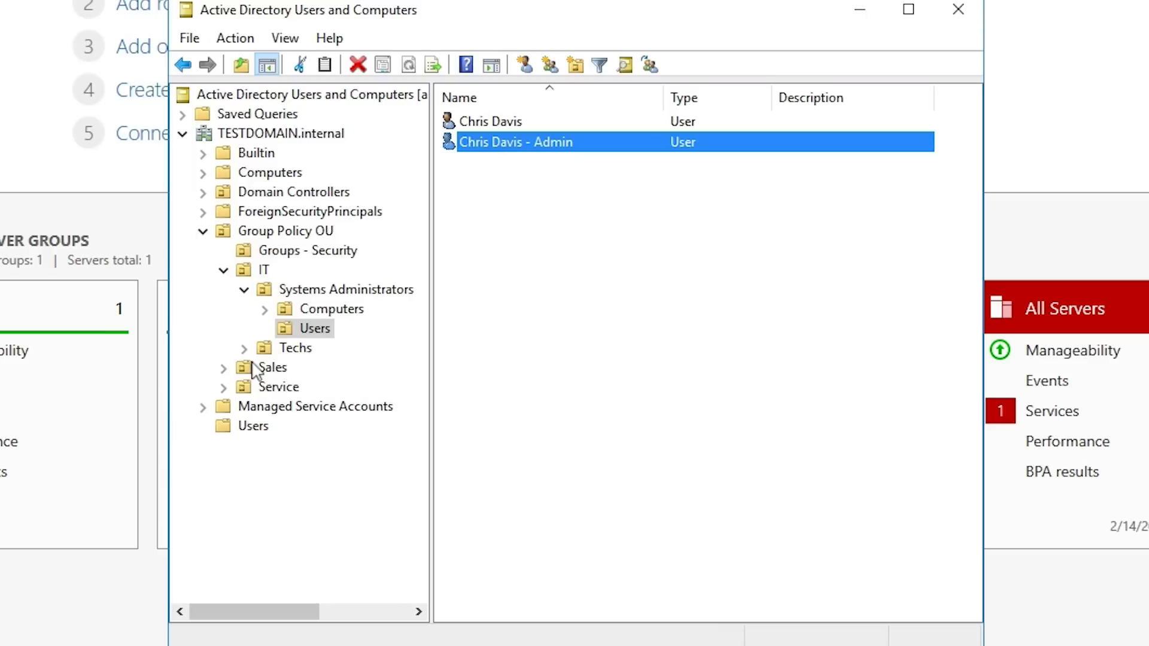
Step: Create user Joe Blow with logon jblow in Techs Users, password change required at next logon
click(296, 348)
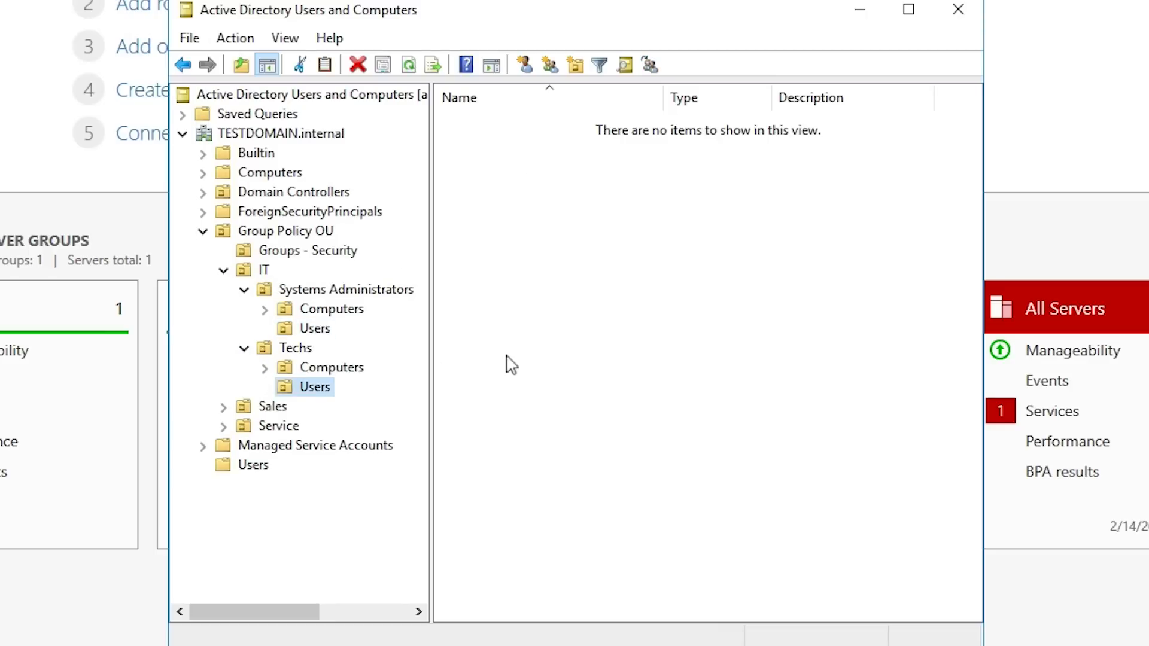
right_click(315, 387)
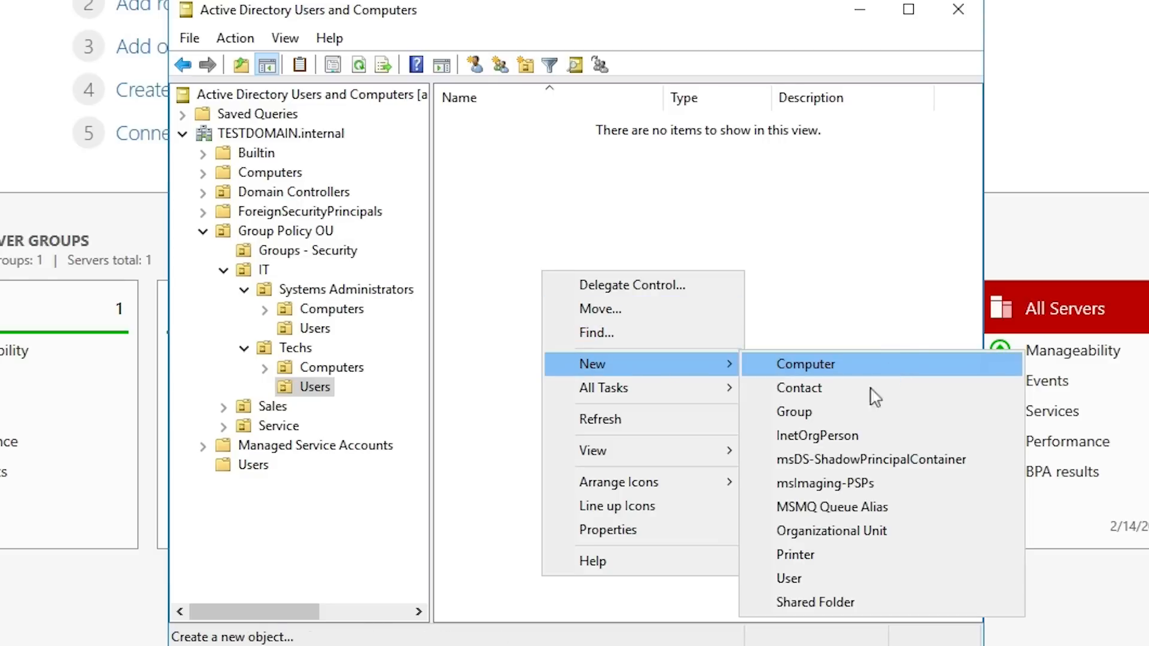
click(789, 578)
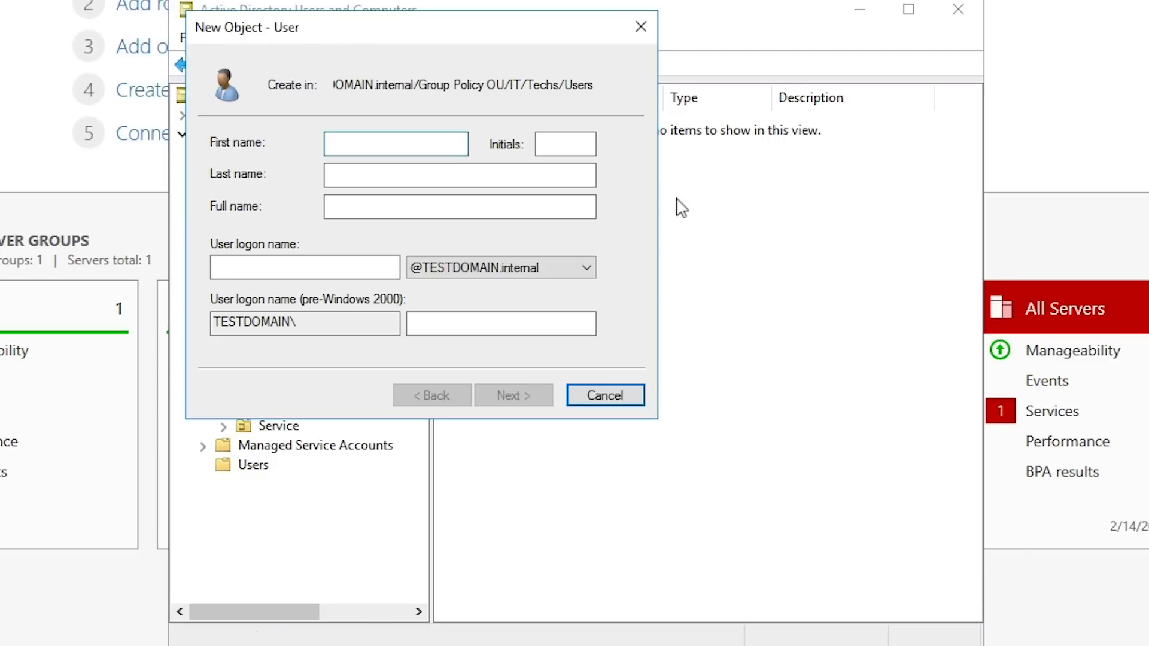
text(Joe)
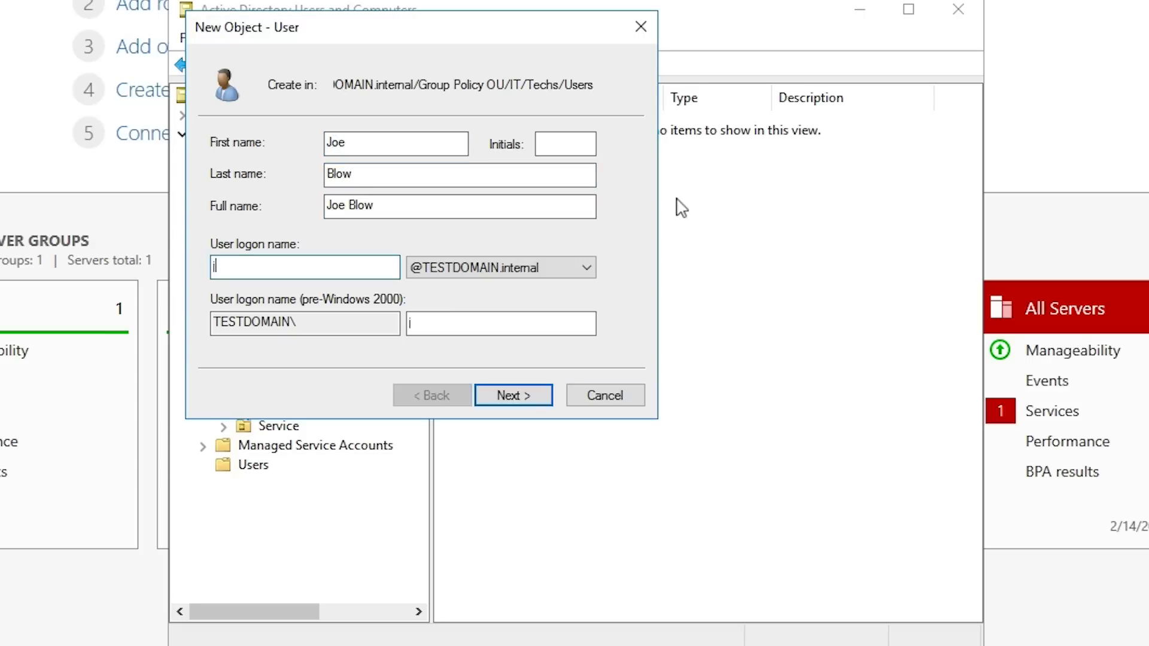
text(jblow)
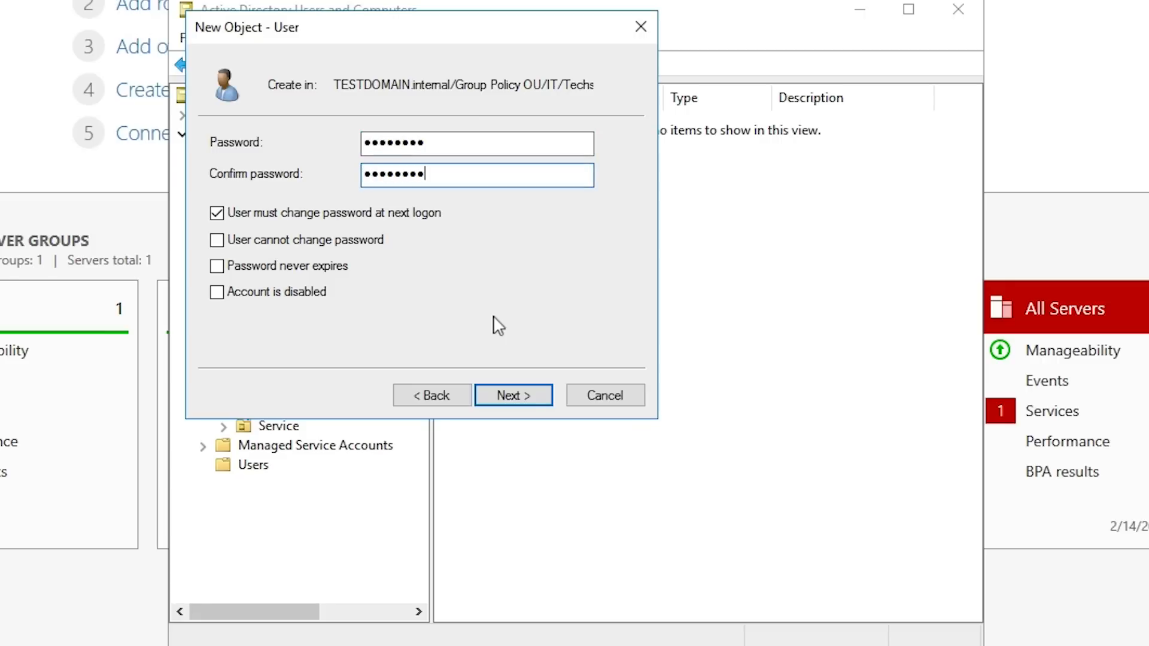
click(513, 396)
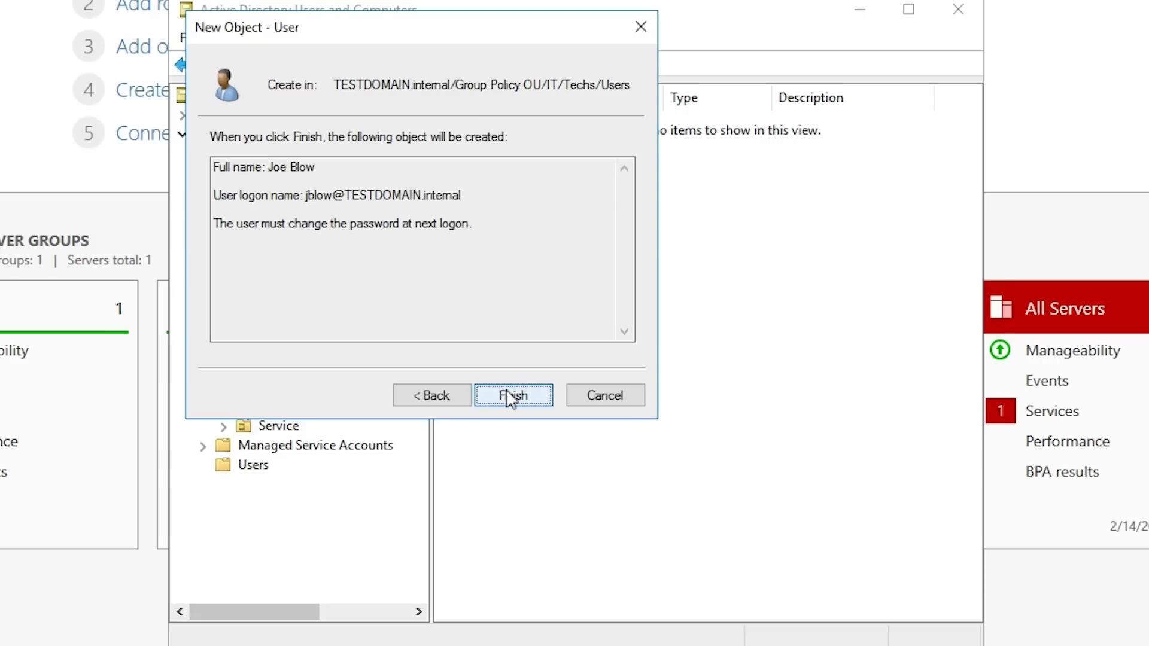
click(514, 396)
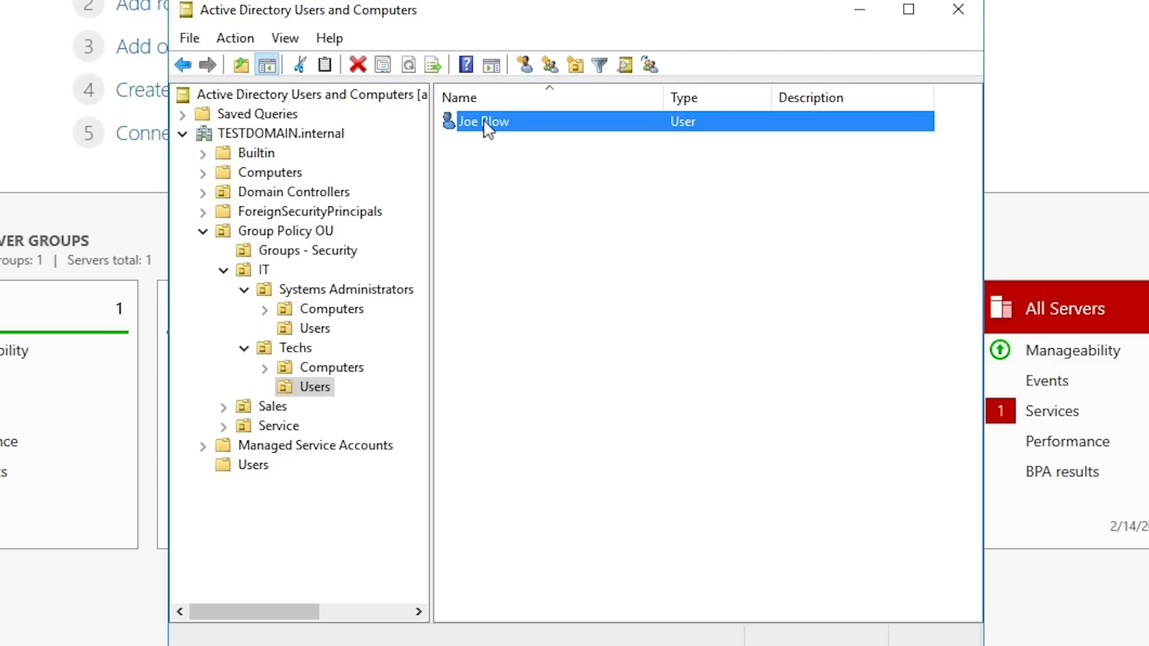
Step: Add Joe Blow to the IS Techs group via his Member Of list and save
double_click(484, 121)
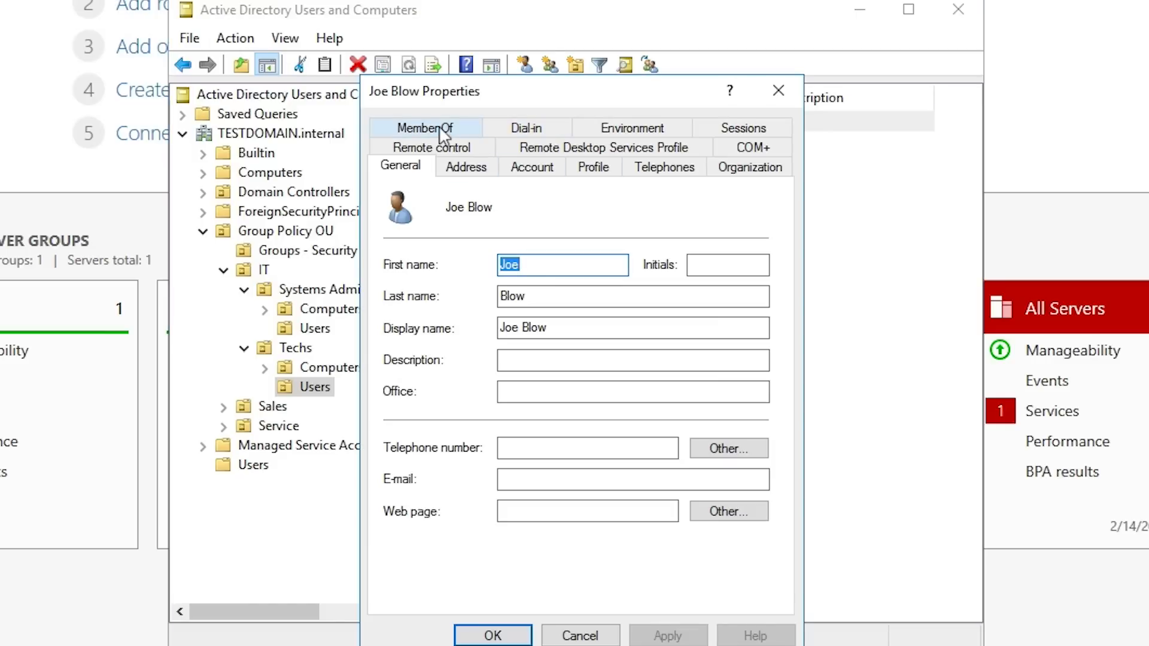
click(425, 128)
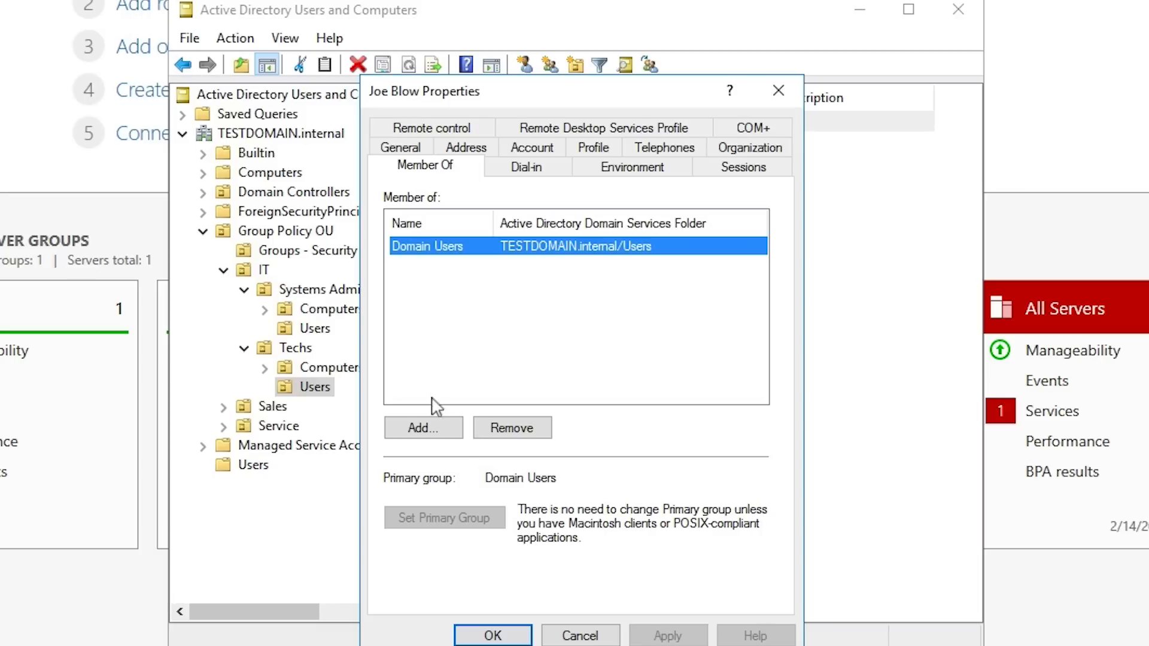
click(423, 429)
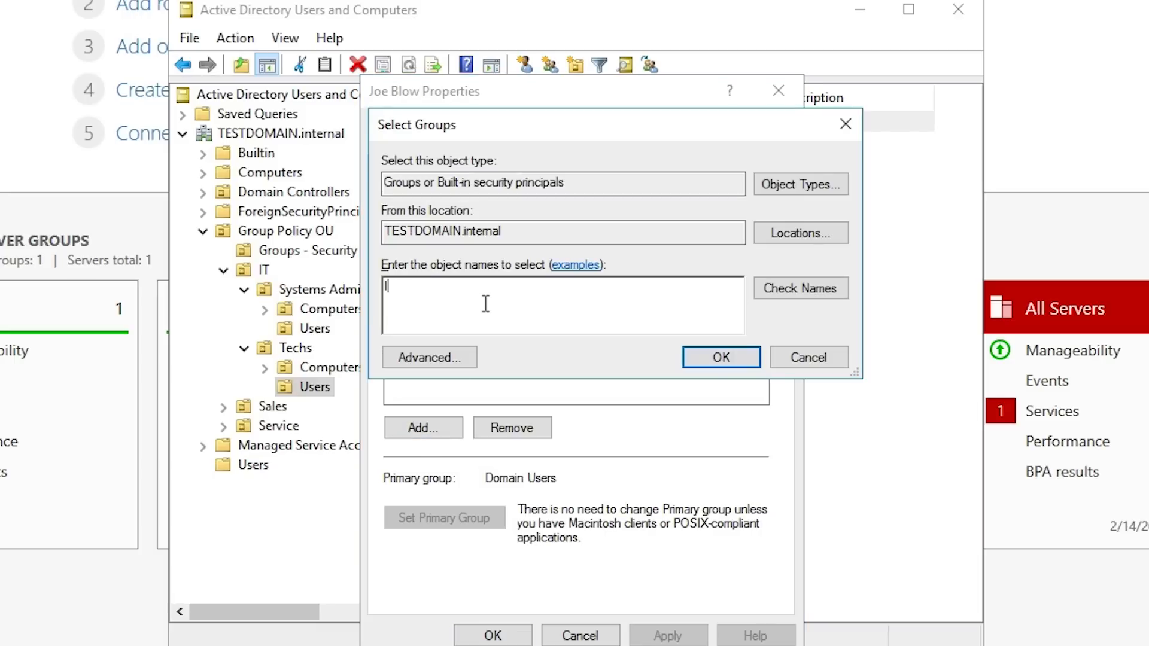
text(IS)
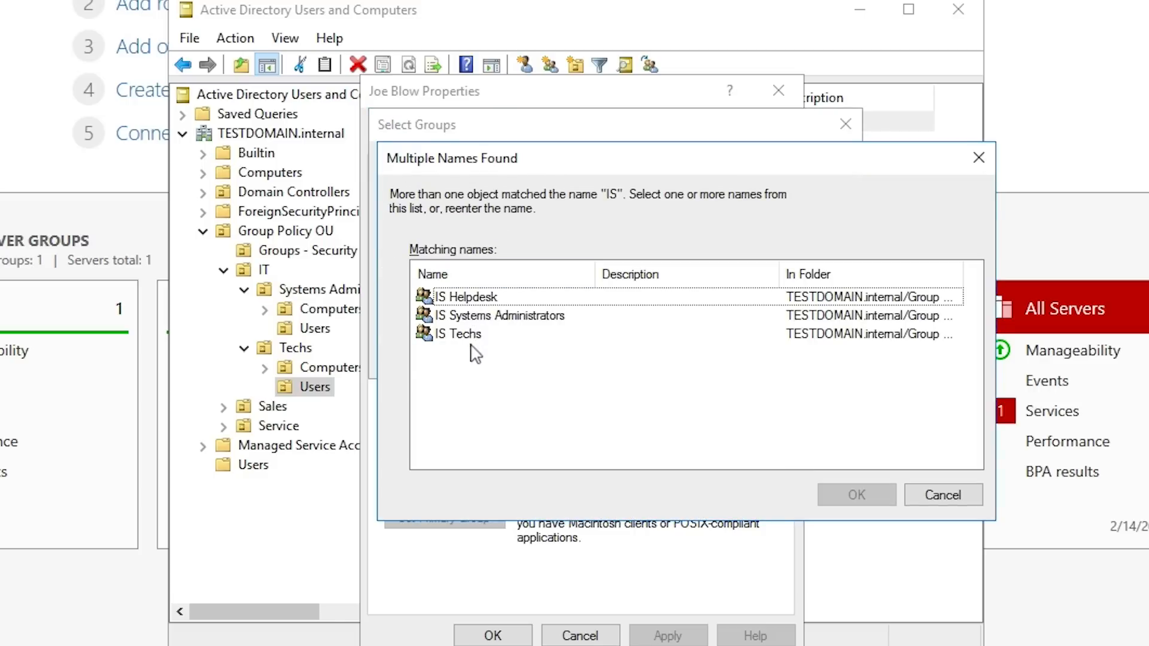
click(459, 334)
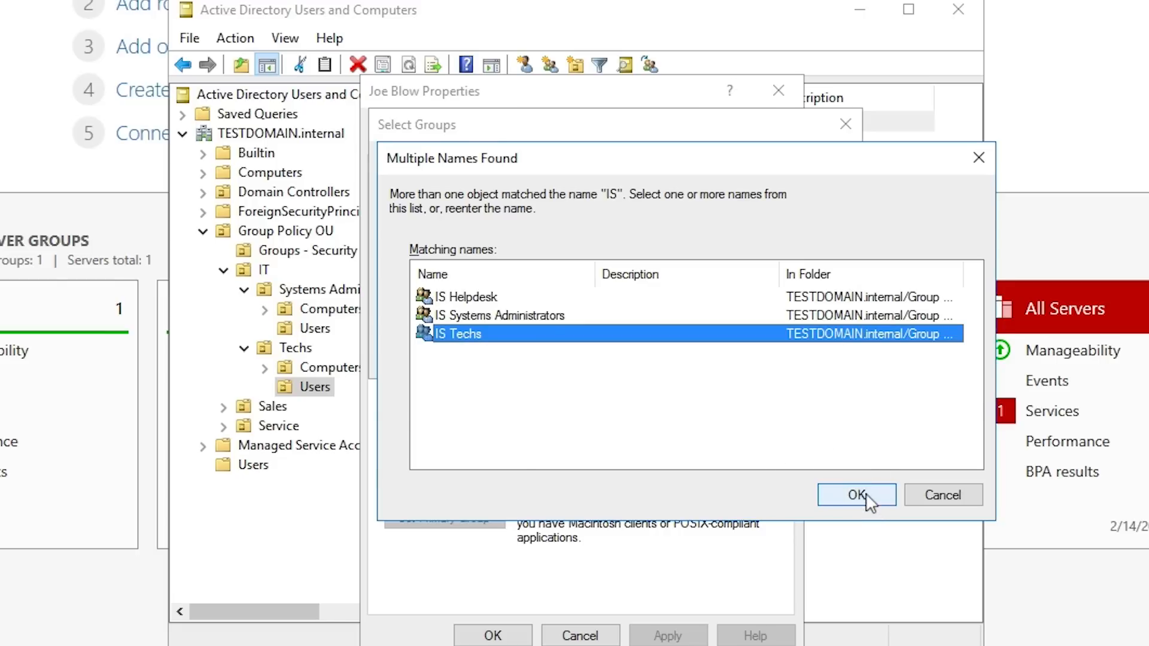
click(855, 495)
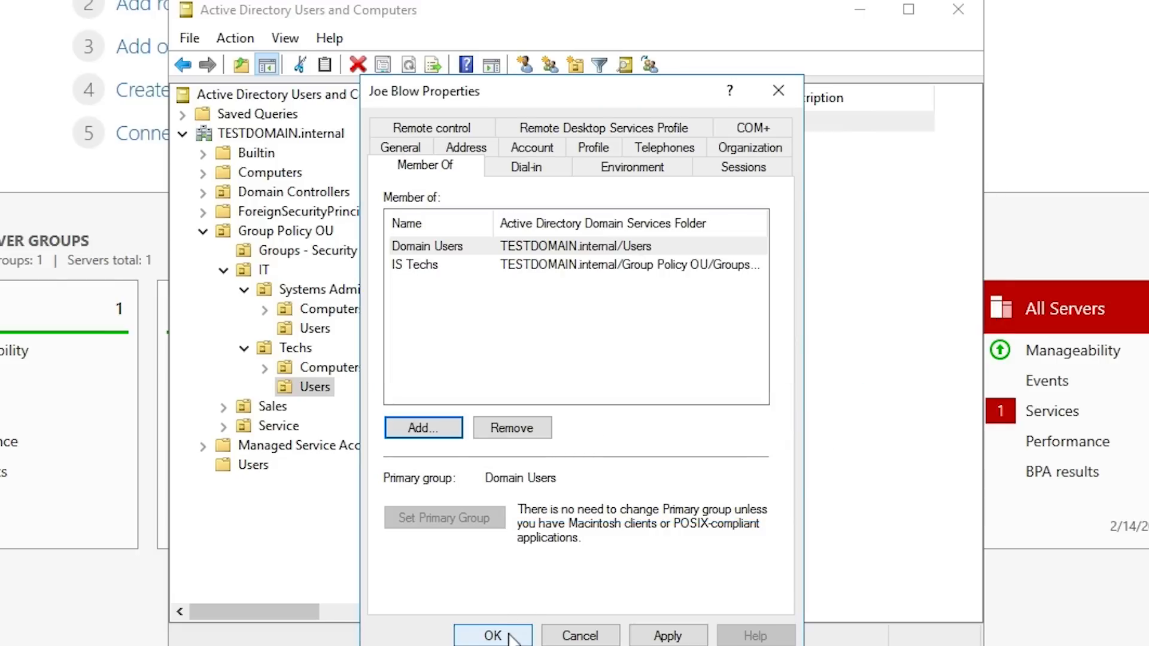
click(492, 634)
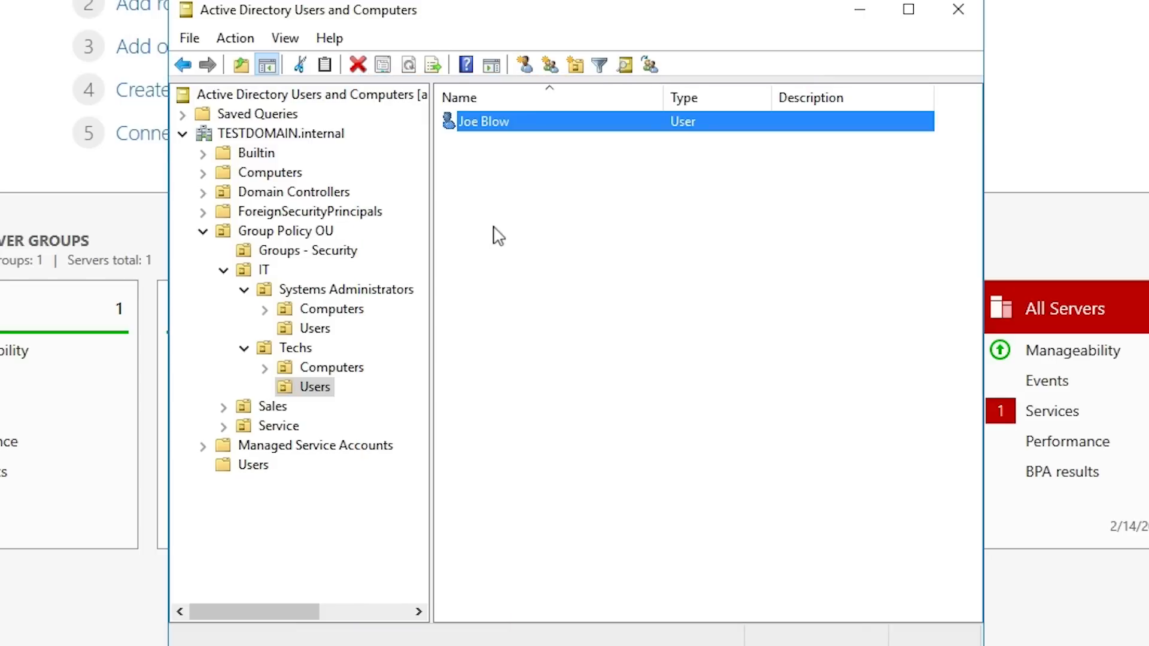
right_click(483, 121)
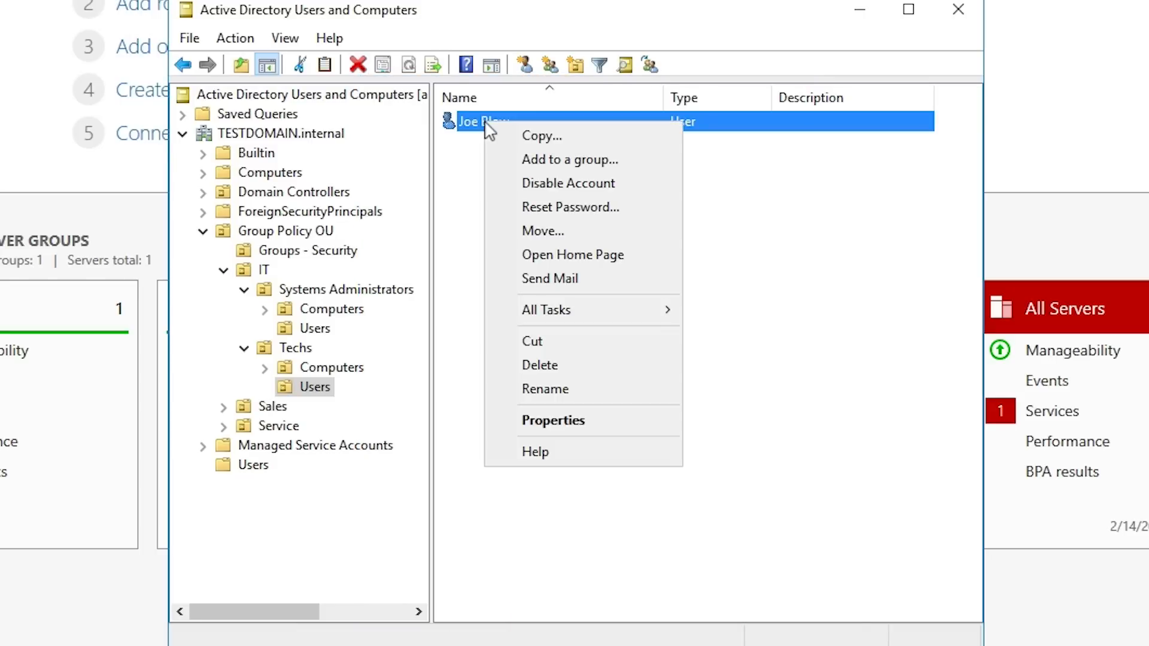
mouse_move(541, 137)
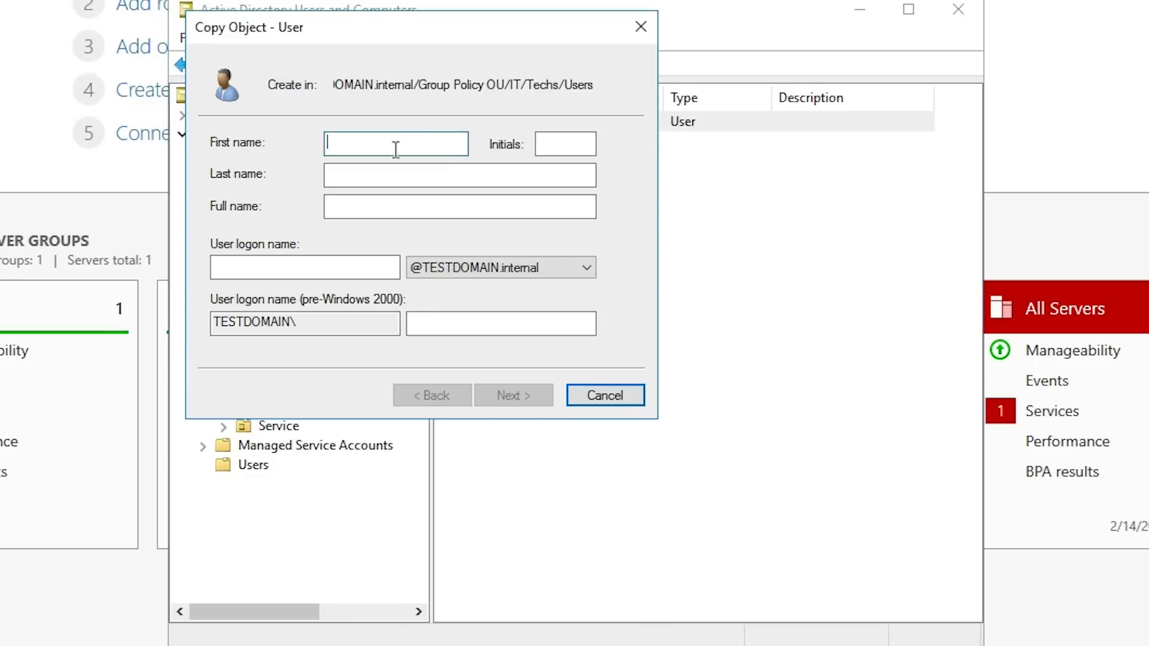
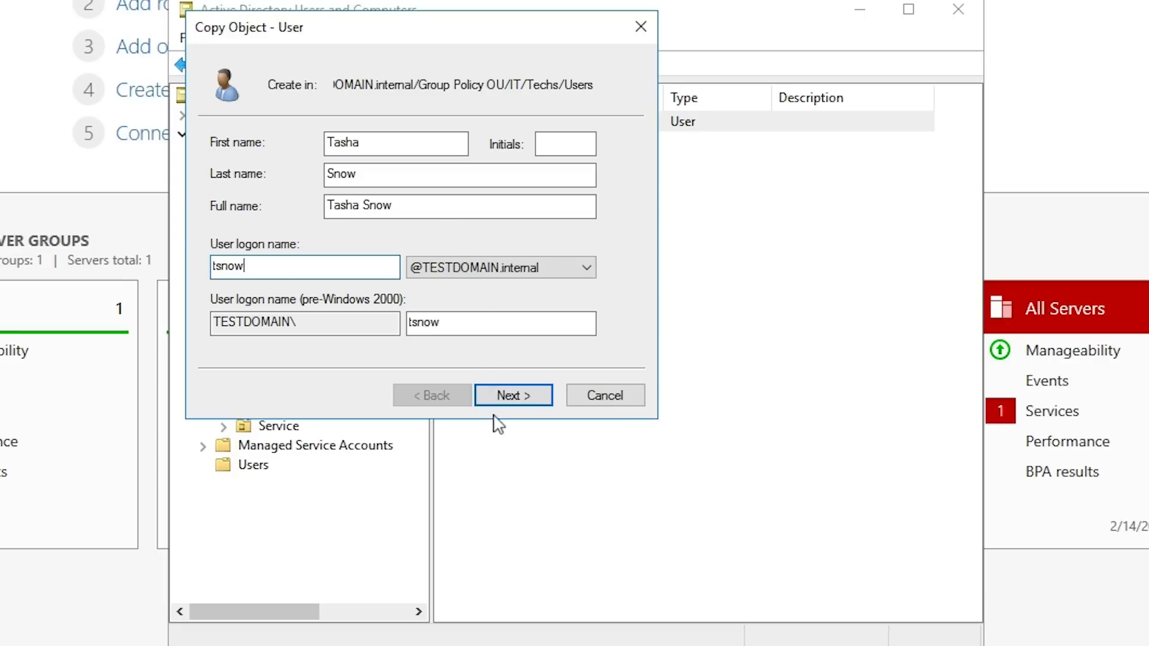
click(514, 395)
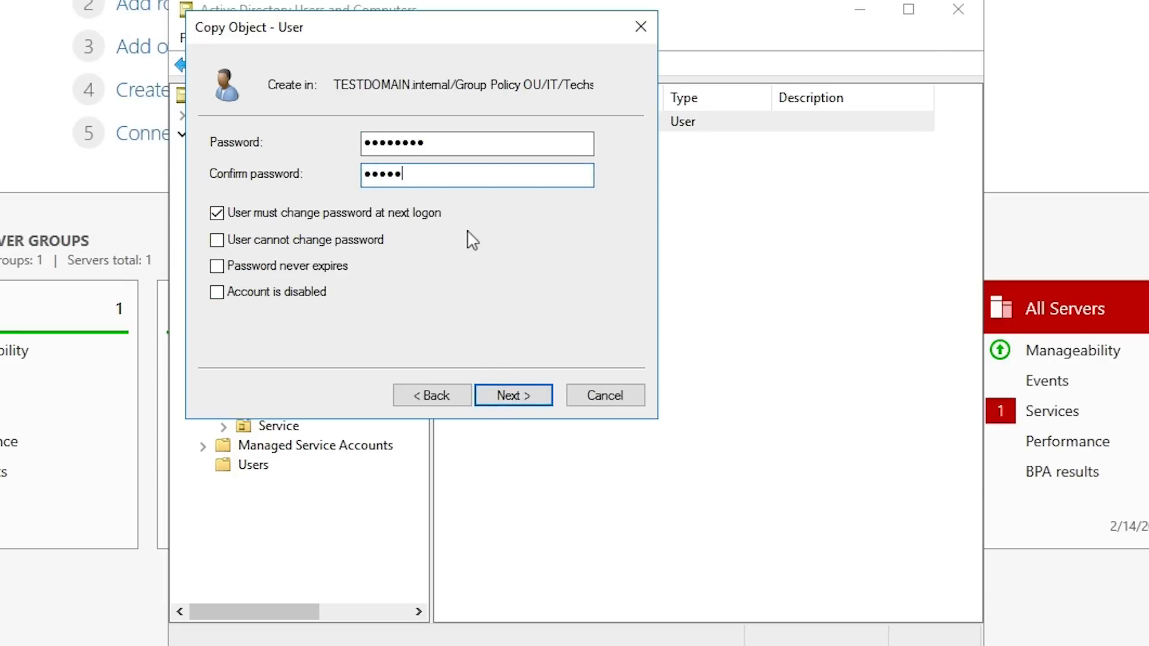
click(514, 396)
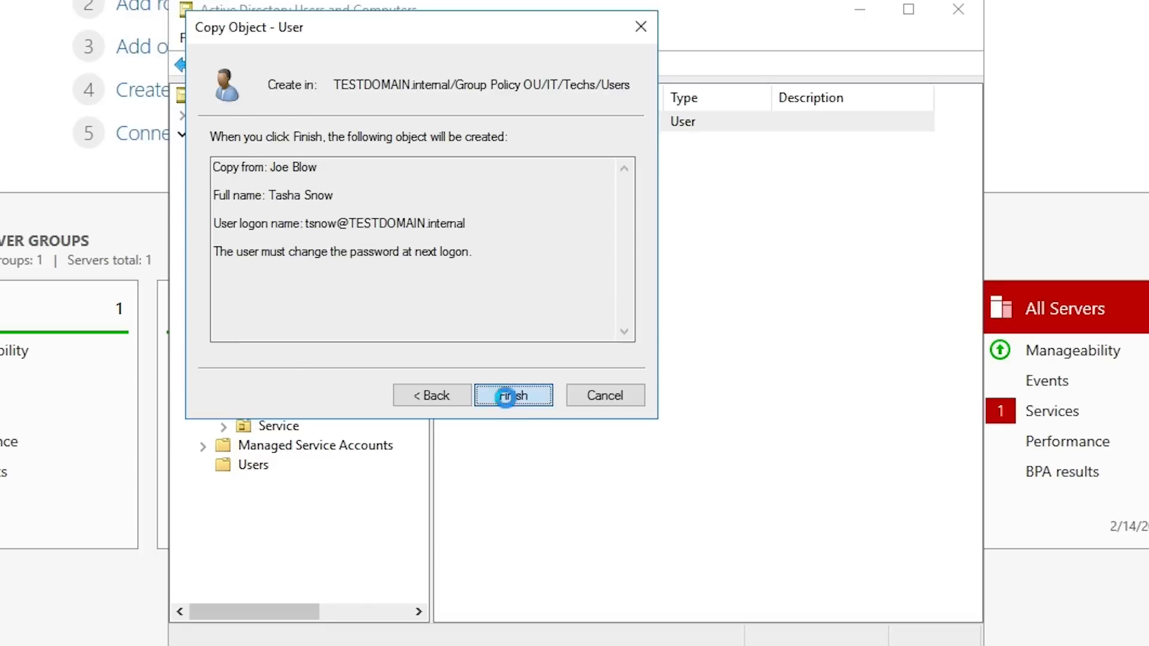
click(514, 395)
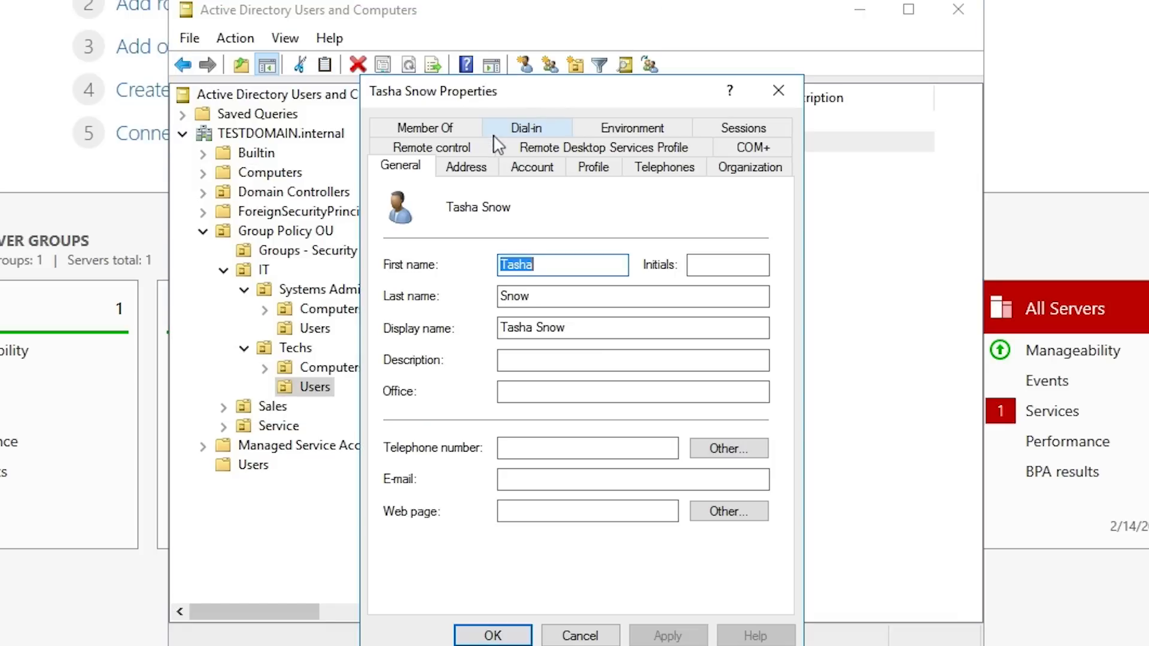
click(426, 127)
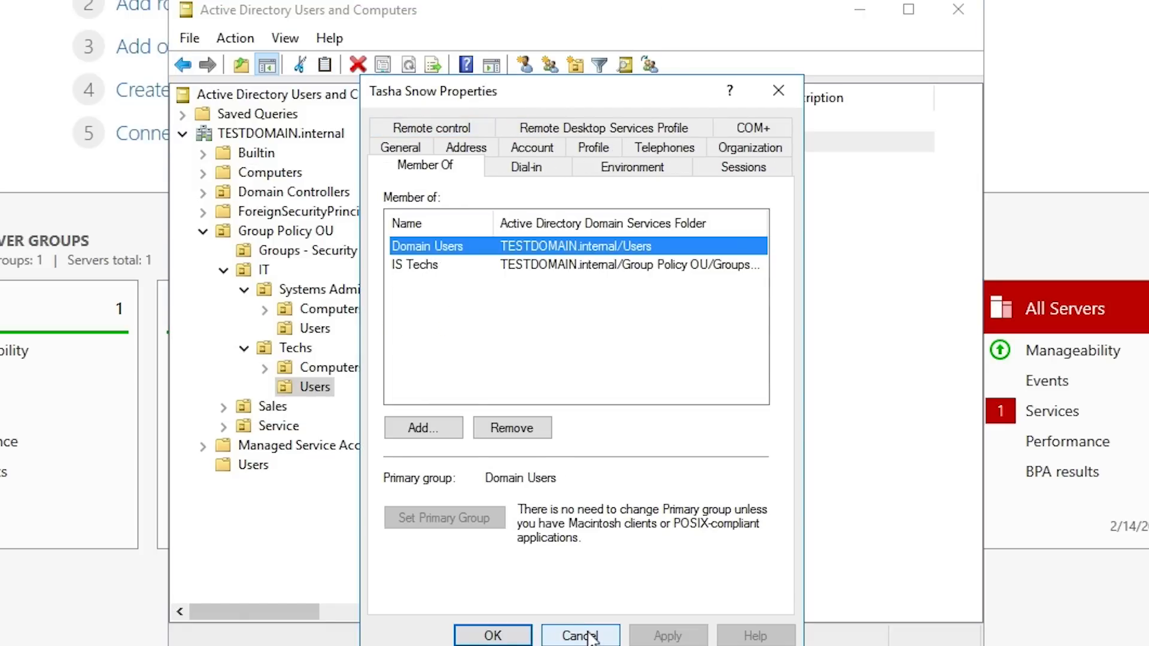
click(455, 294)
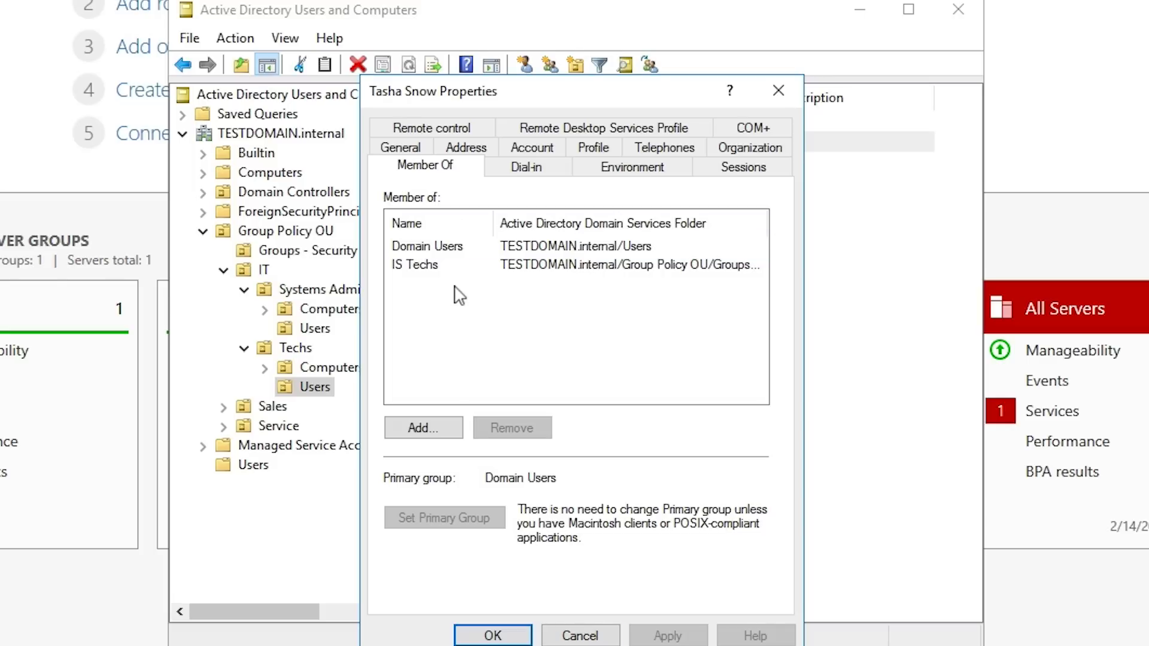
click(414, 265)
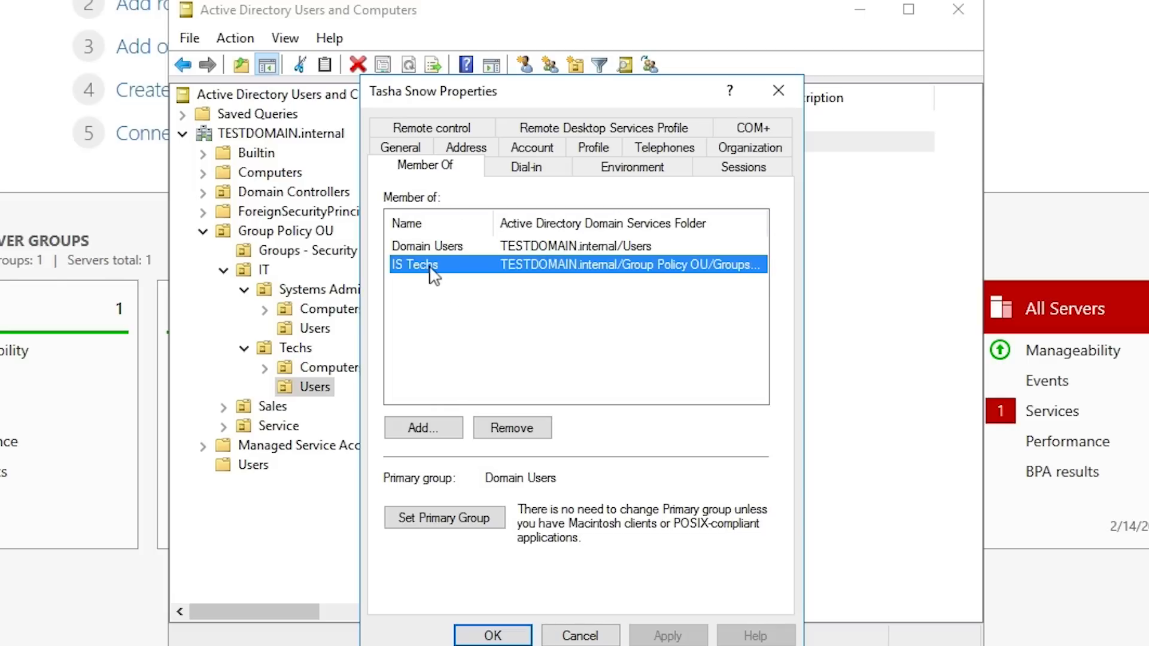
click(511, 428)
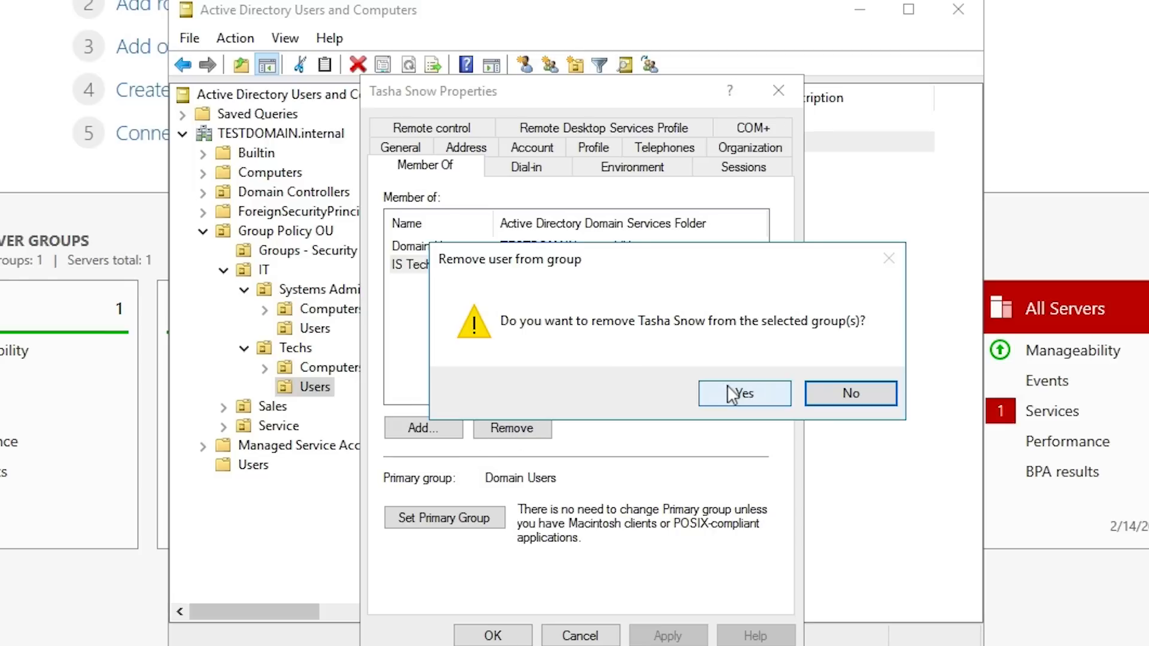
click(744, 394)
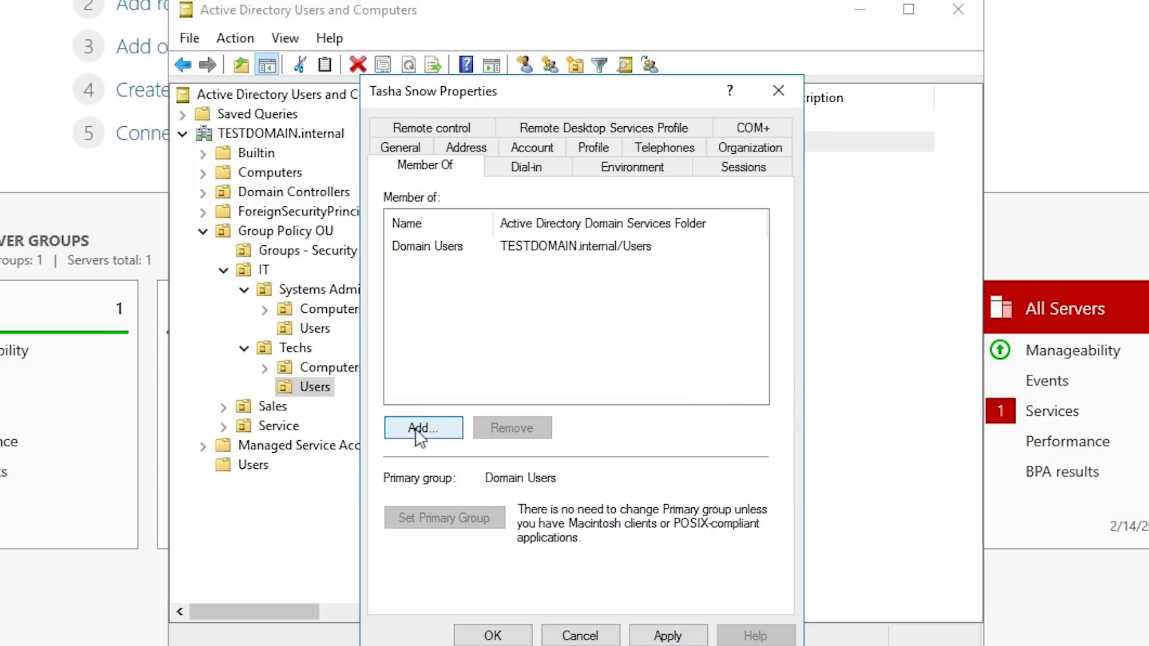
click(423, 429)
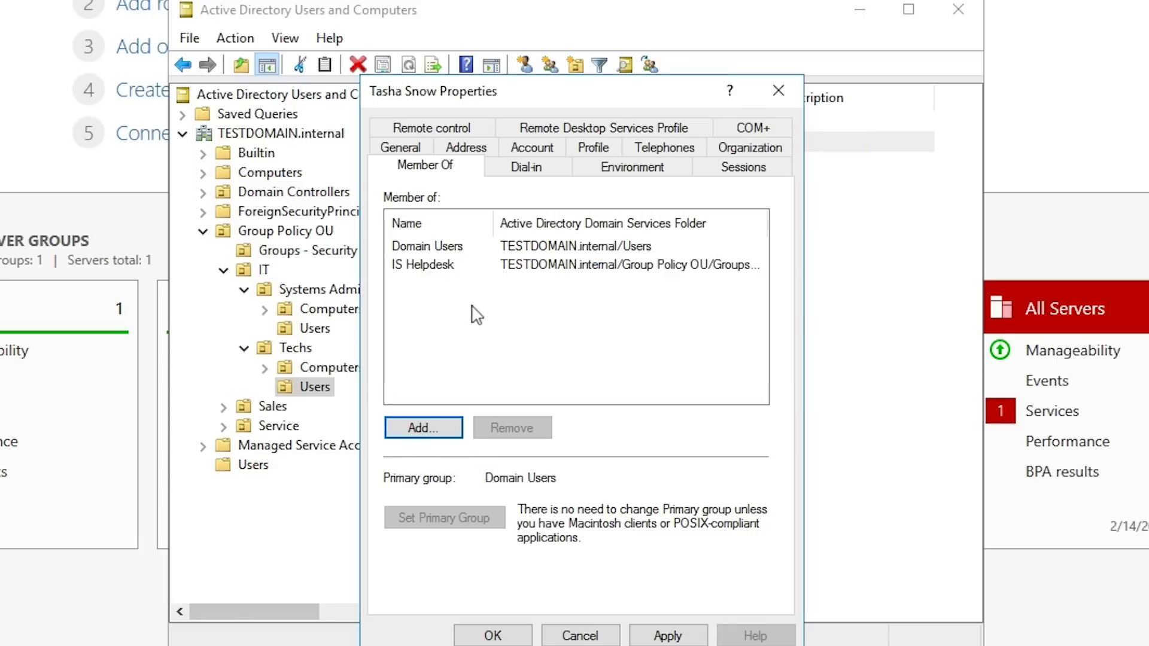
mouse_move(639, 604)
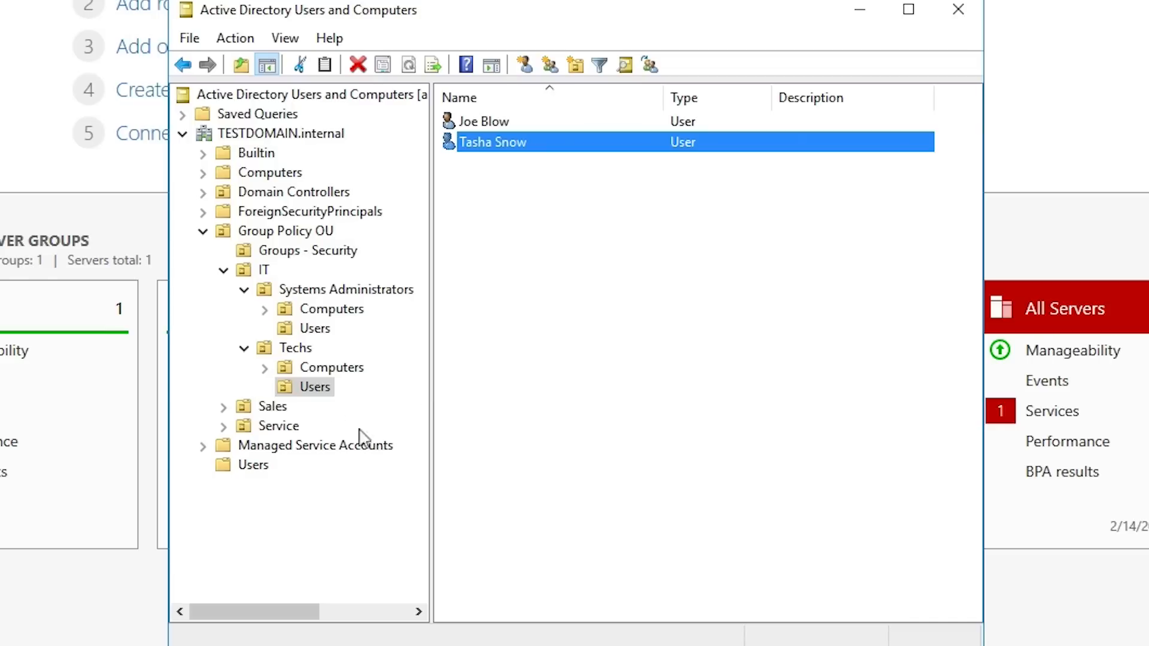
mouse_move(297, 359)
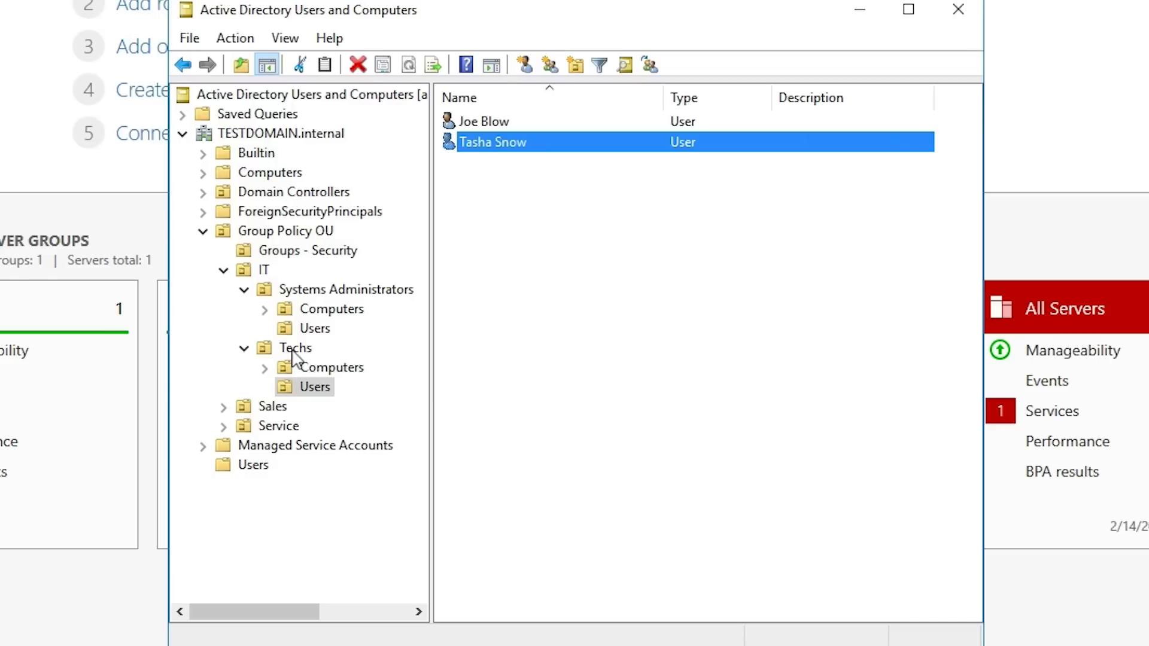
mouse_move(283, 246)
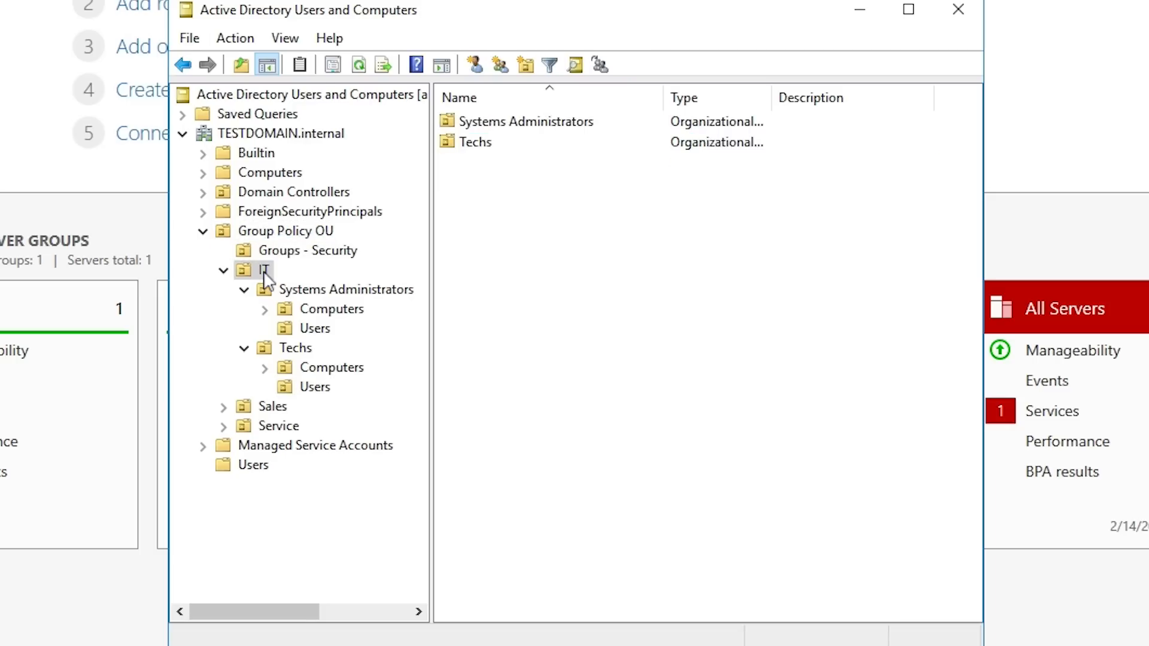
Step: Create an IS Helpdesk organizational unit under IT
right_click(264, 269)
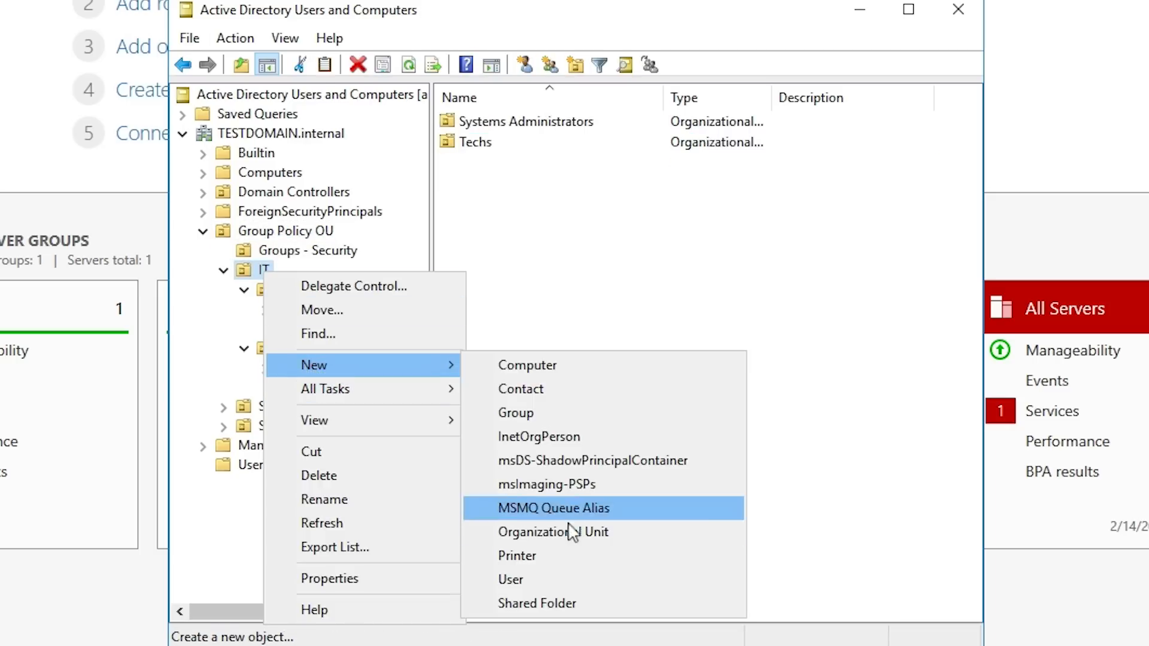
click(553, 532)
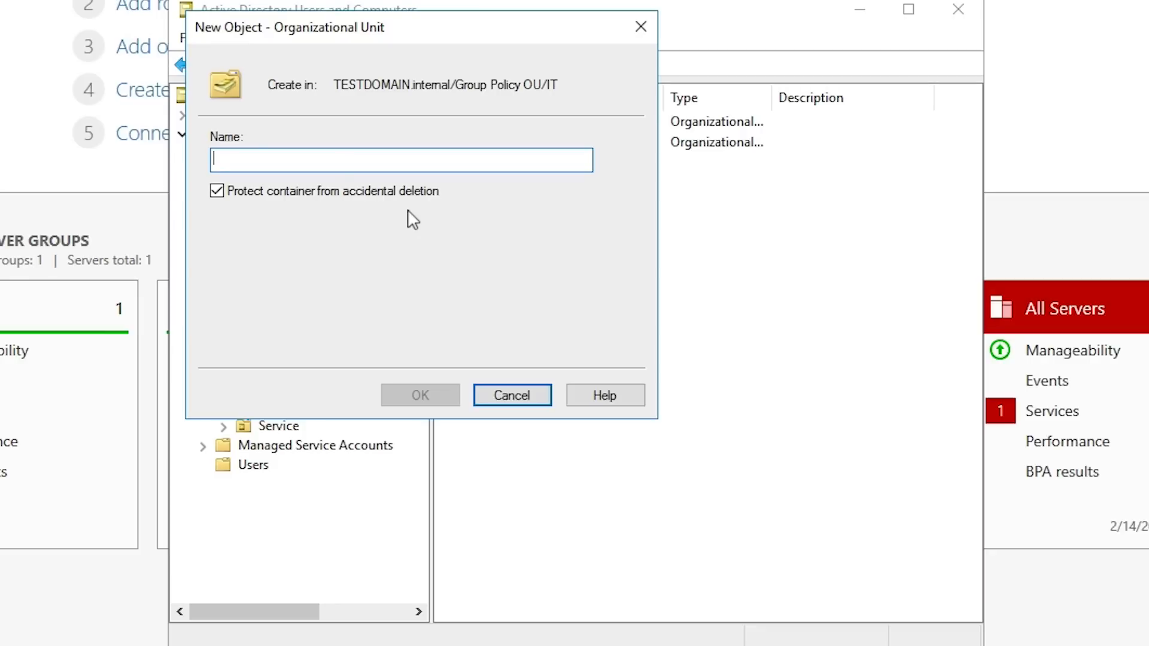
text(IS Helpdesk)
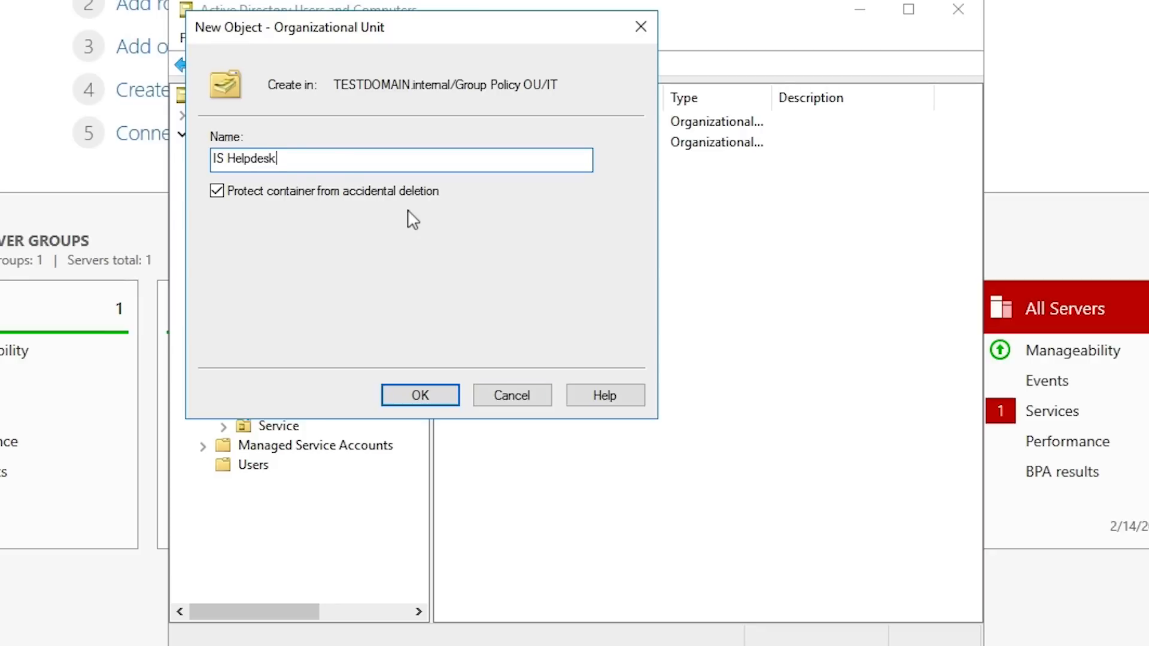
click(419, 395)
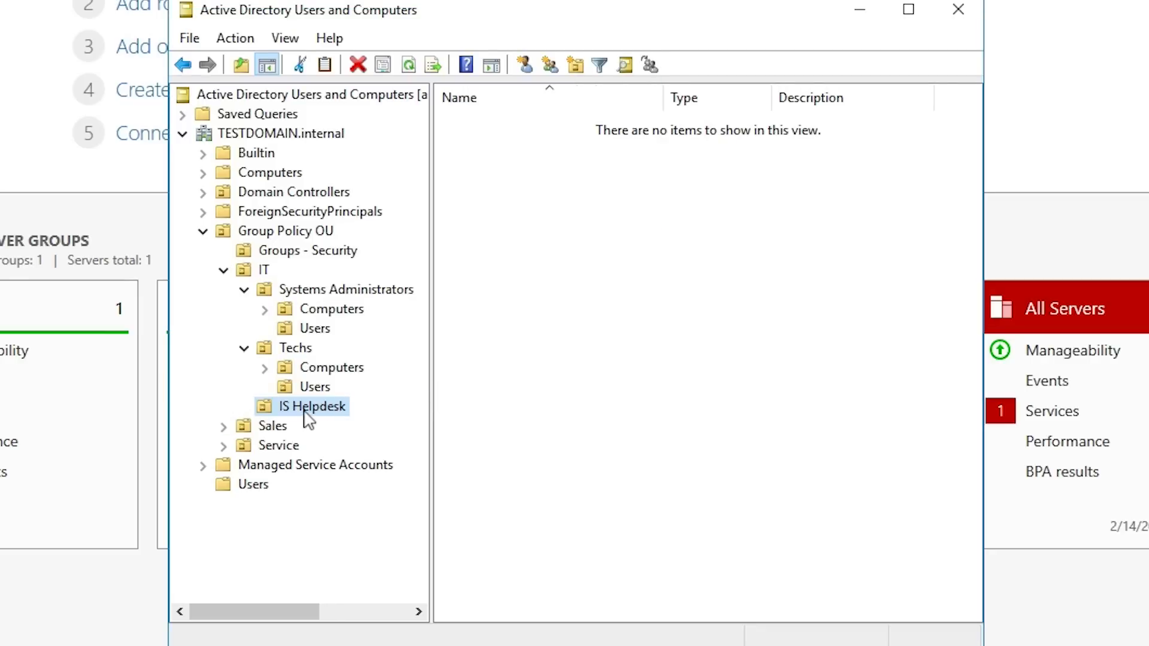
Step: Create Computers and Users organizational units inside IS Helpdesk
right_click(311, 406)
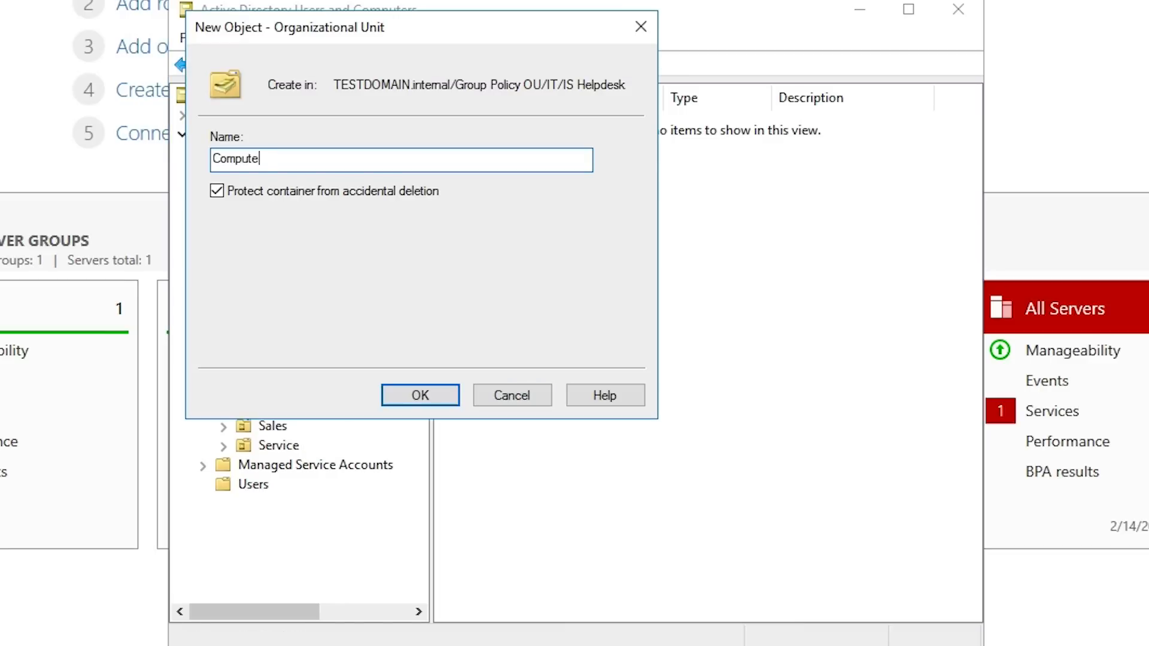
click(419, 395)
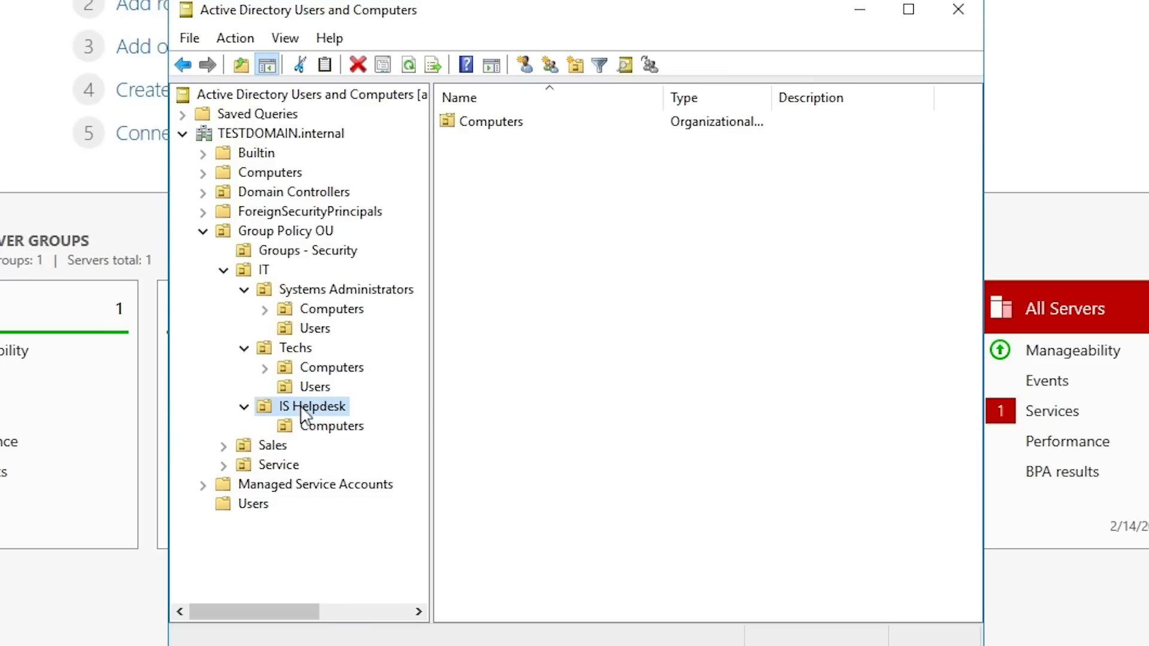
right_click(311, 406)
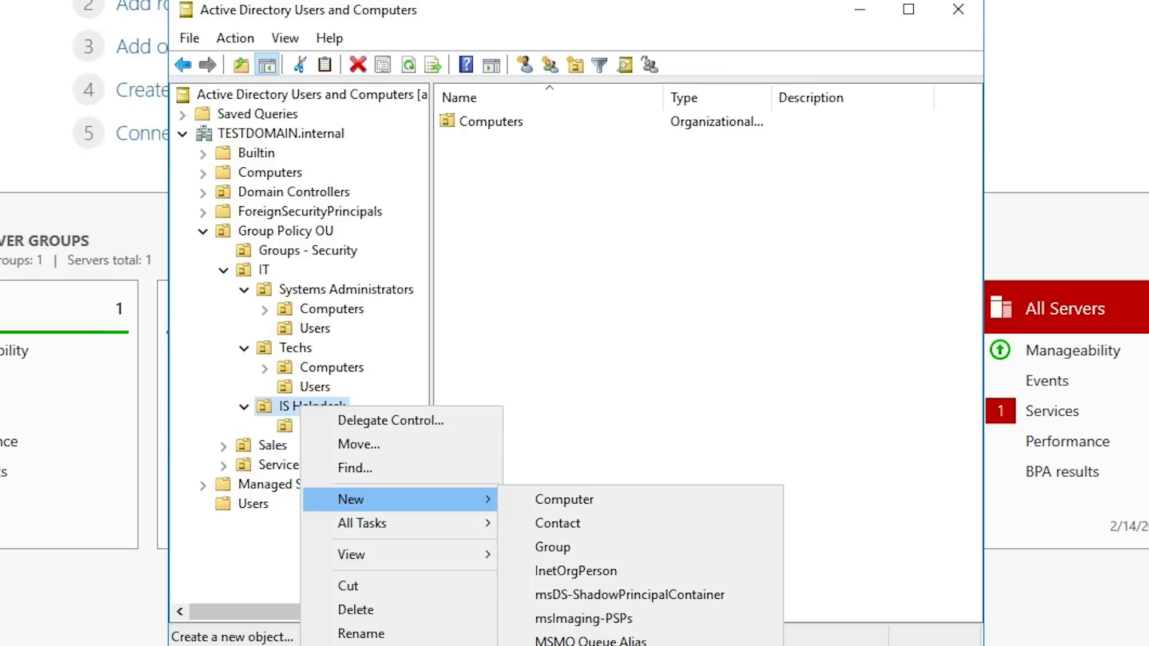
click(601, 619)
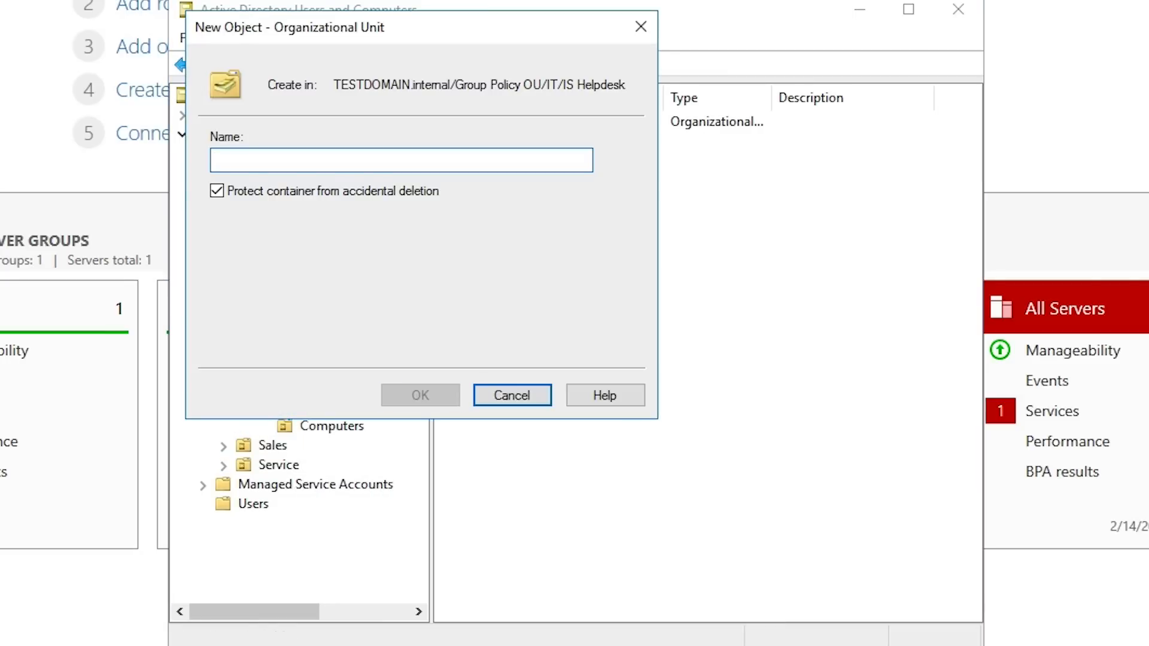
click(511, 395)
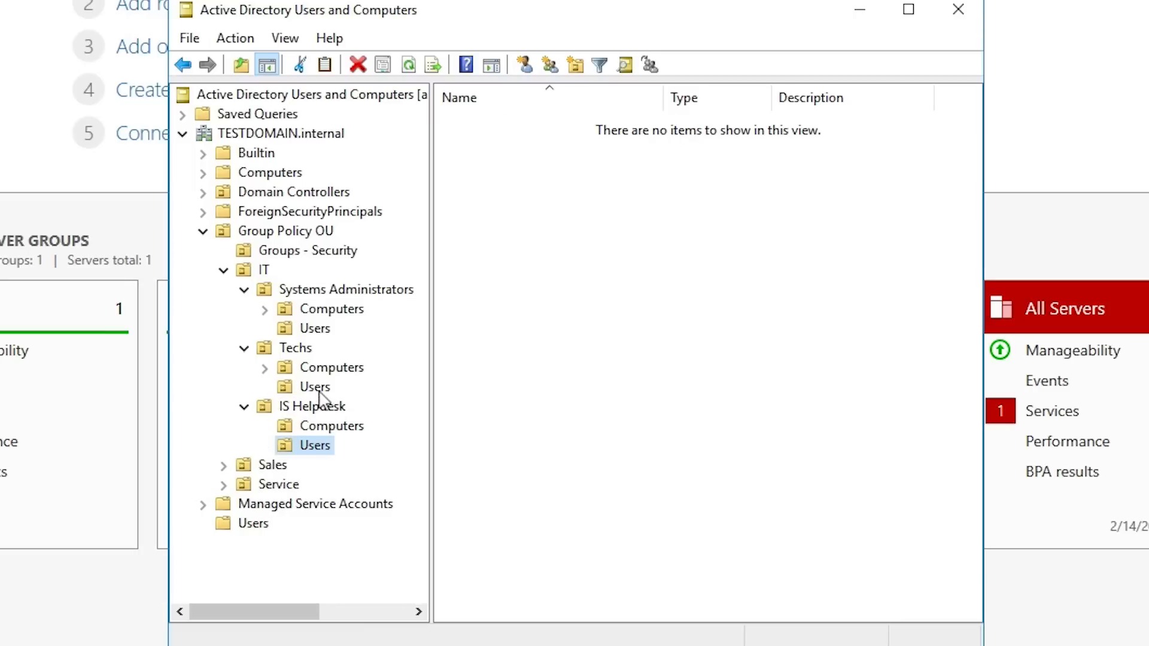
click(313, 387)
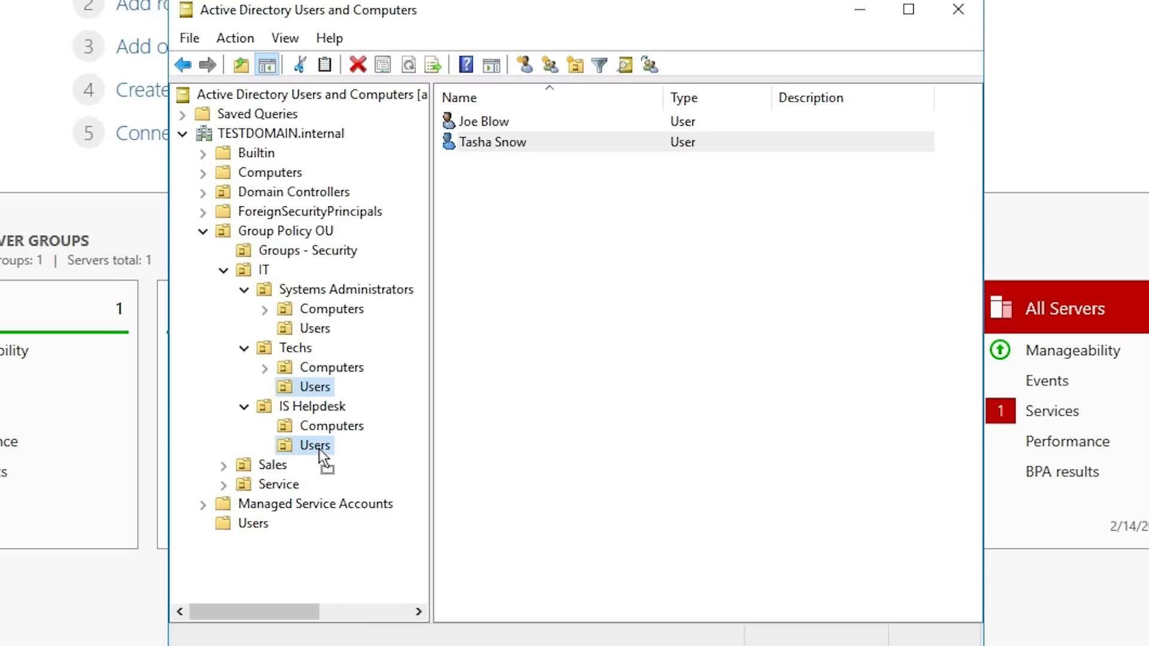